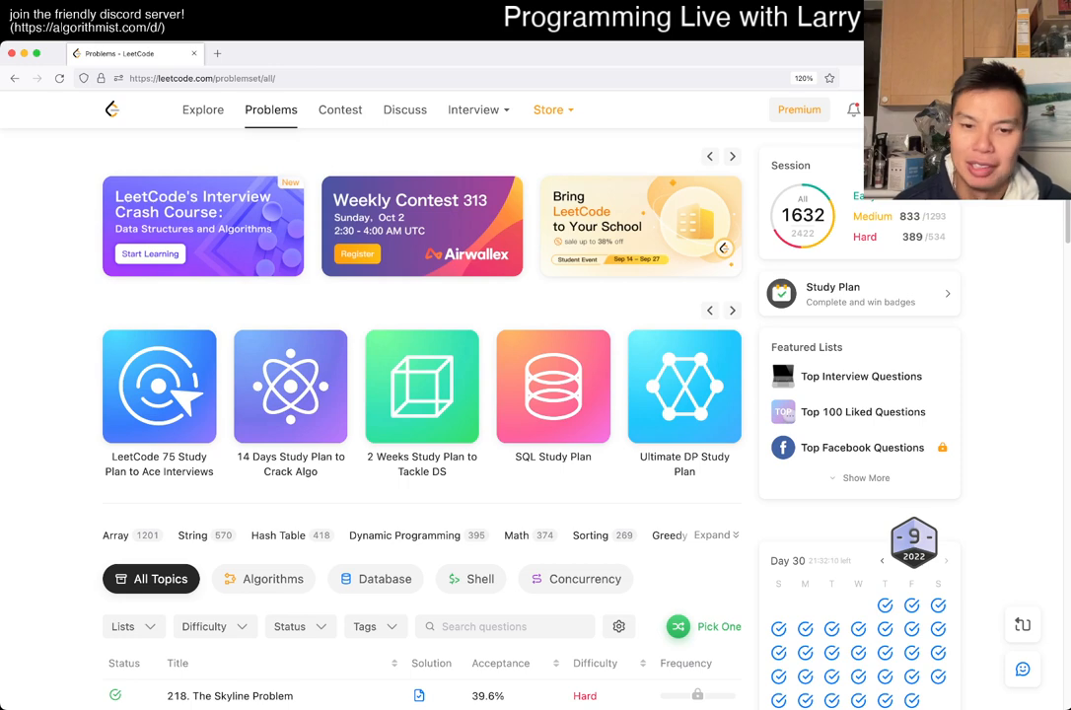
Set the problem list's Status filter to Todo to show only unattempted problems
scroll("down", 3)
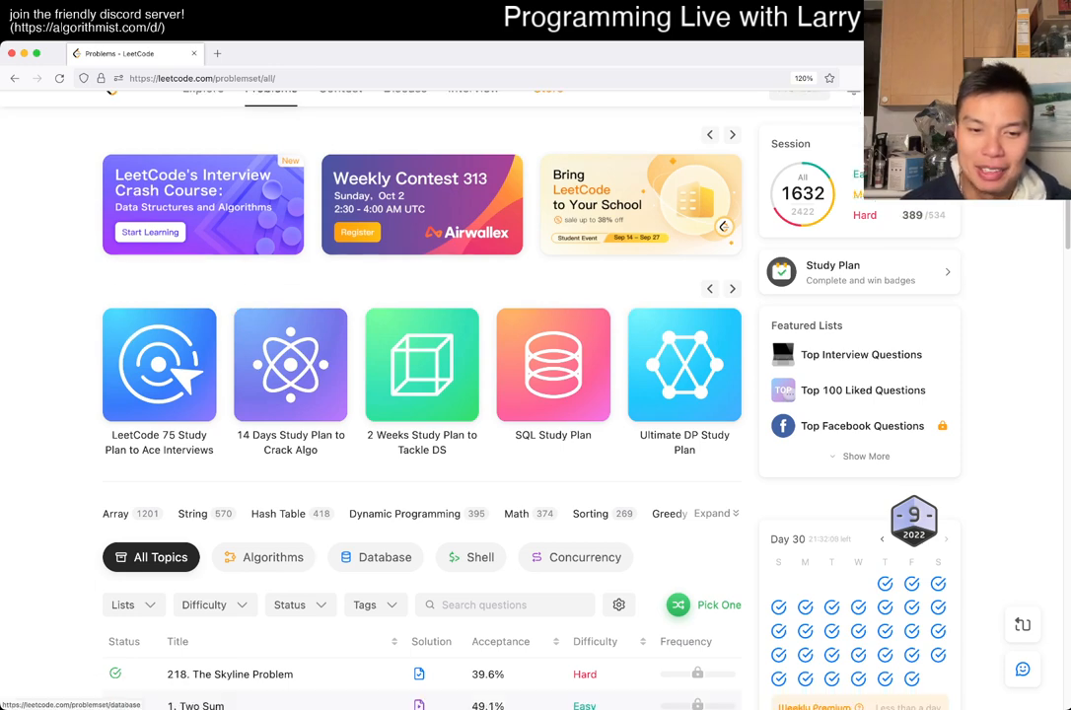
scroll("down", 3)
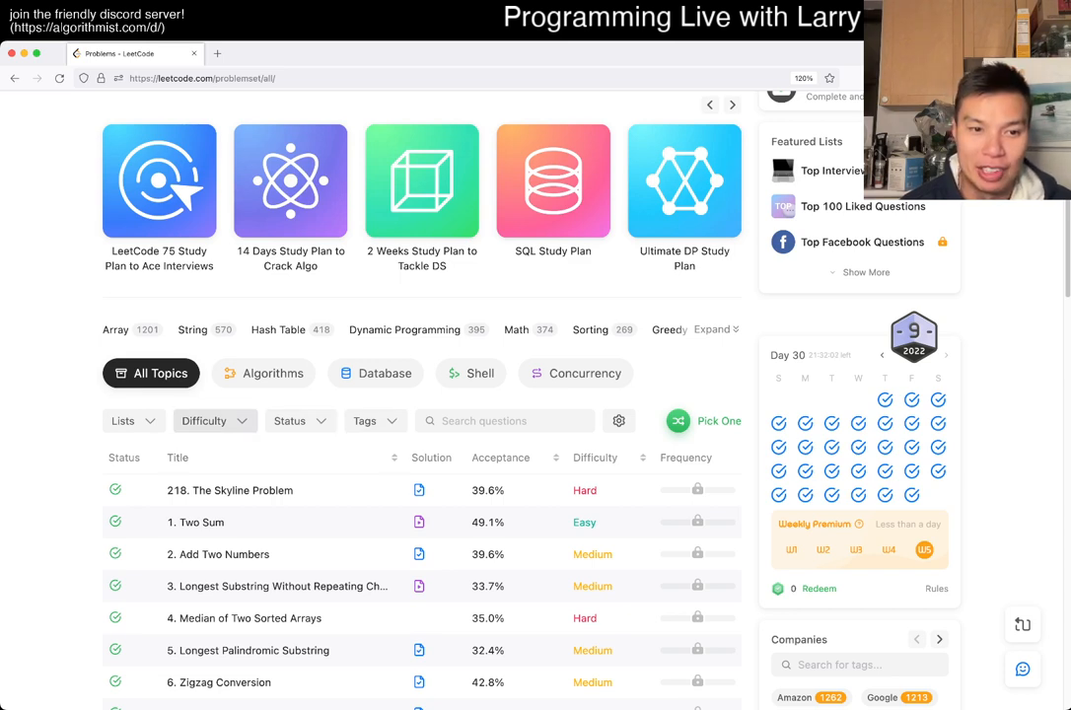
left_click(204, 421)
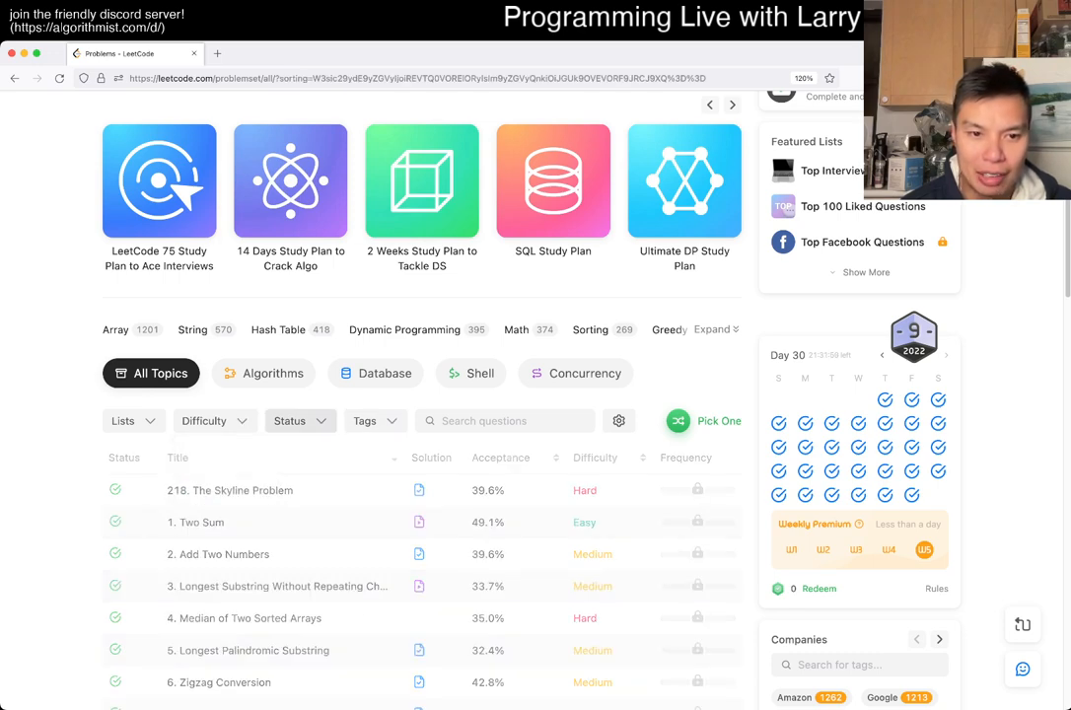
left_click(290, 420)
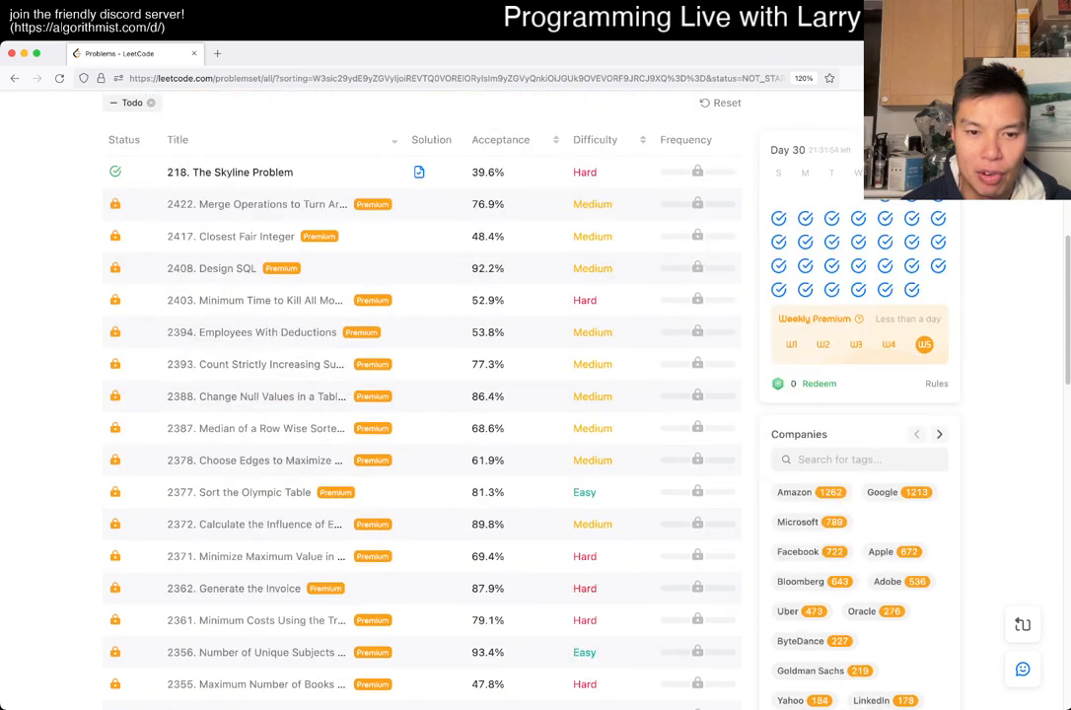
scroll("down", 3)
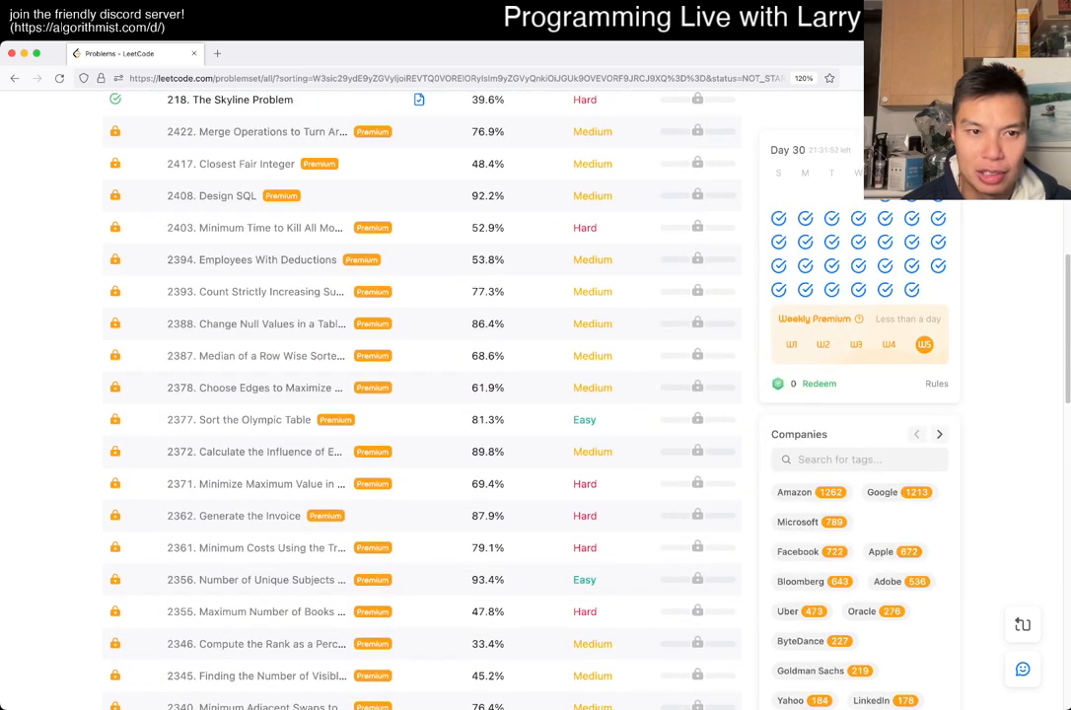
scroll("up", 3)
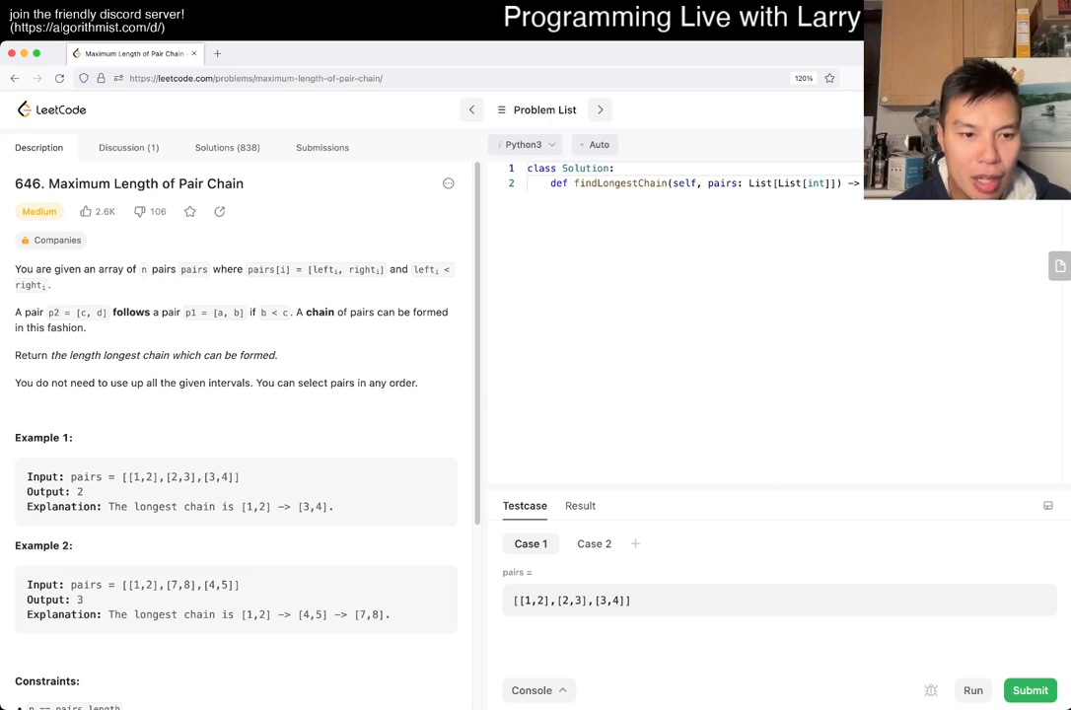
Read problem 646's description and constraints, then collapse the Testcase panel
scroll("down", 3)
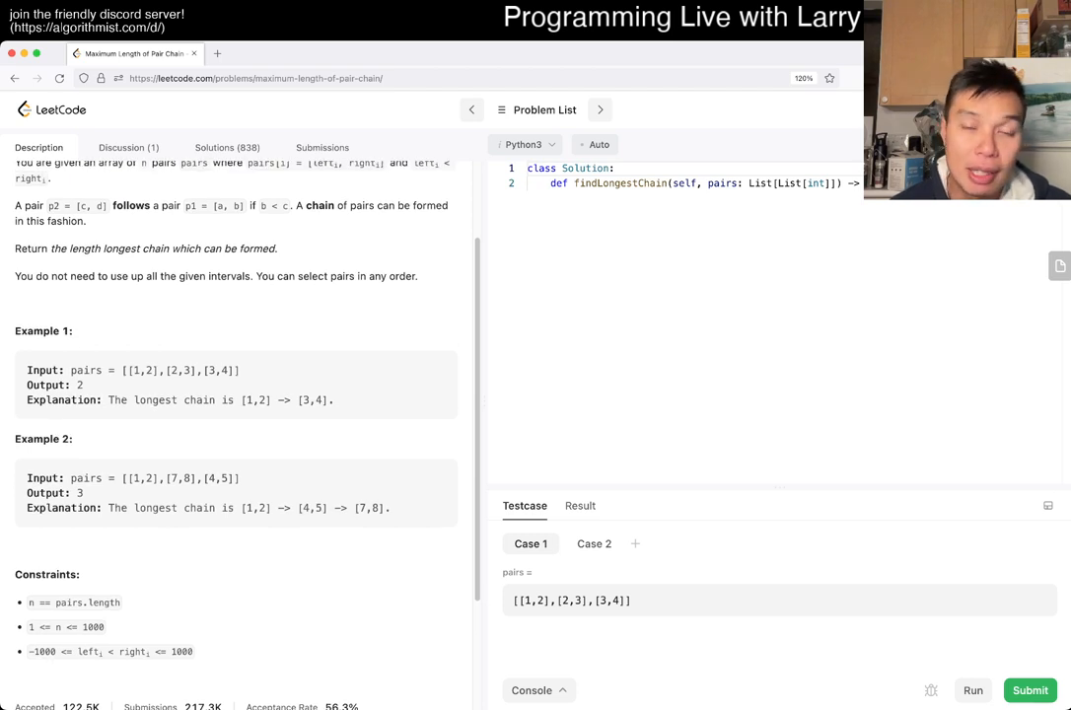
scroll("down", 3)
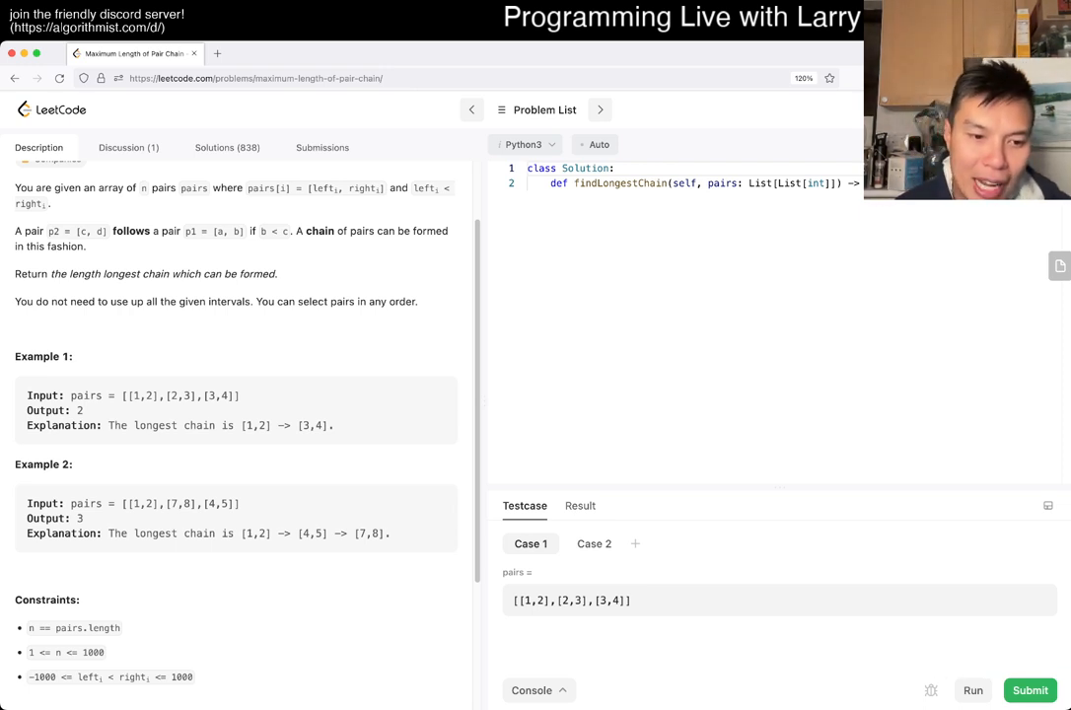
double_click(65, 652)
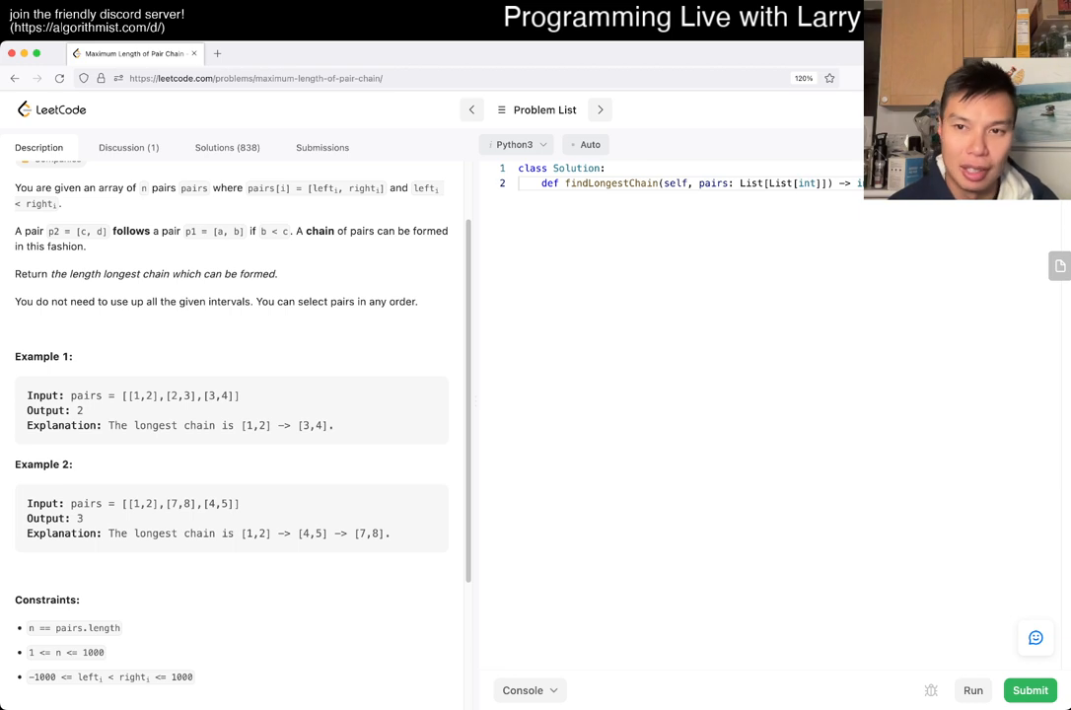
Write N = len(pairs) and a loop over pairs computing a bisect_right index into lookup
key("enter")
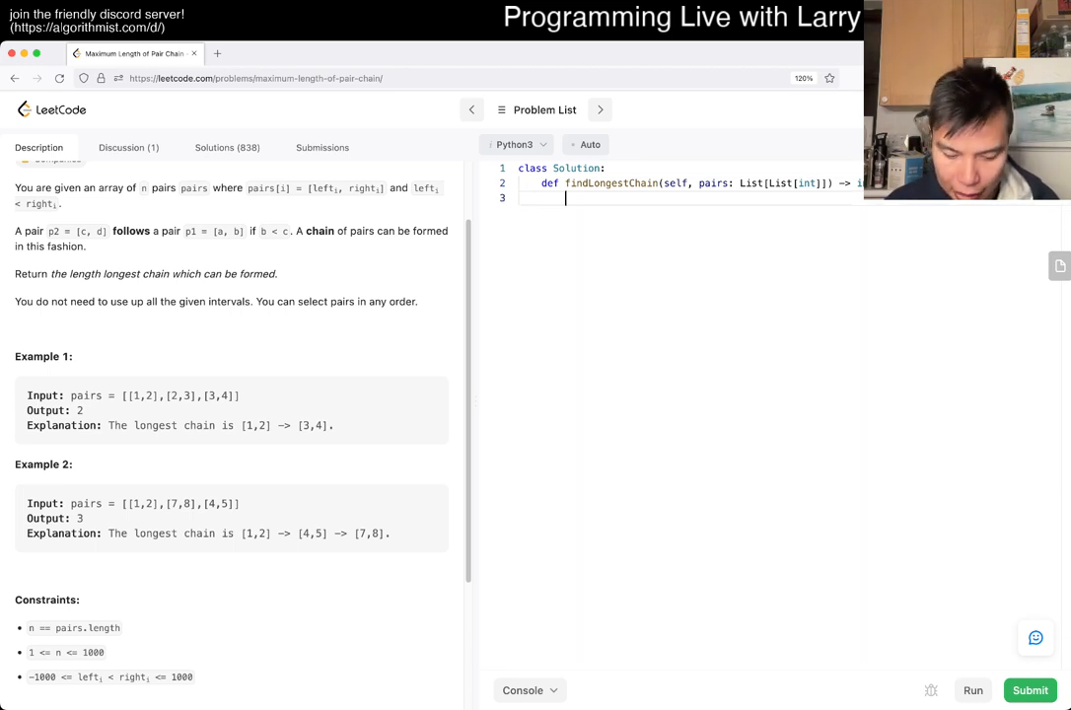
type("N = len(pairs)")
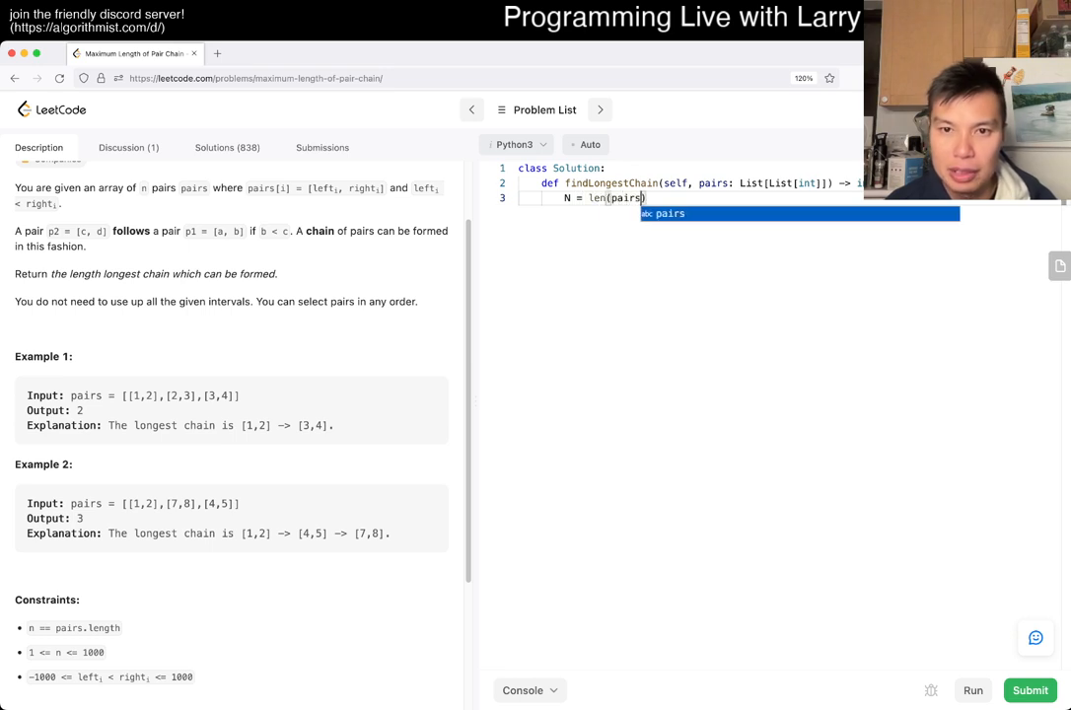
key("enter")
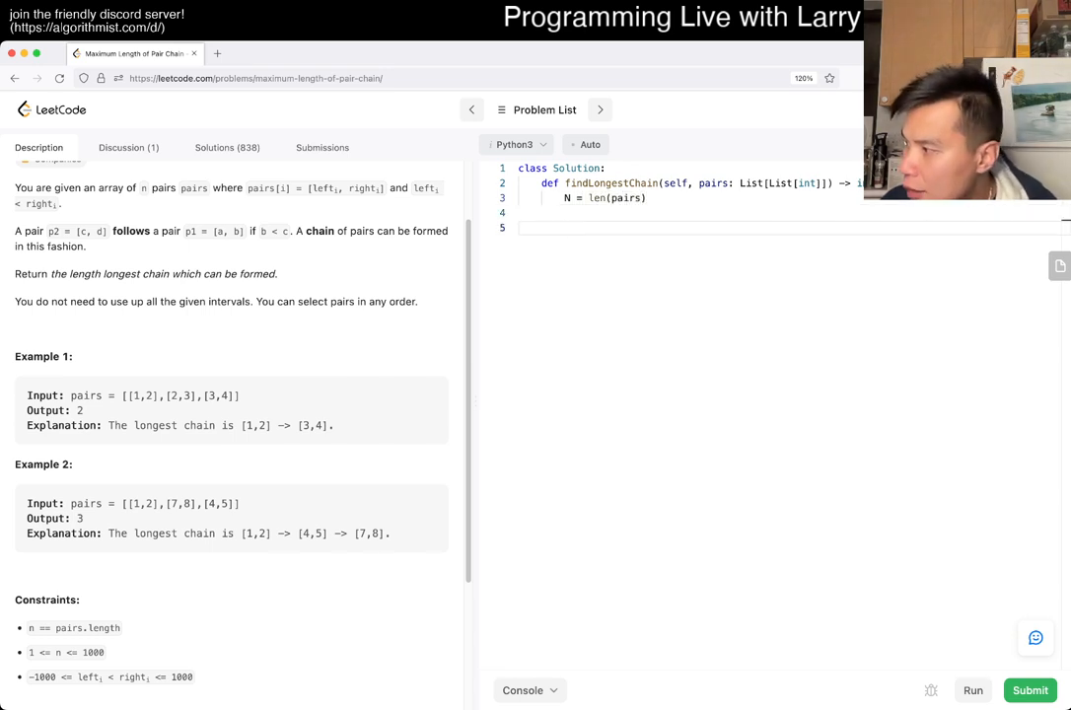
type("for")
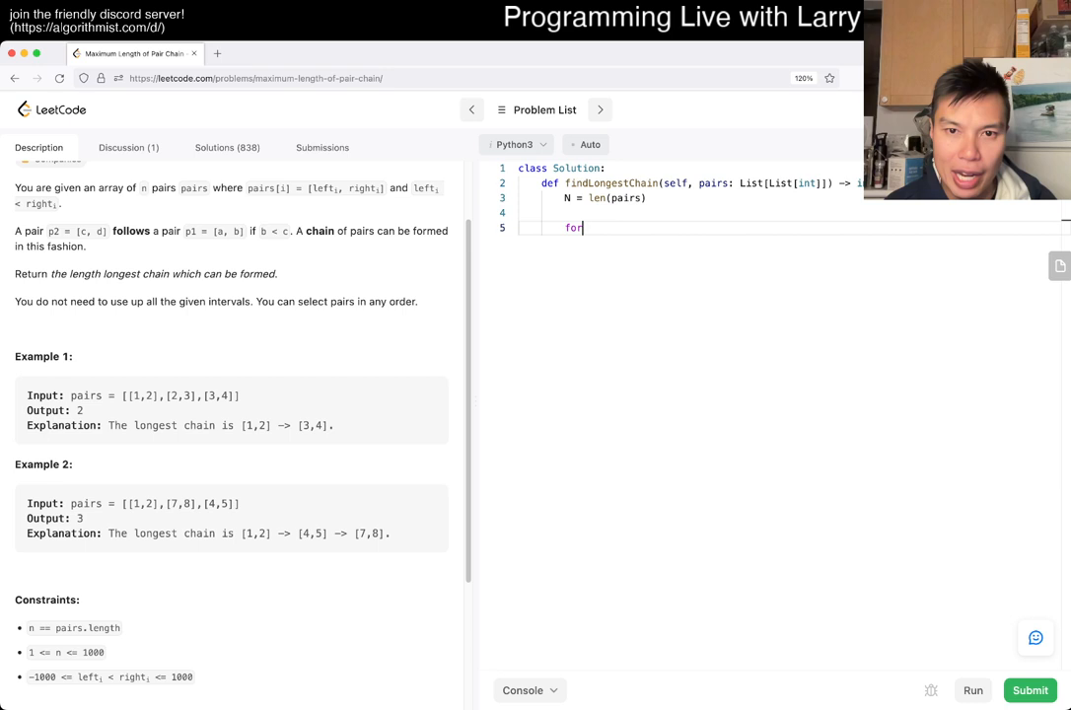
type("a, b in pairs:")
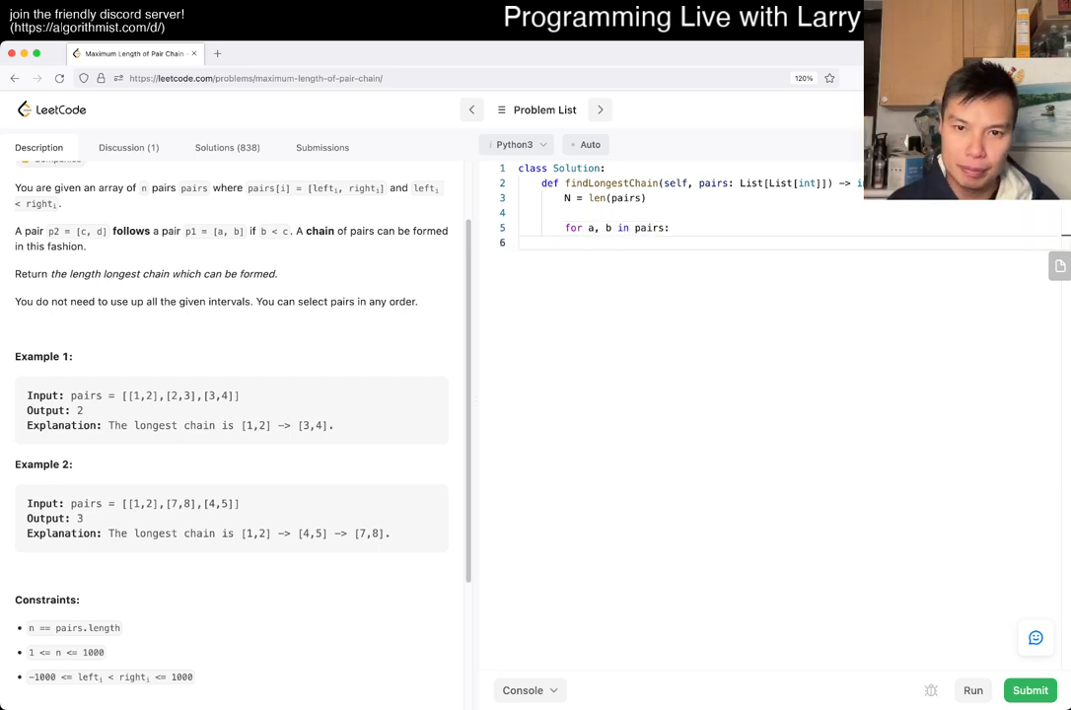
type("lookup = [")
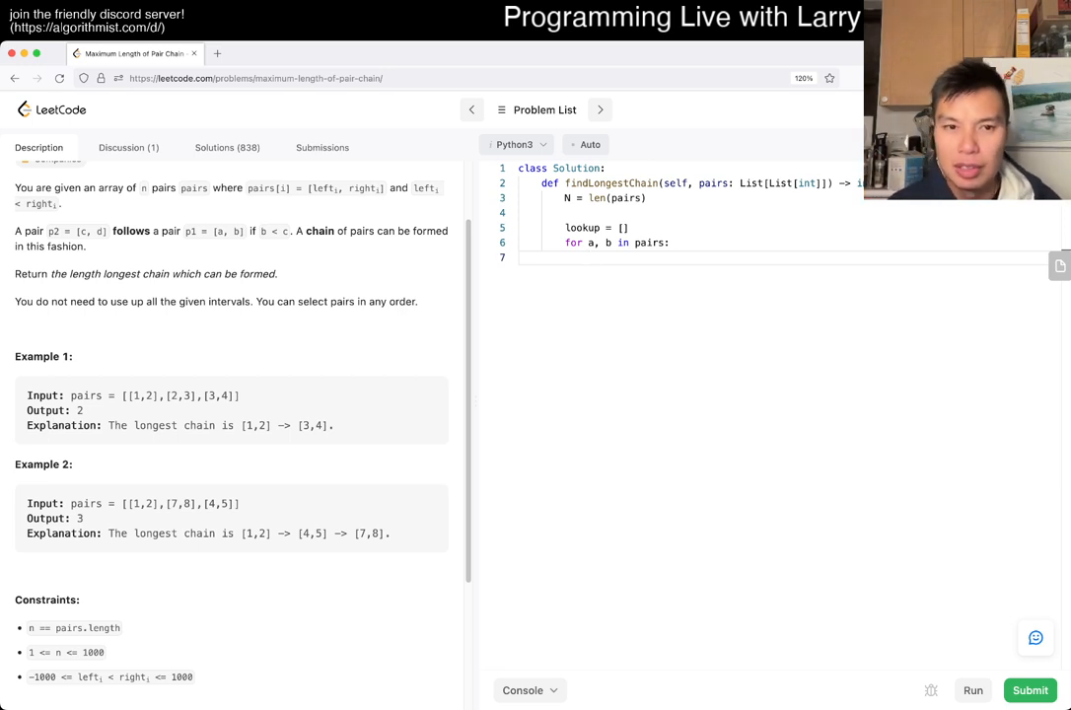
type("lookup.")
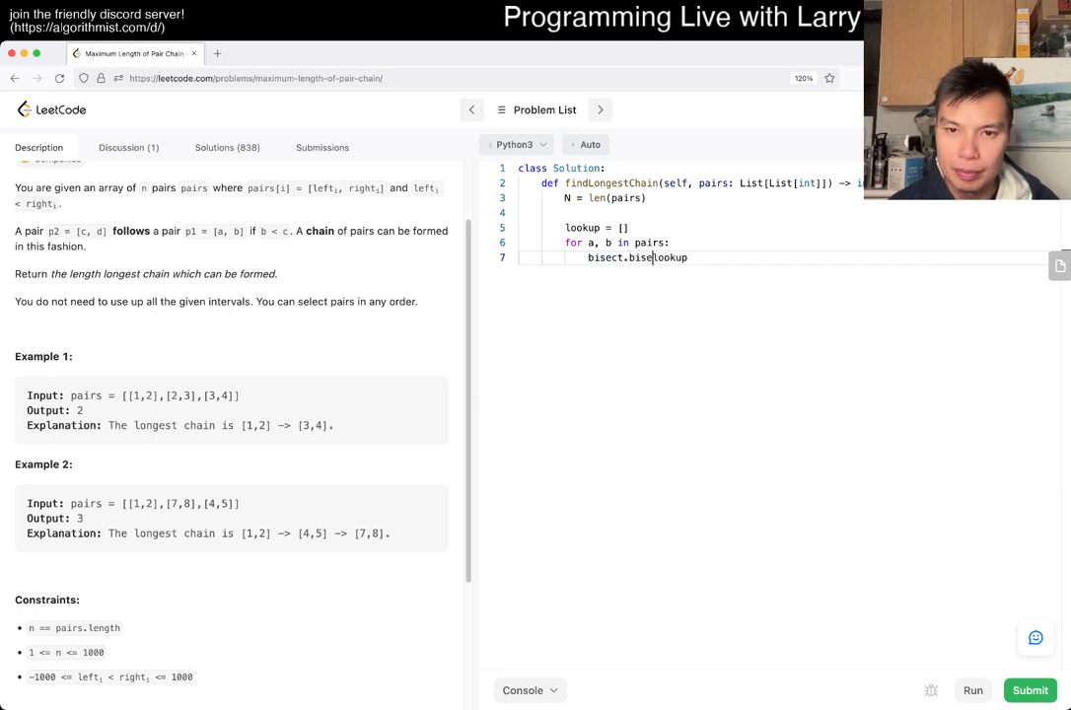
type("_left()")
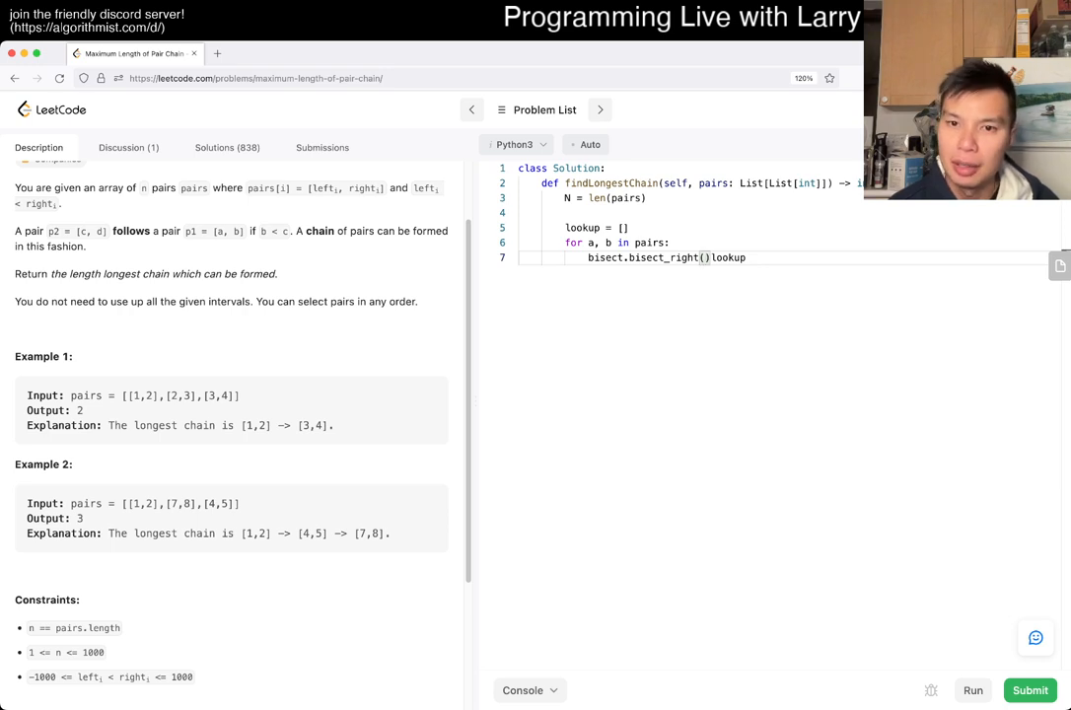
type("lookup,")
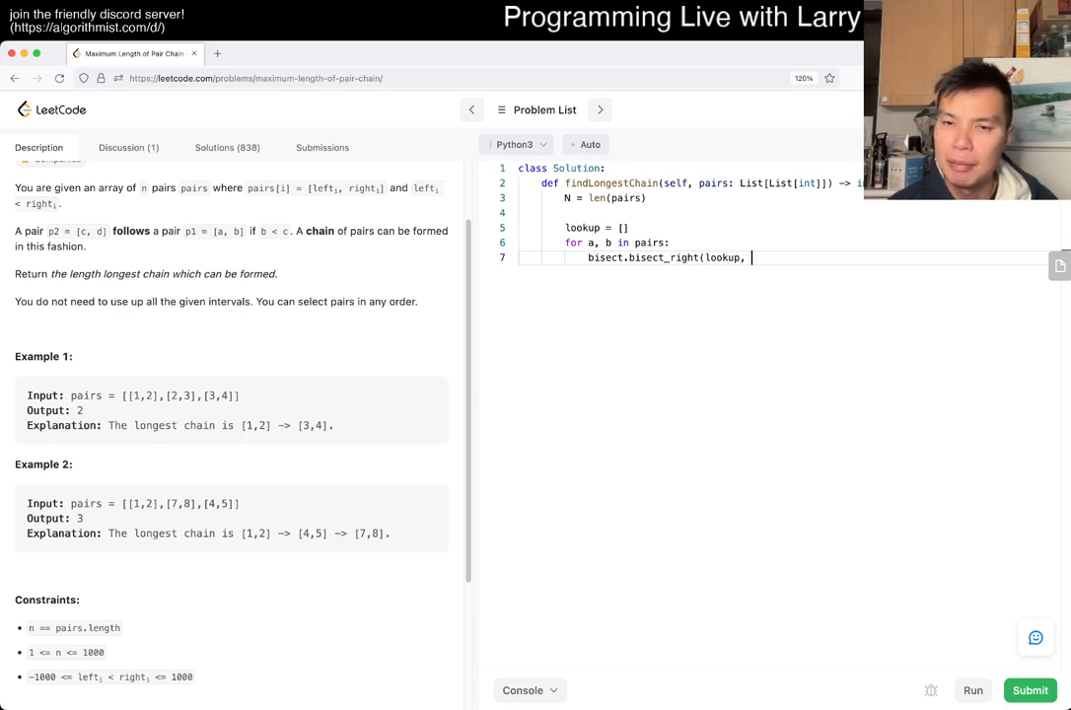
type("a)")
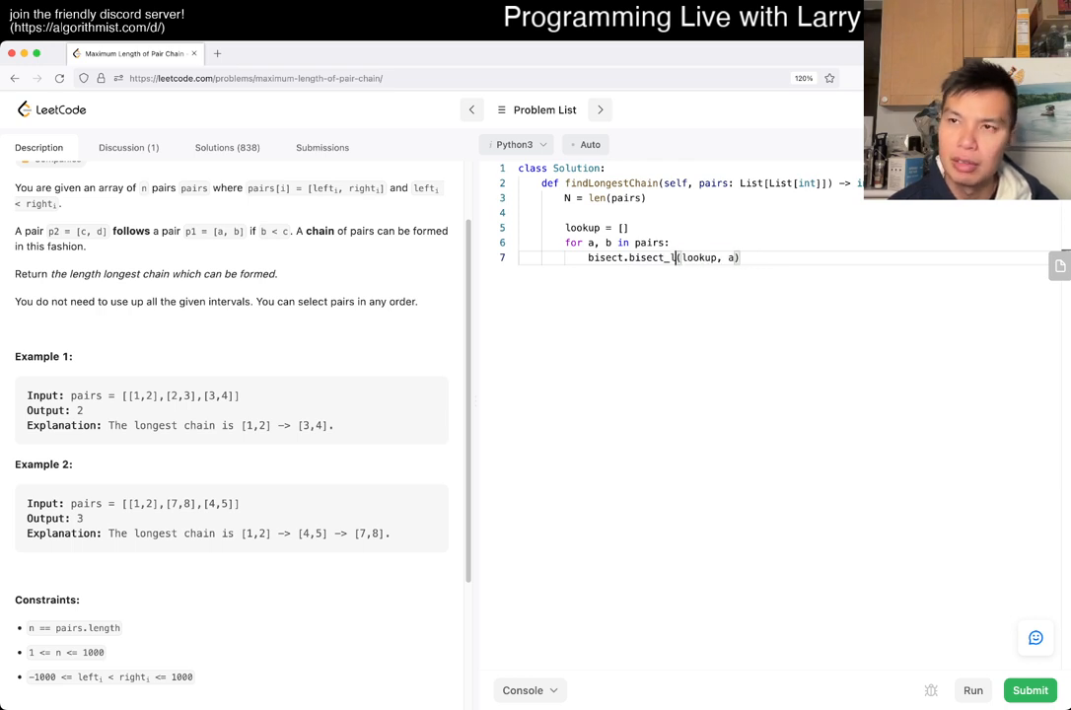
type("eft")
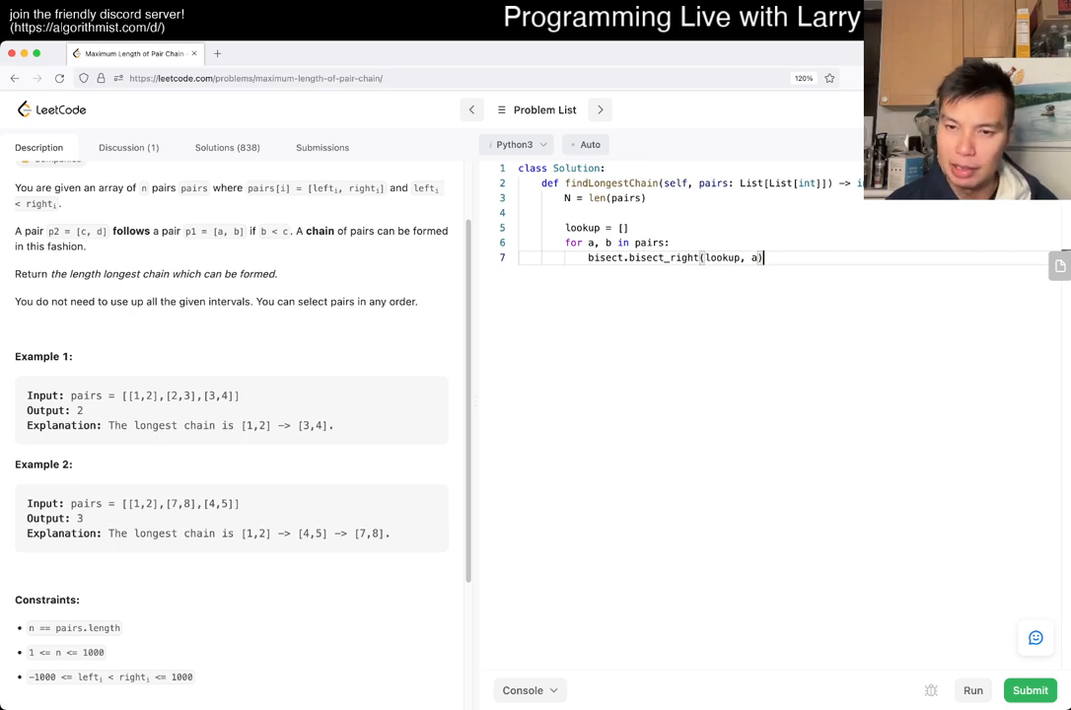
type("- 1")
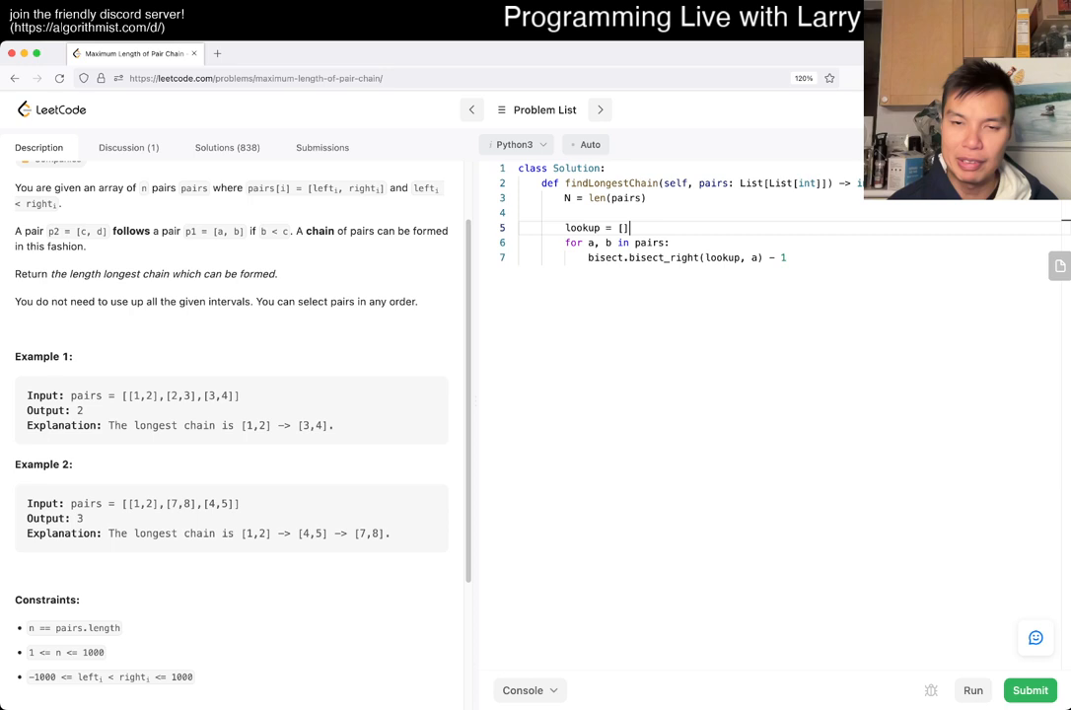
Initialize lookup with -INF, set or append b, and return len(lookup) minus one
type("-INF")
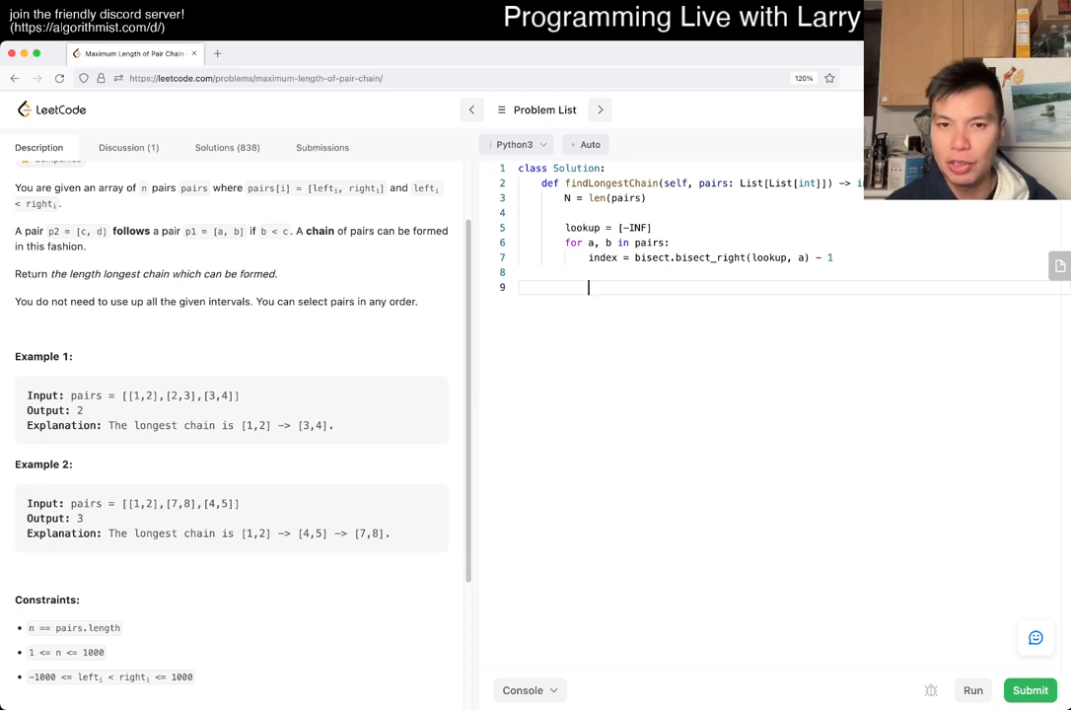
type("lookup")
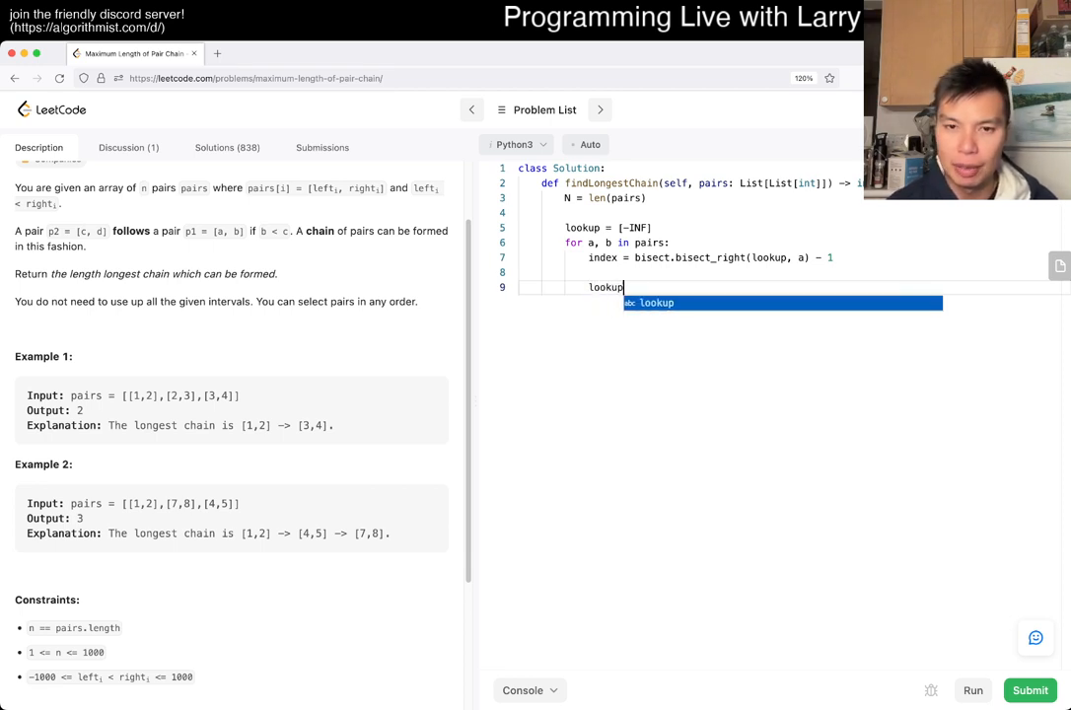
type("[index] =")
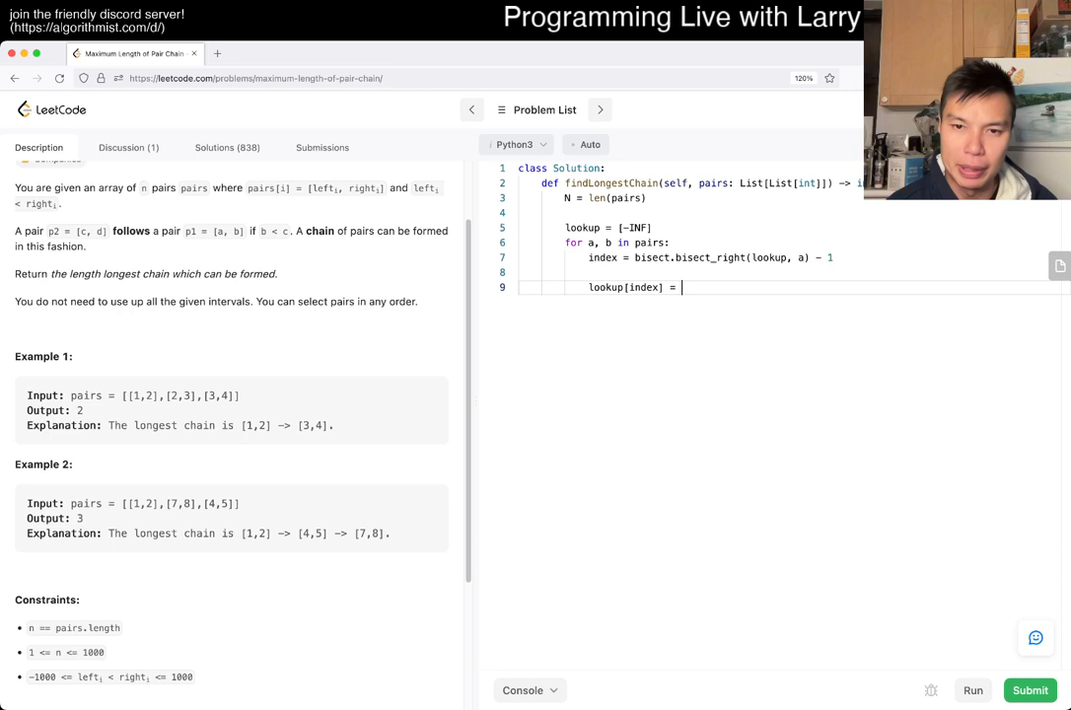
type("b")
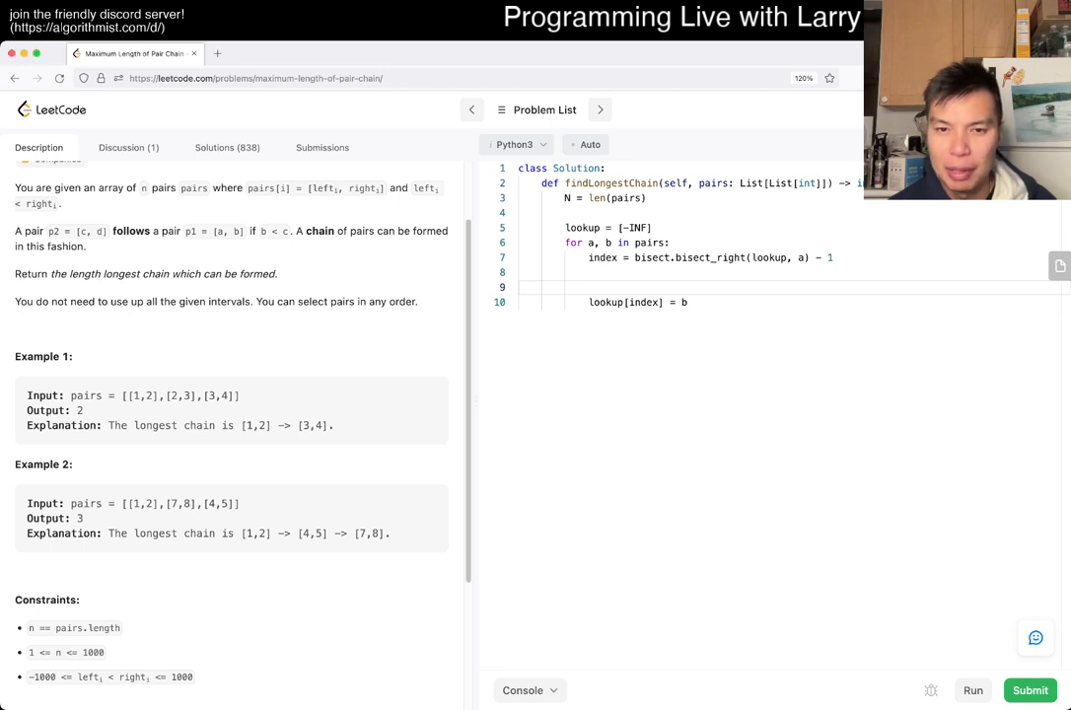
type("if index >= len(lookup):")
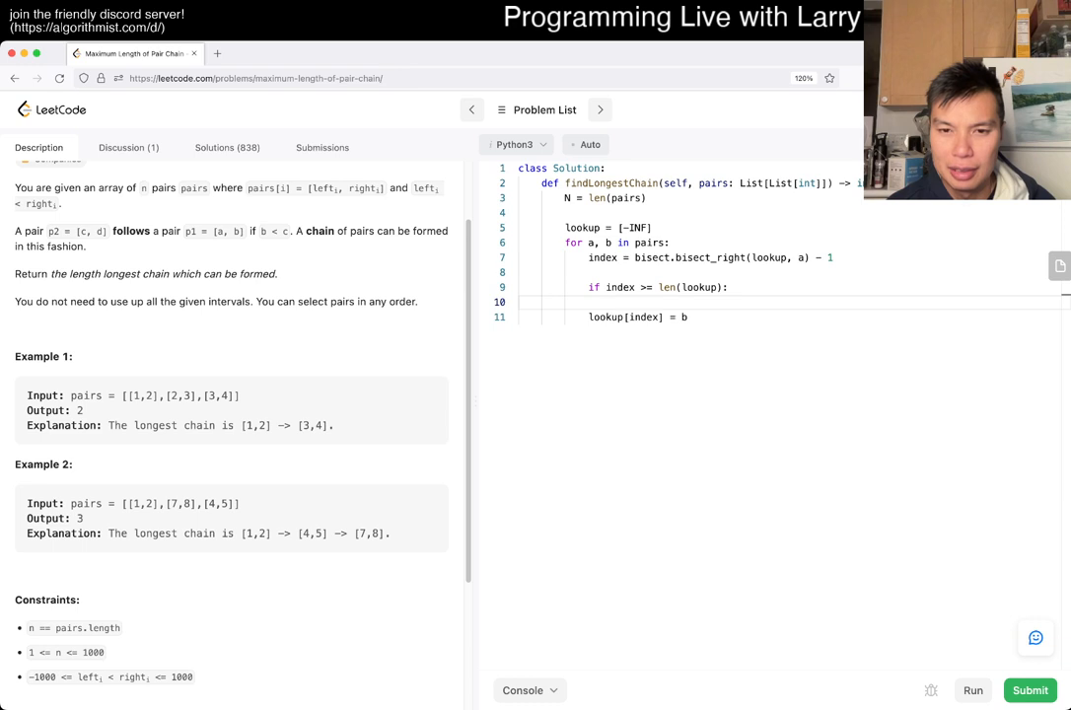
type("lookup")
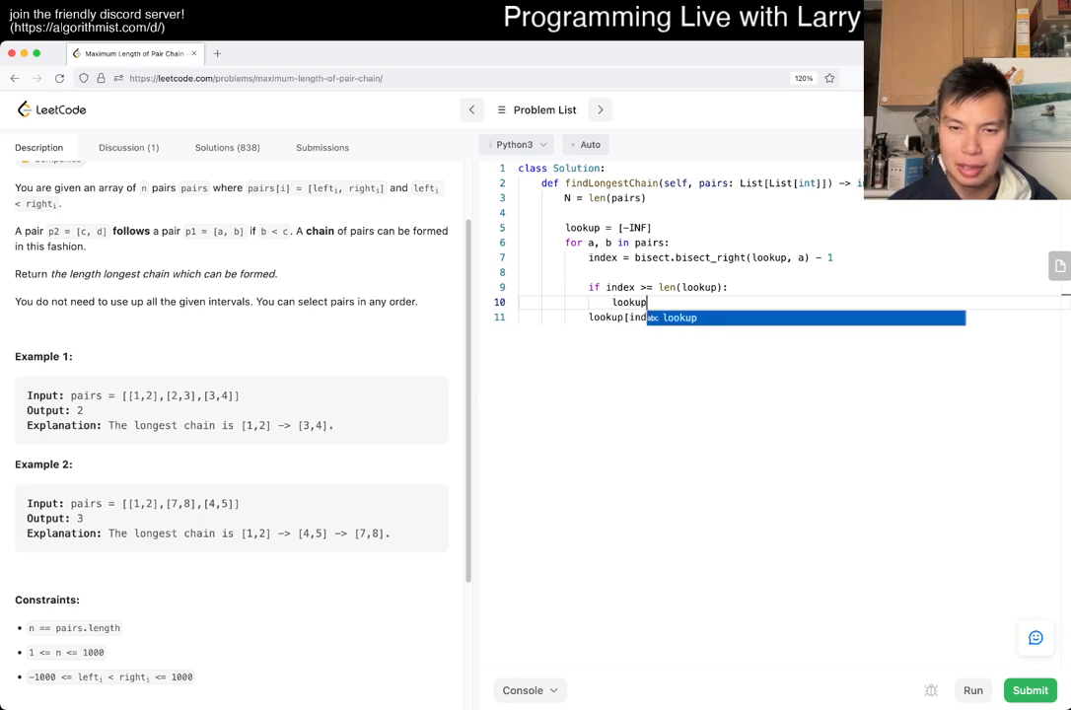
type(".append()")
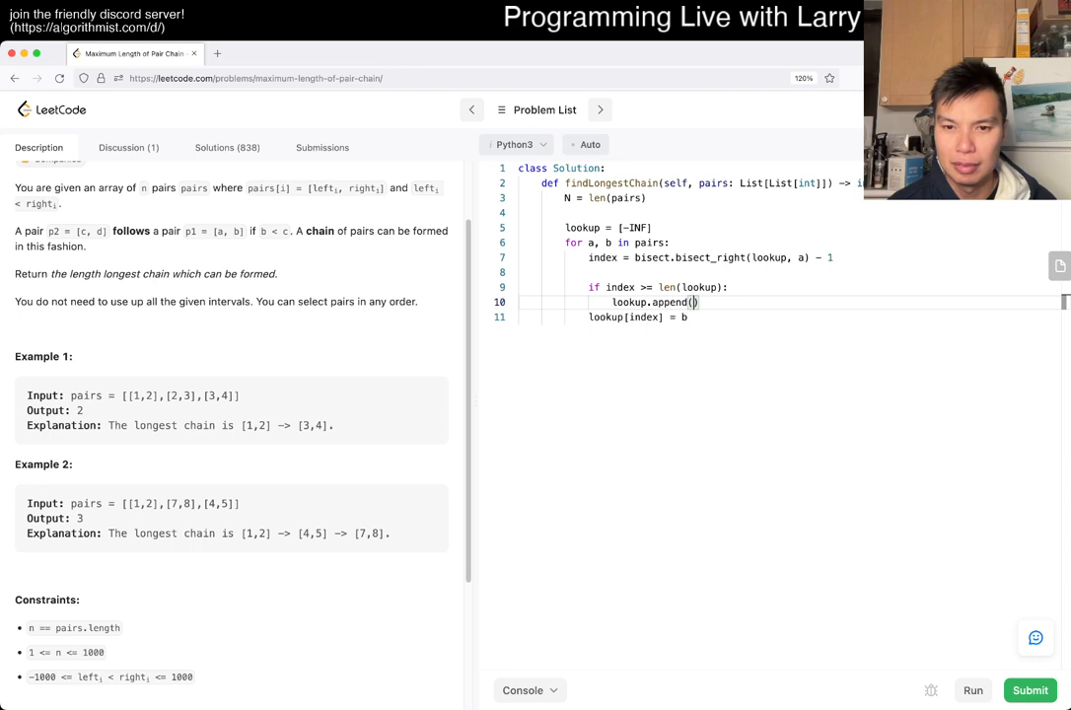
type("b")
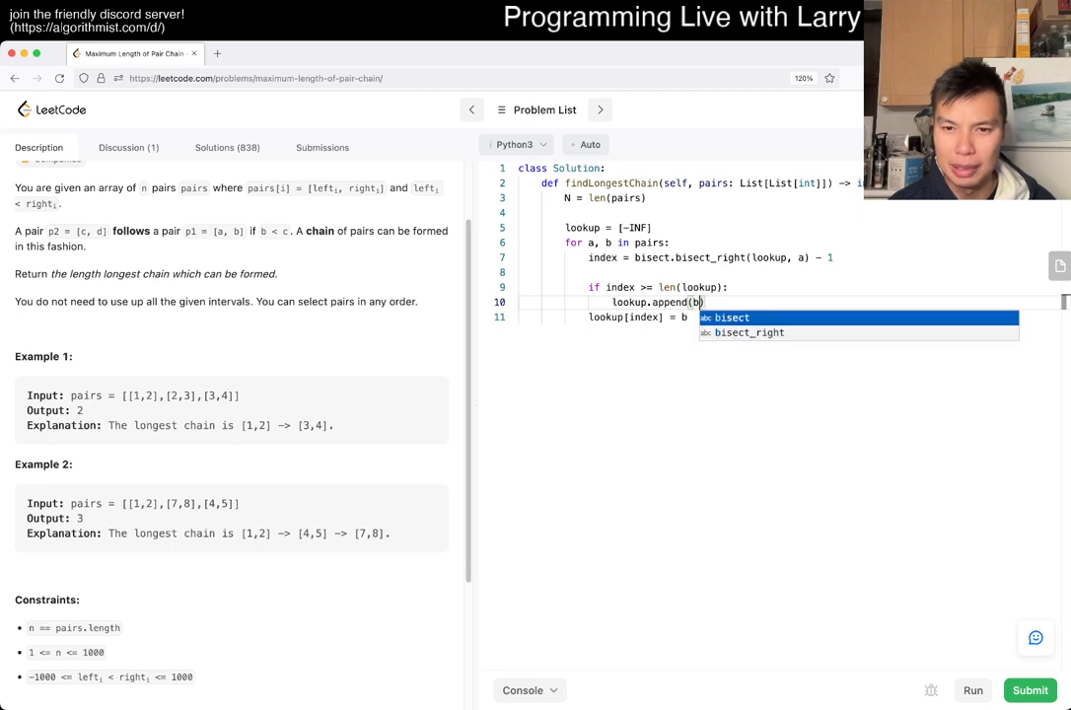
key("enter")
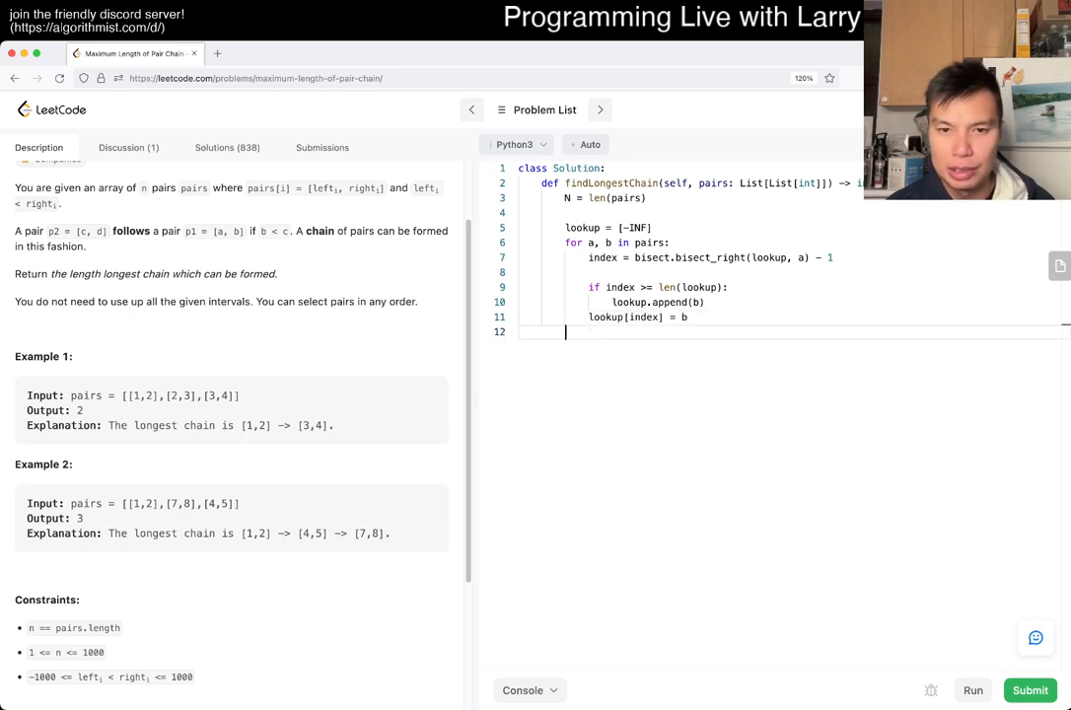
type("return len(lookup) - 1")
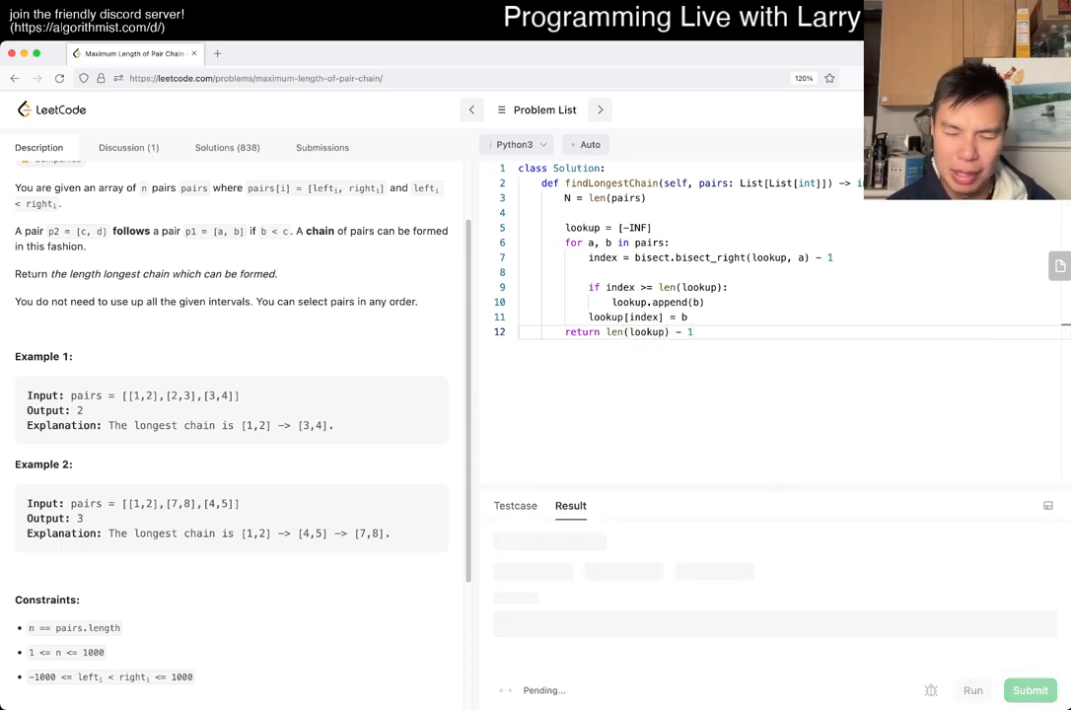
Define INF = 10 ** 20 on a new line after N = len(pairs)
left_click(972, 689)
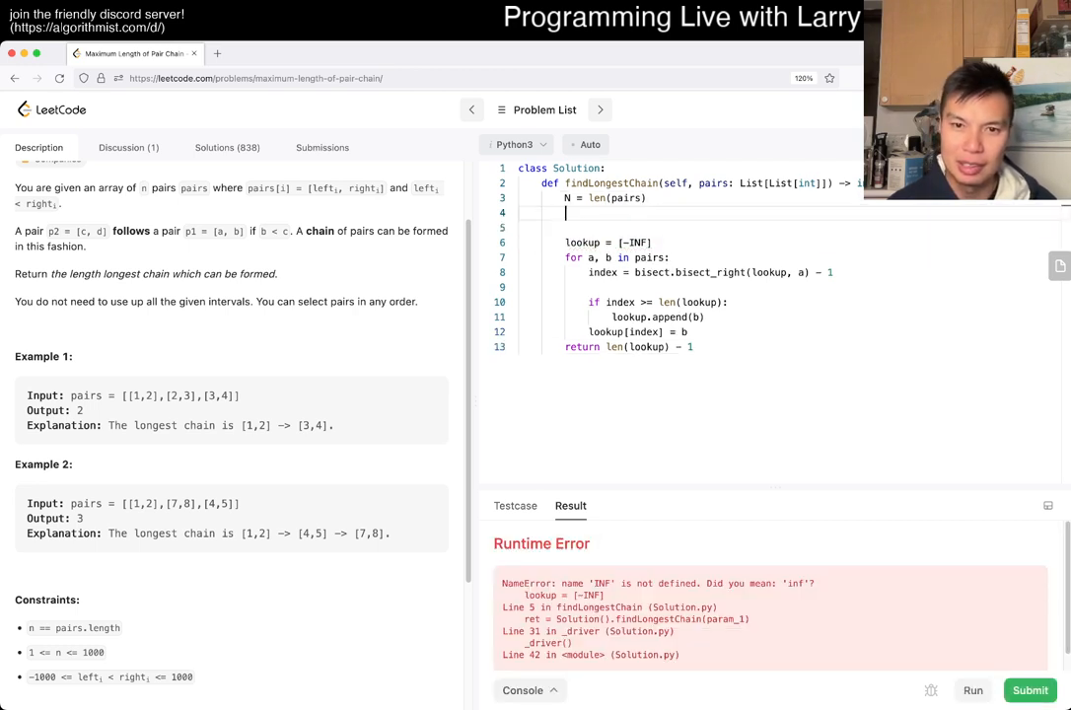
type("INF = 10 ** 20")
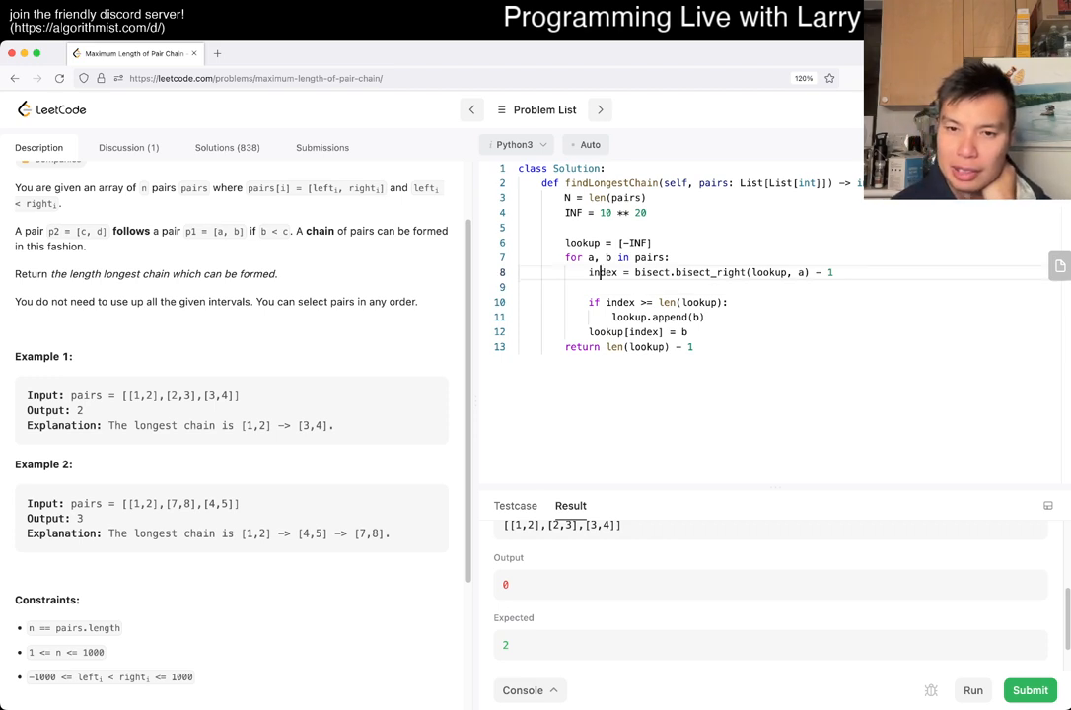
Drop the '- 1' from the bisect index and add print(lookup) after the update
double_click(601, 272)
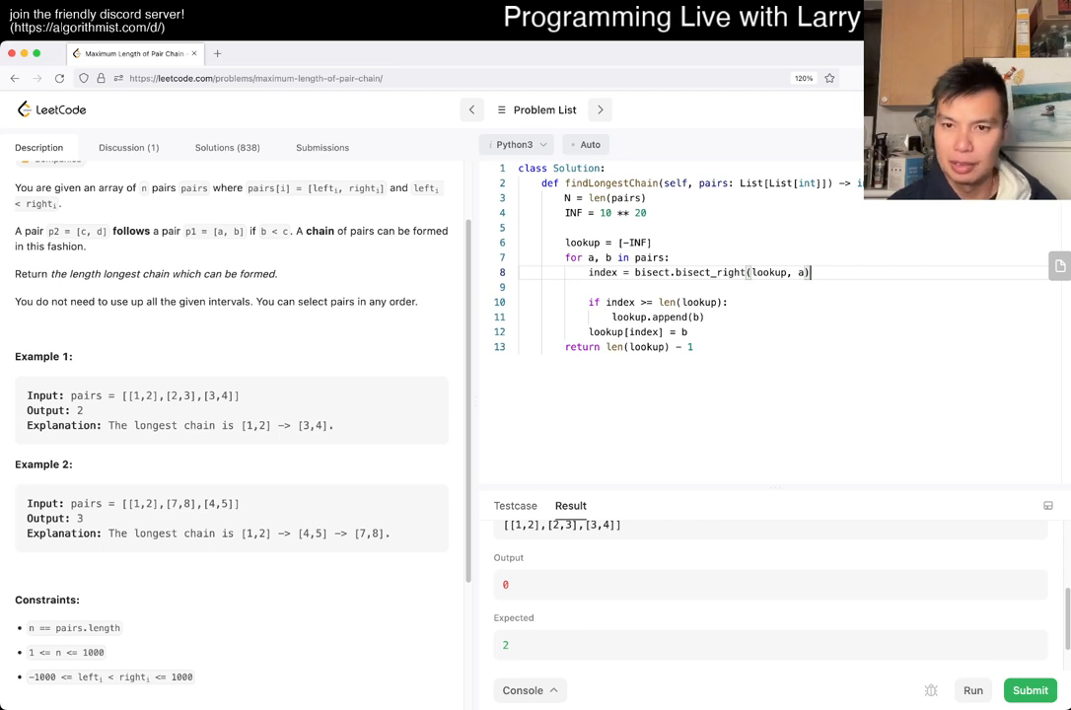
type("- 1")
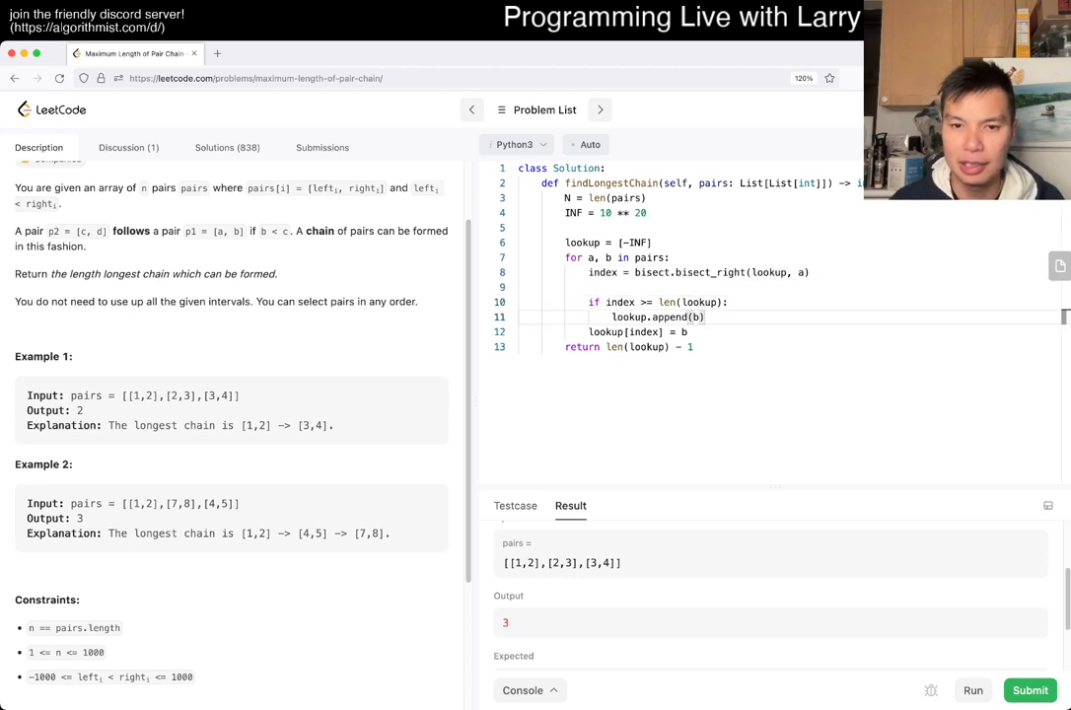
type("print(lookup)")
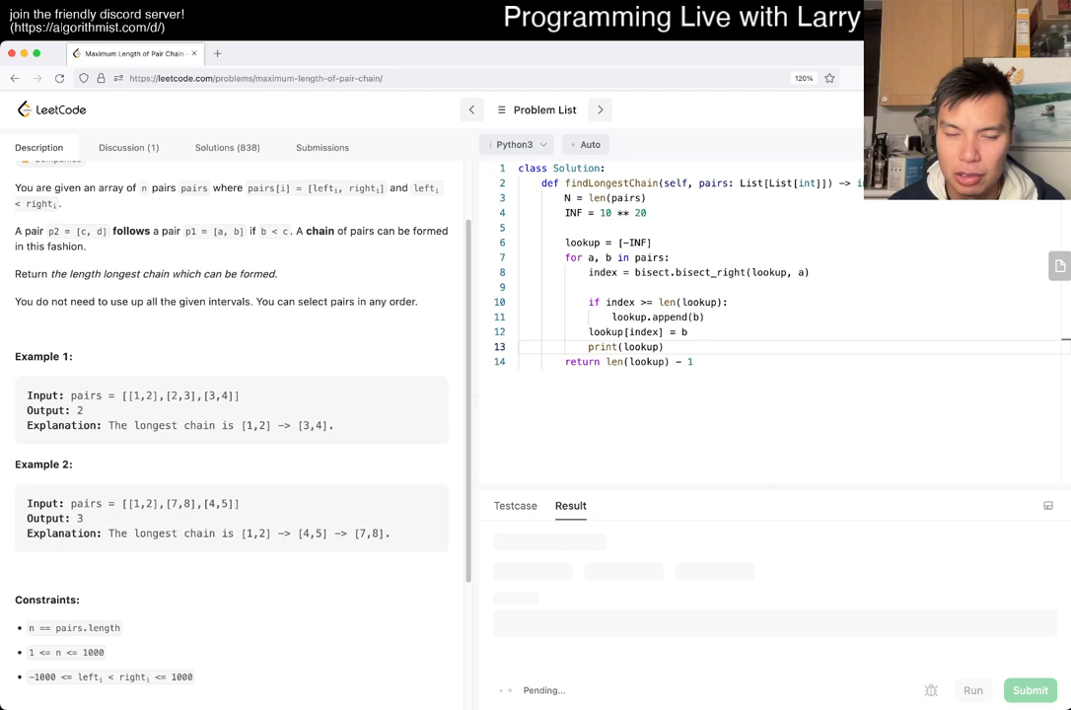
Switch bisect_right to bisect_left on line 8 and rerun
left_click(1029, 690)
type("lef")
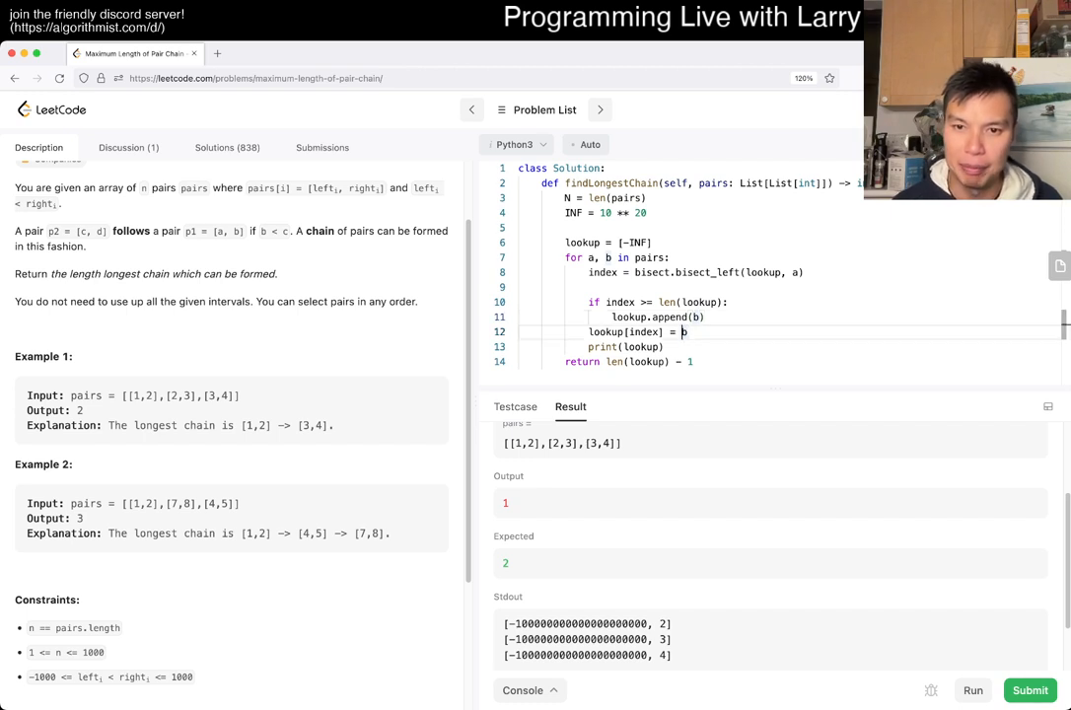
Update lookup[index] with min(lookup[index], b), check Case 2's wrong output, and remove the print
type("min(lookup[index], b")
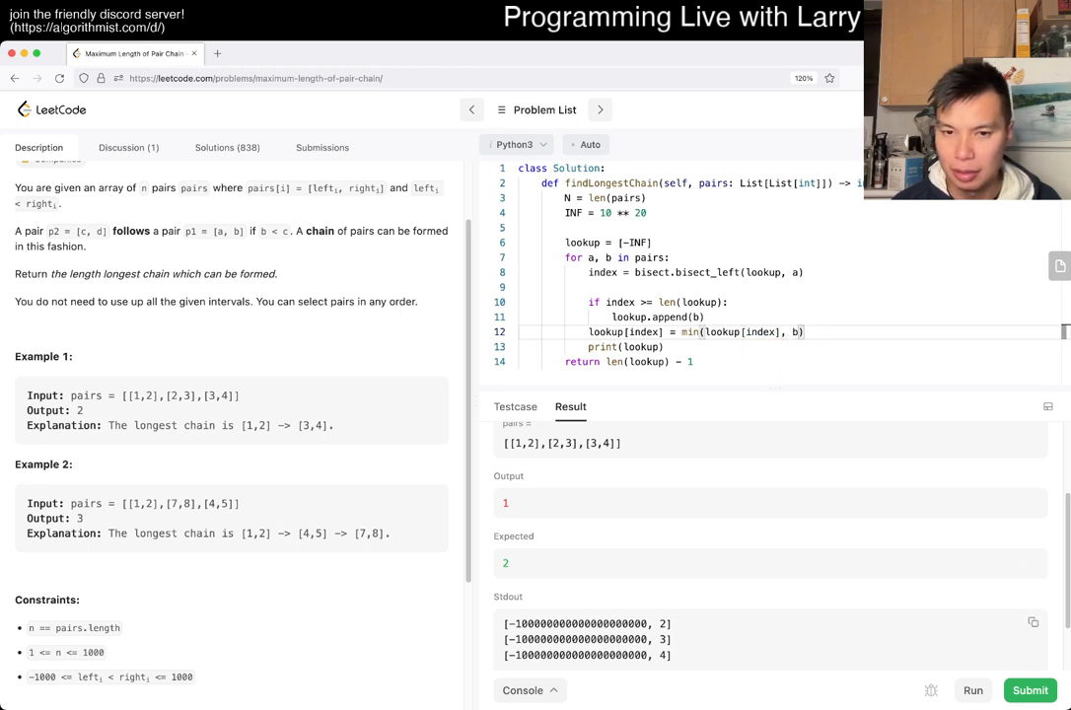
left_click(1030, 690)
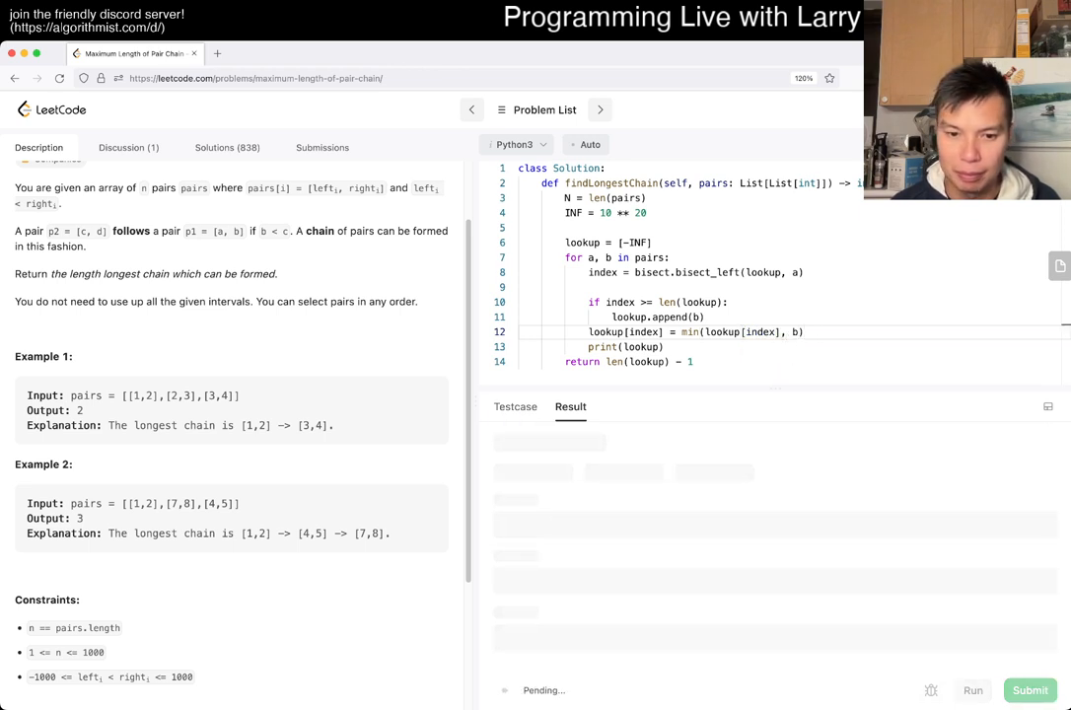
left_click(1030, 689)
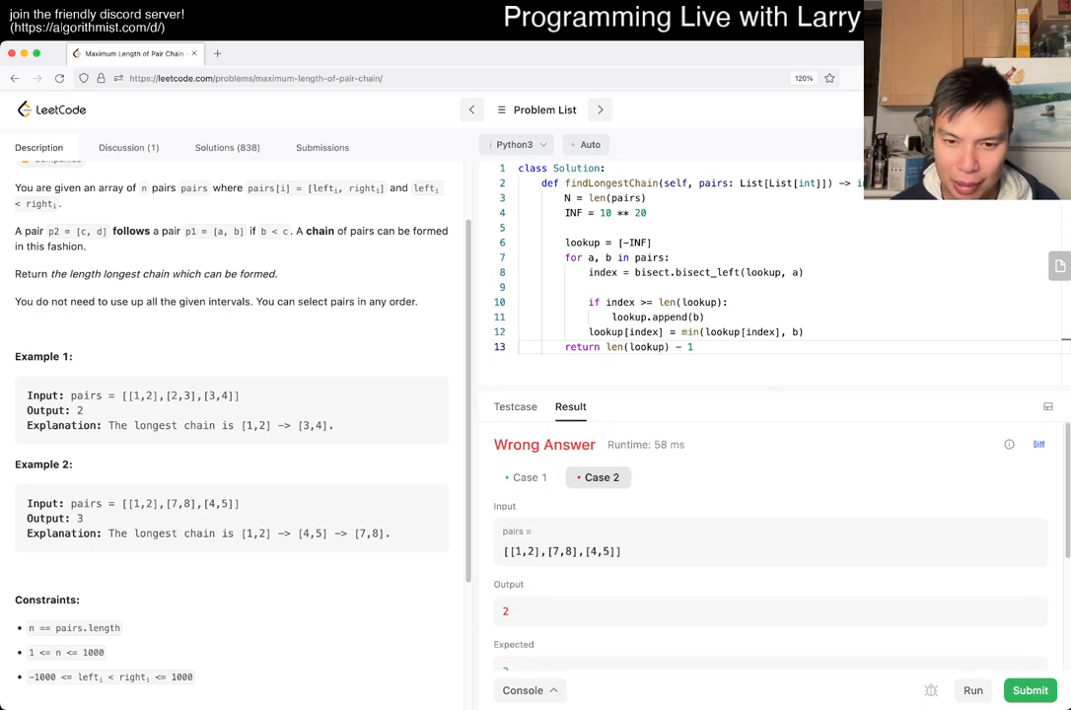
scroll("down", 3)
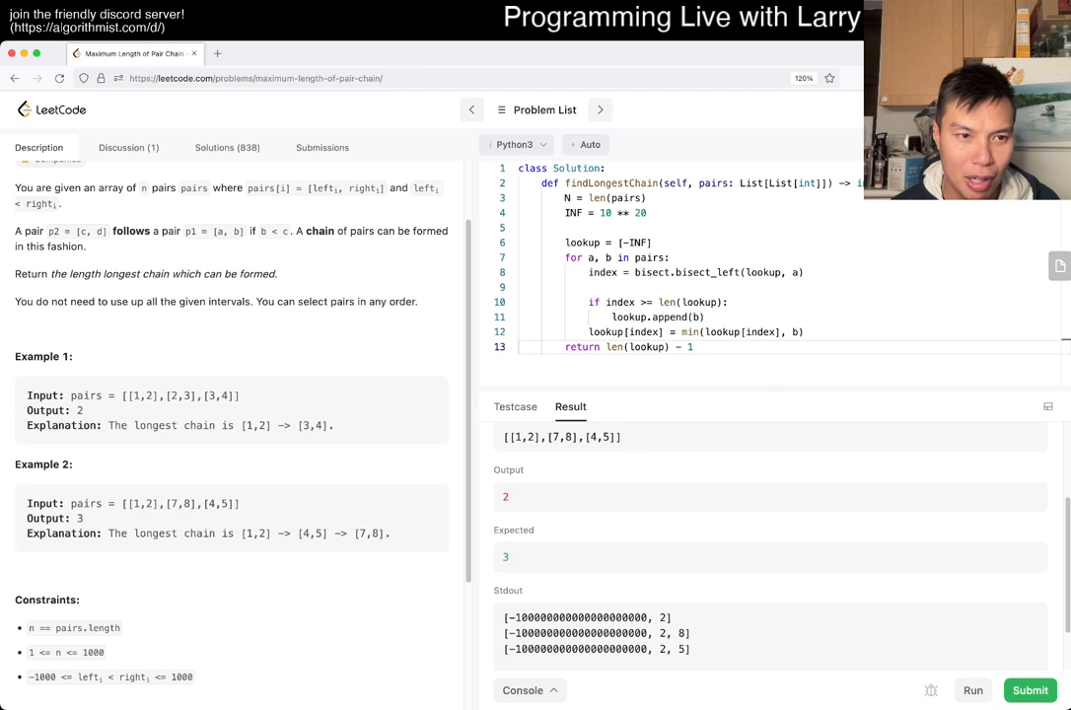
mouse_move(1047, 407)
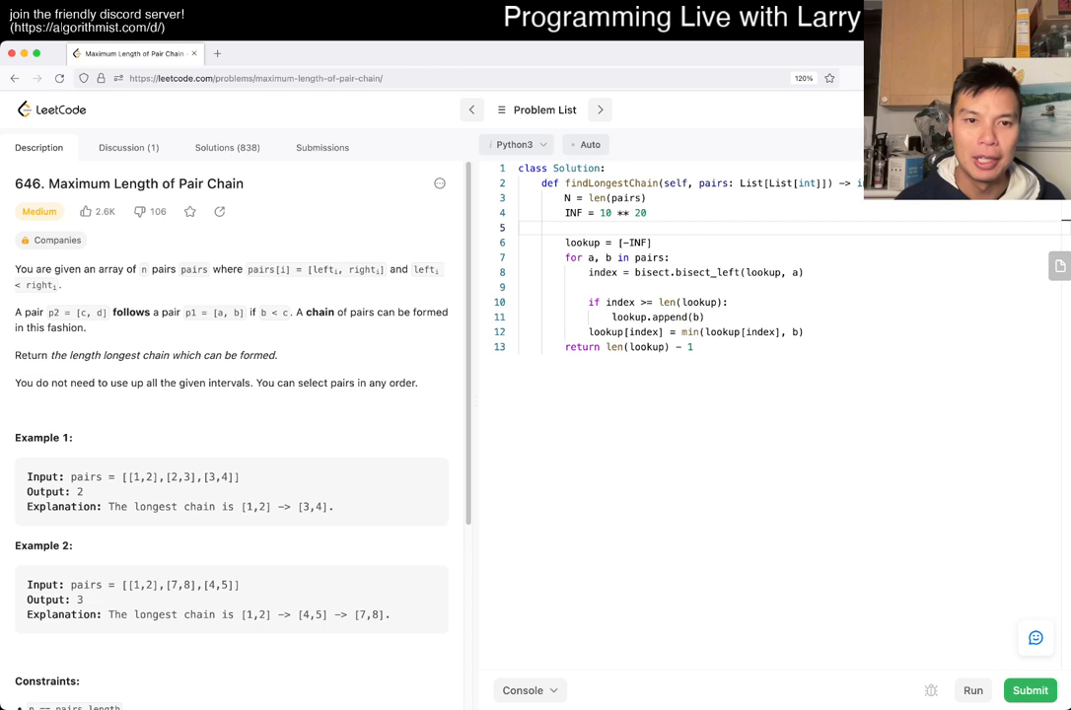
left_click_drag(565, 196, 693, 346)
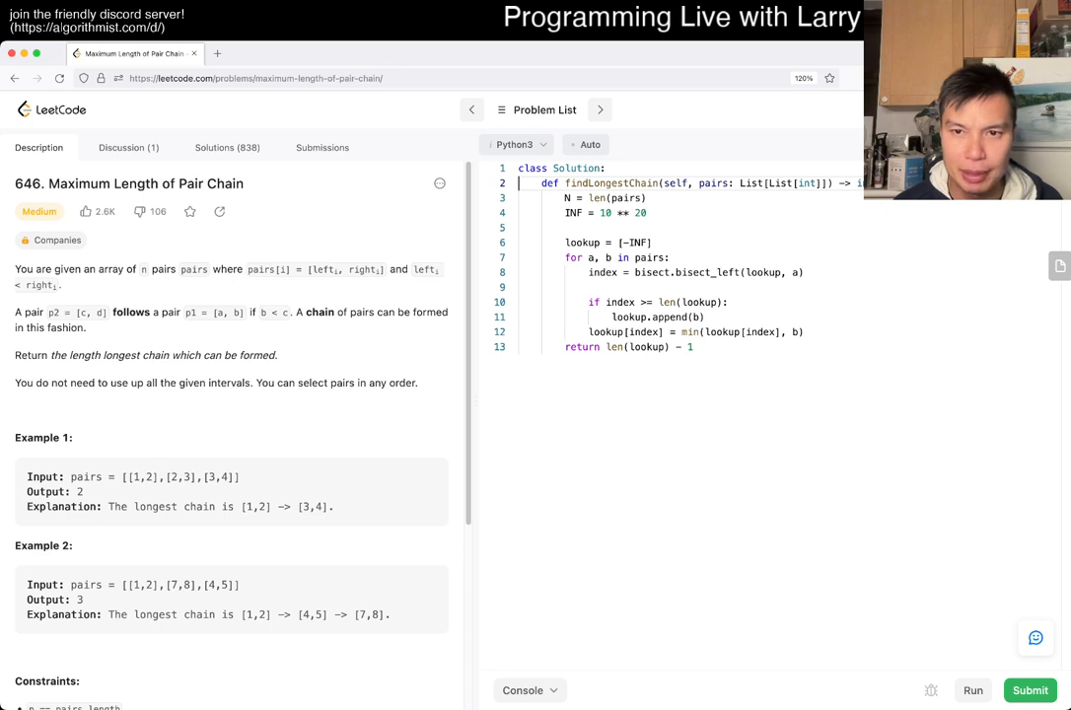
type("pairs.sort(")
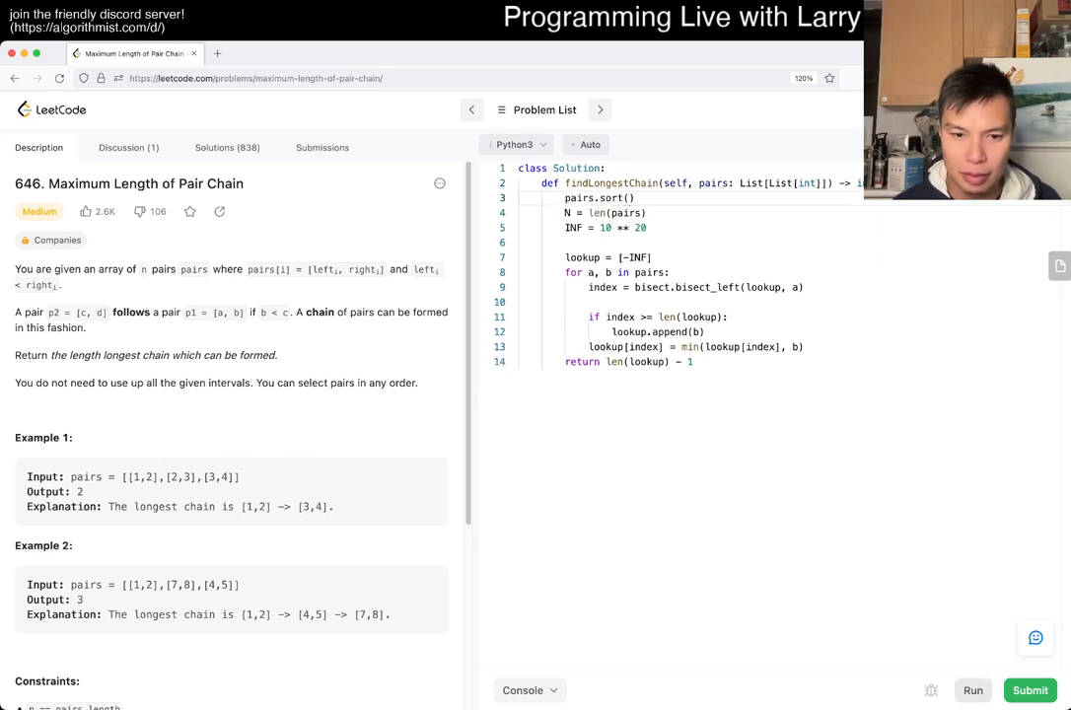
Rerun with pairs.sort() and confirm Case 1 outputs 2 and Case 2 outputs 3
left_click(972, 690)
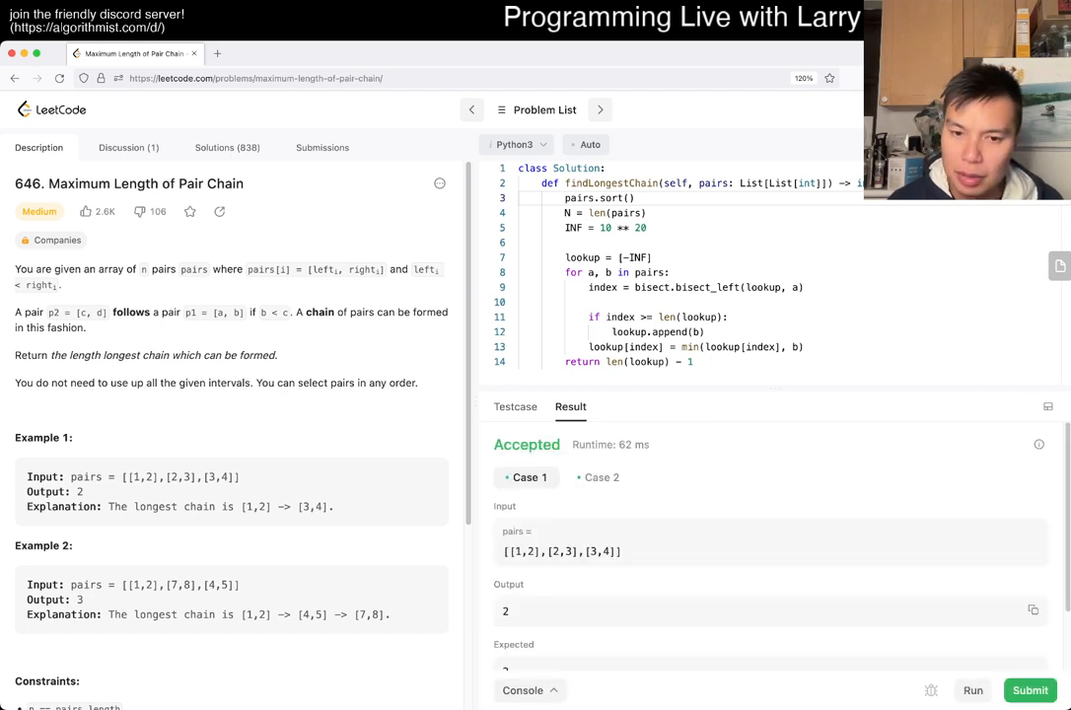
left_click(601, 477)
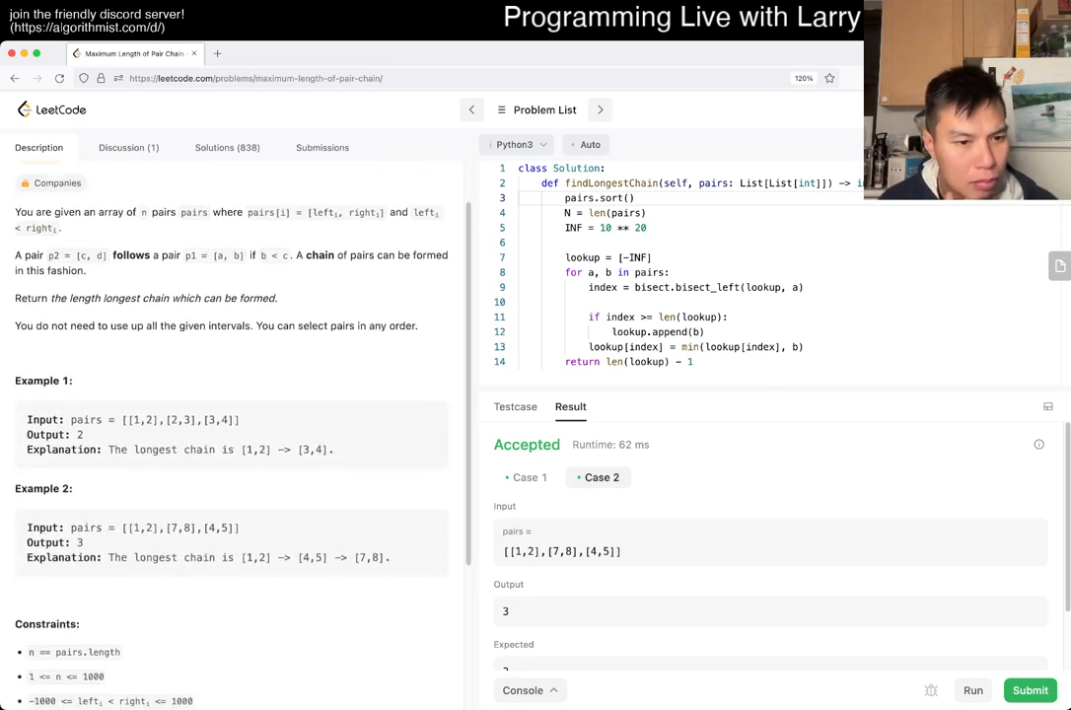
scroll("down", 3)
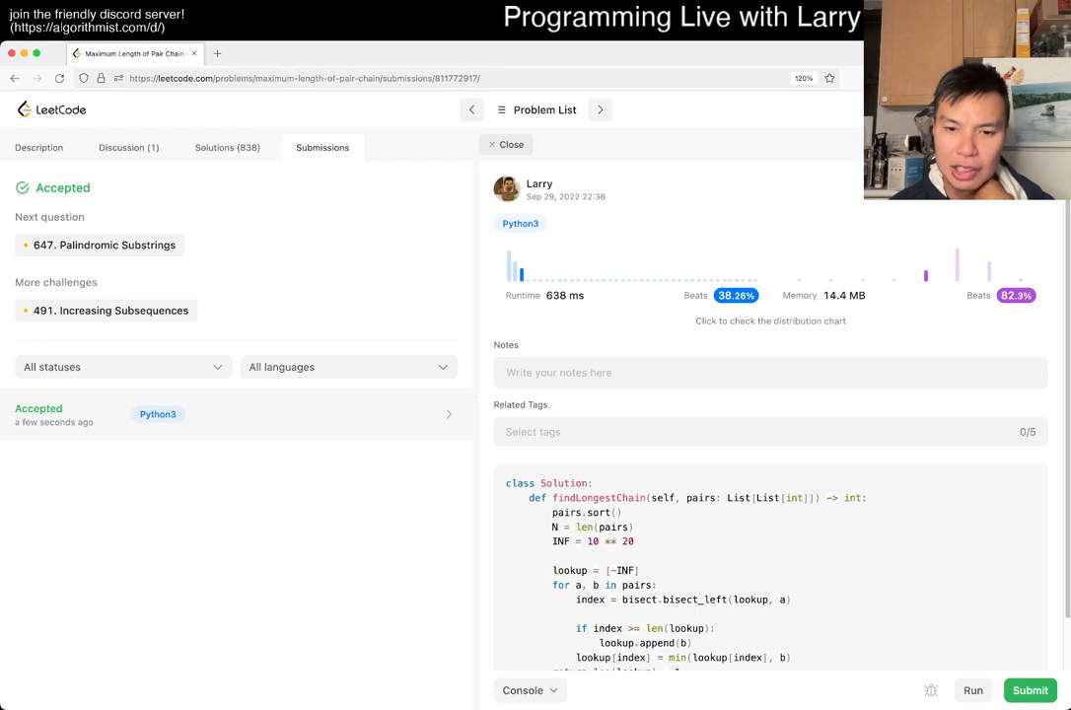
Review the 638 ms, 14.4 MB submission details, then close them
scroll("down", 3)
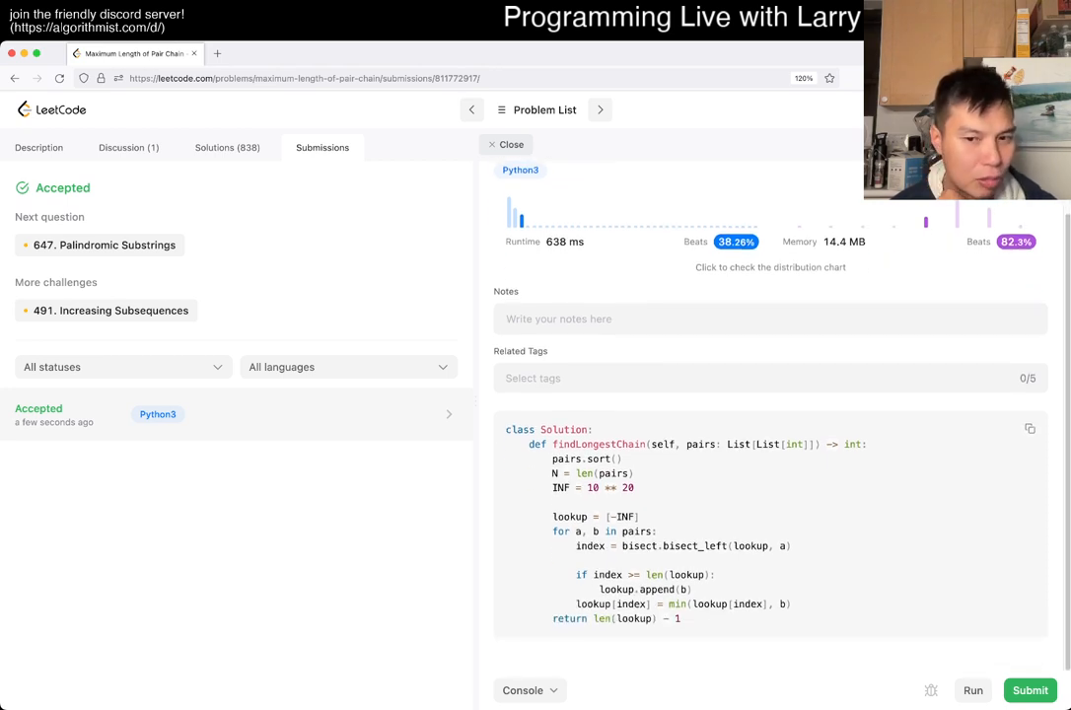
left_click(39, 147)
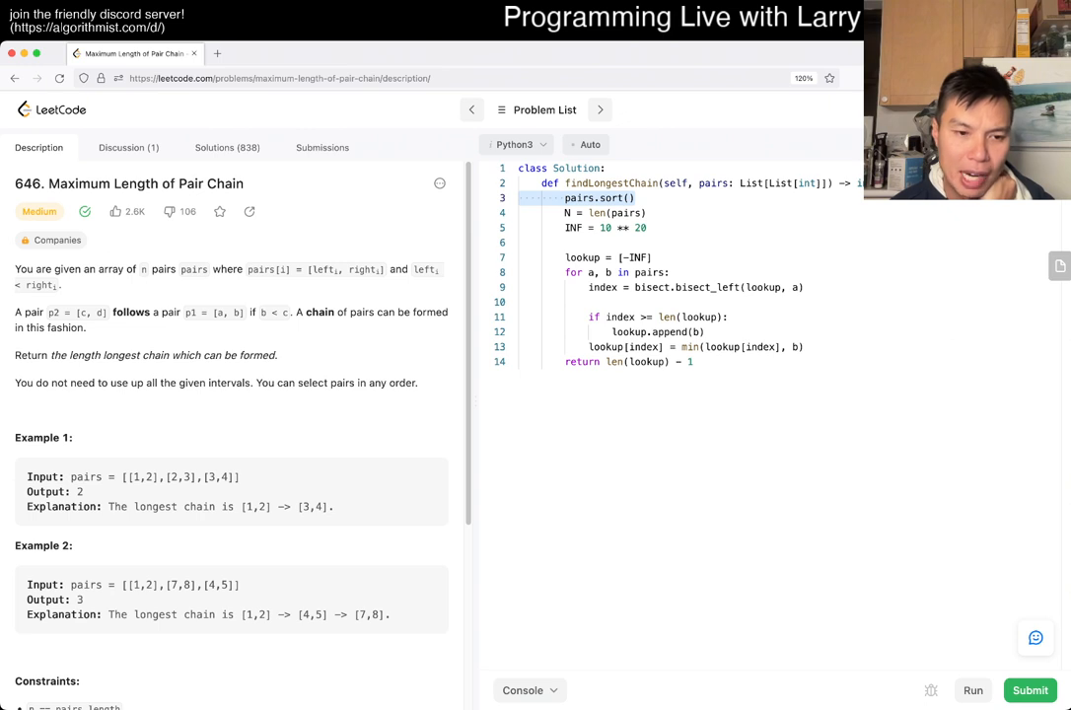
Add '# Longest Increasing Subsequence' and '# N log N' comments, then clear the method body
double_click(137, 585)
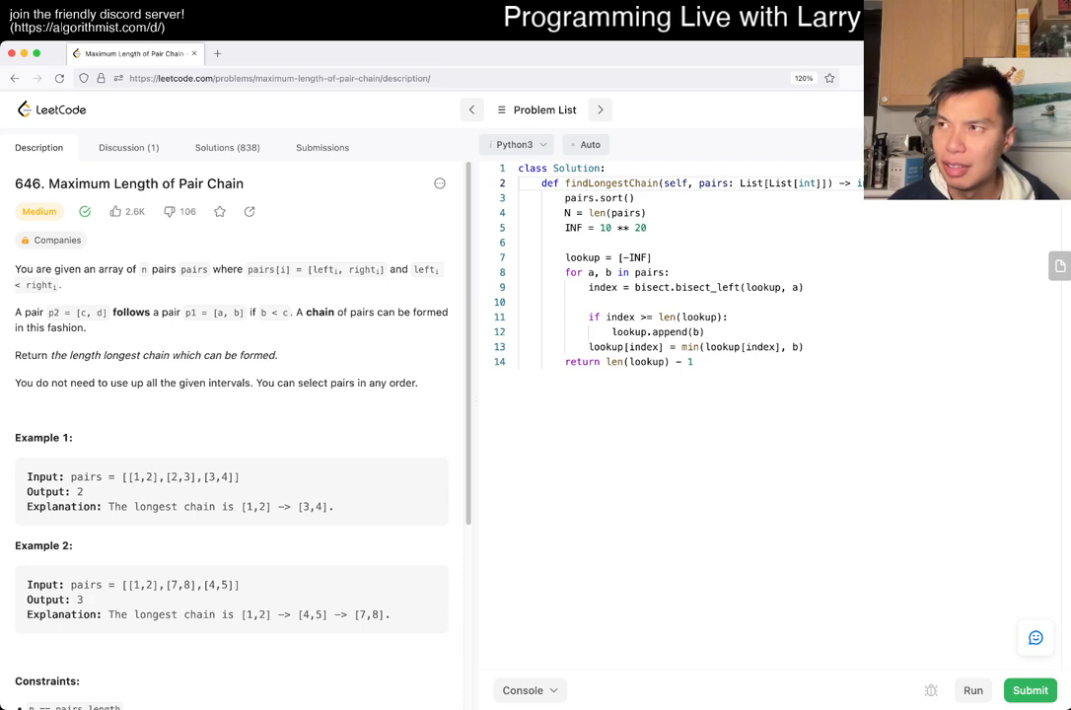
key("enter")
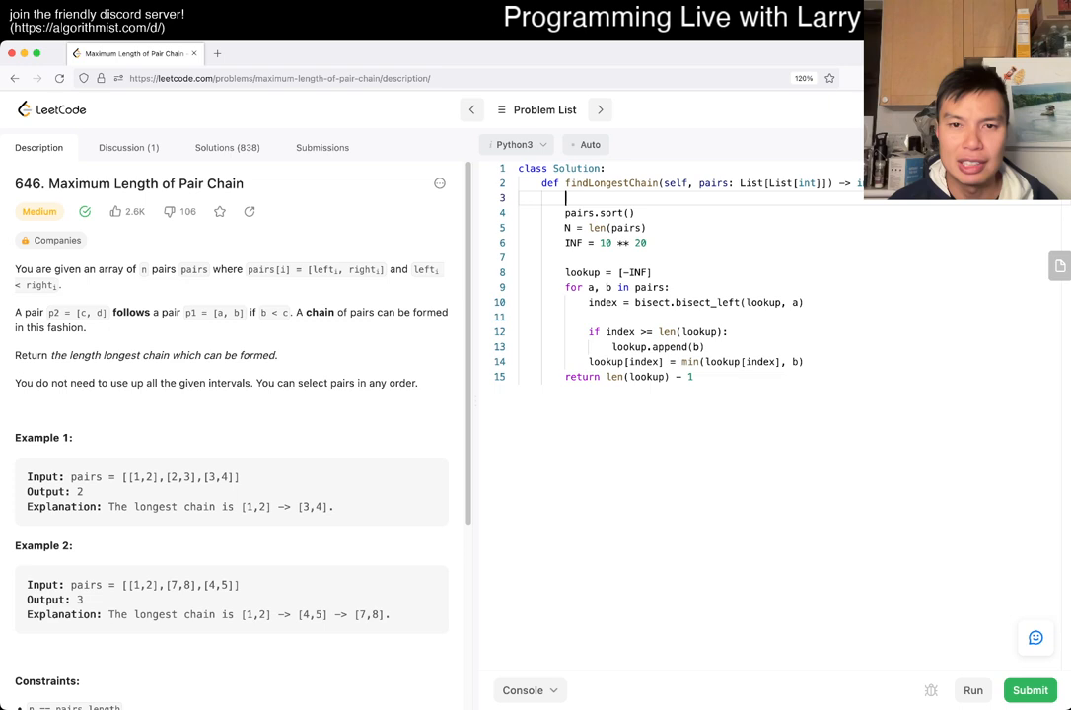
type("# Longest")
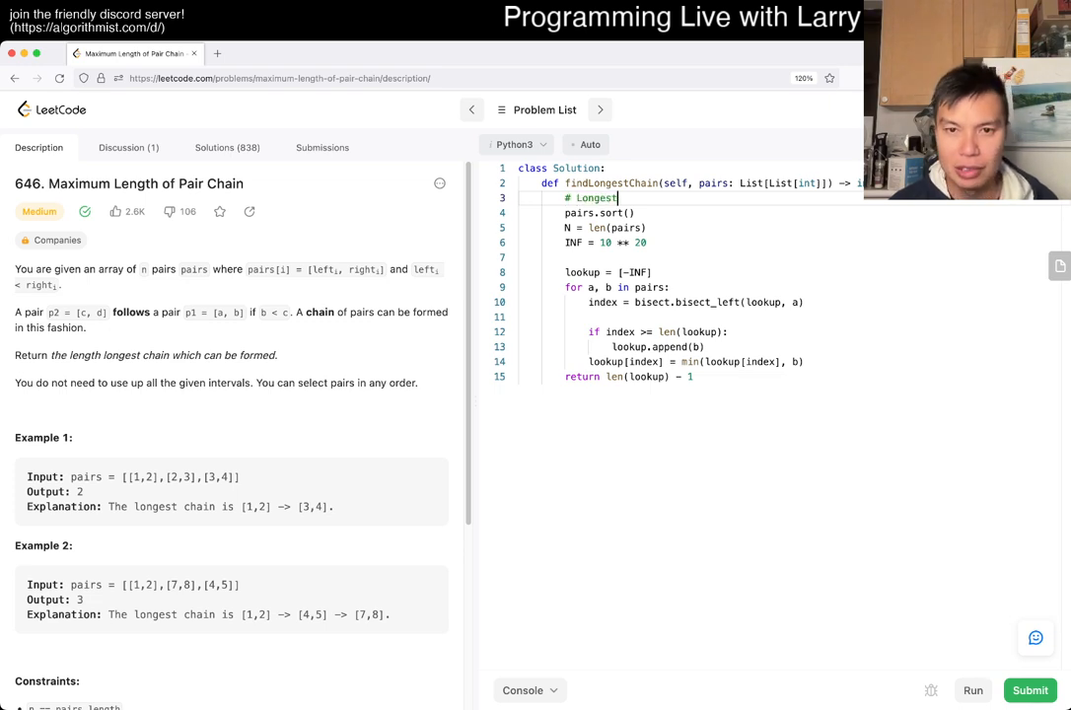
type("Increasing Subsequence (after sorting")
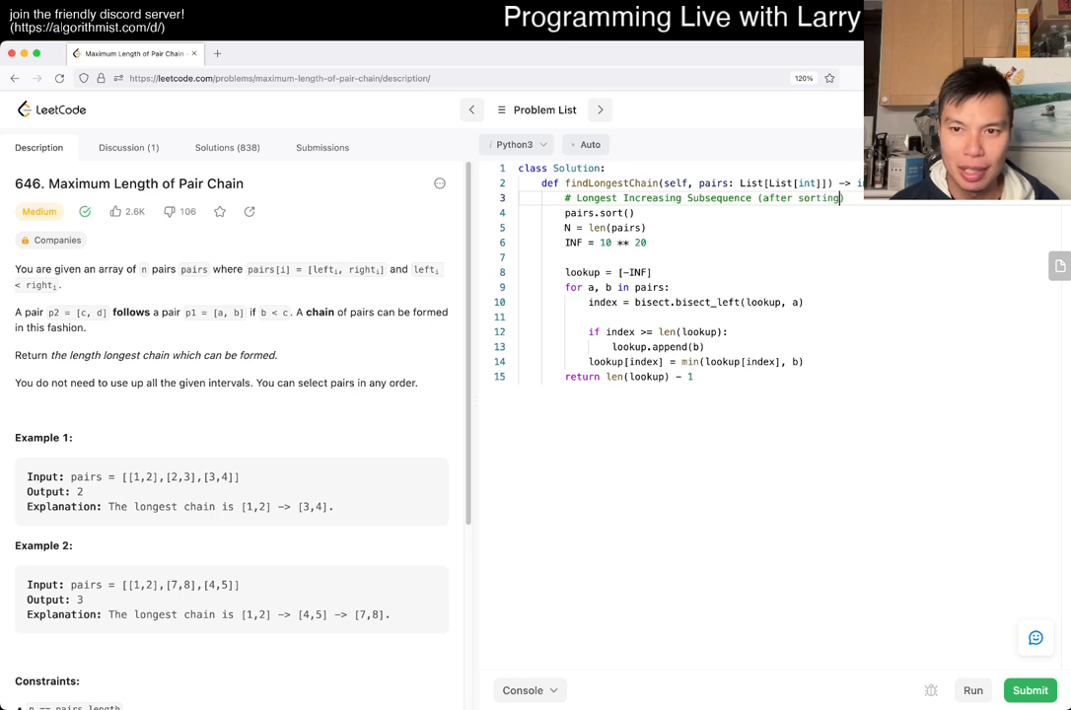
type("# N log")
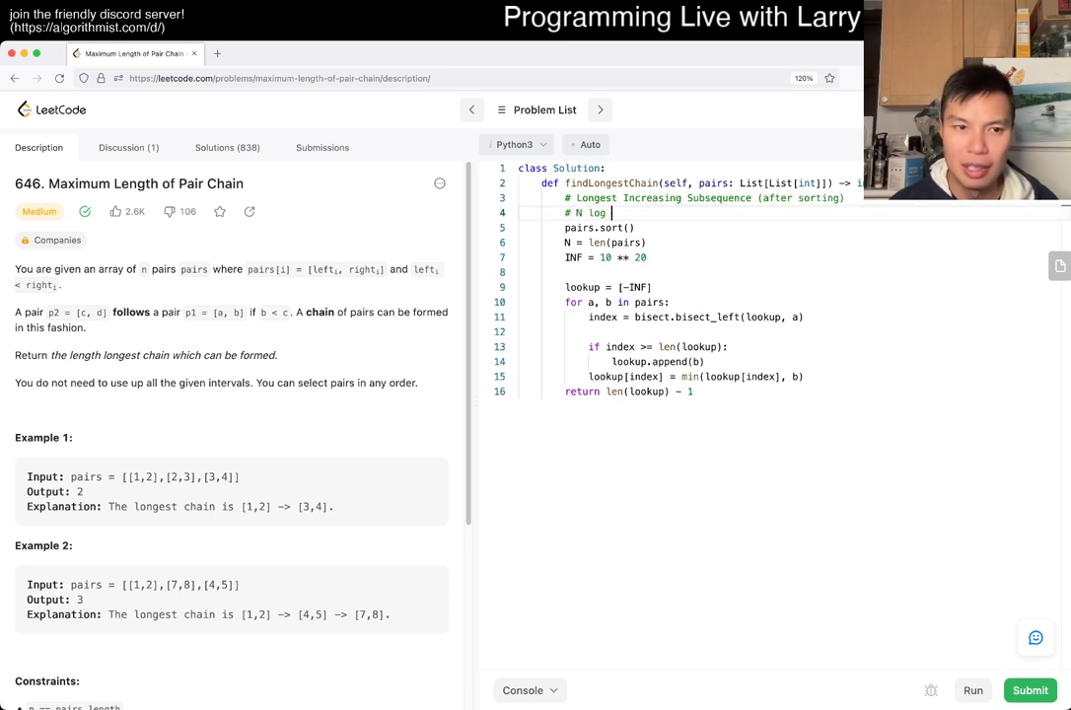
type("N")
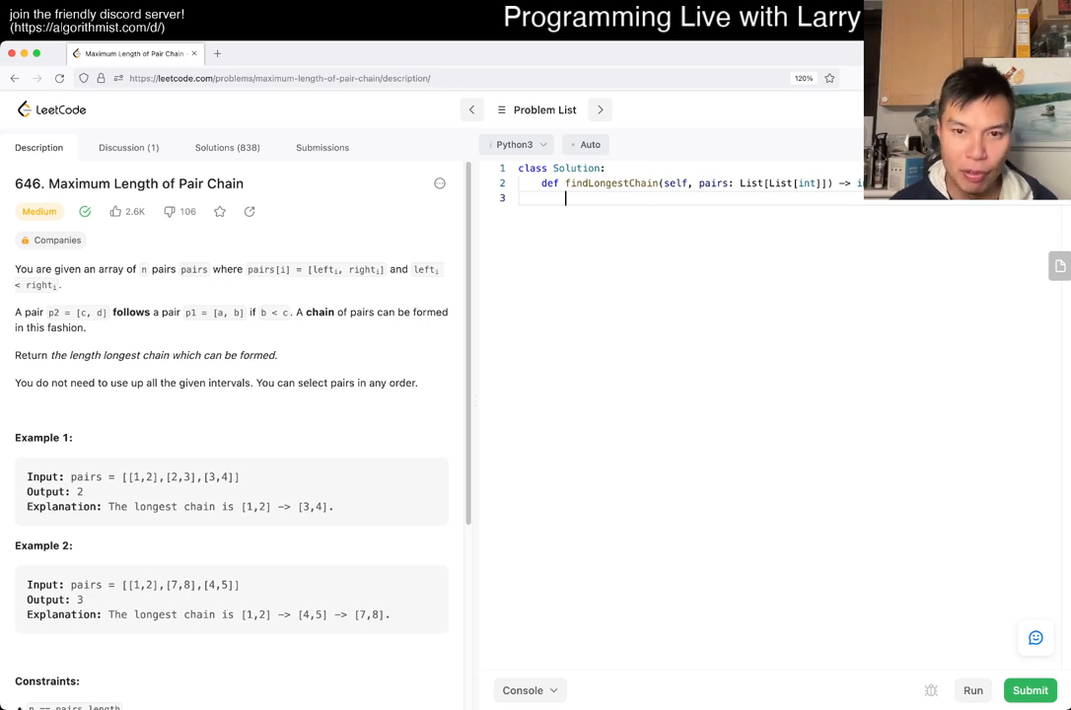
Create an events list and make the loop enumerate pairs with their index
type("for a, b in pairs:")
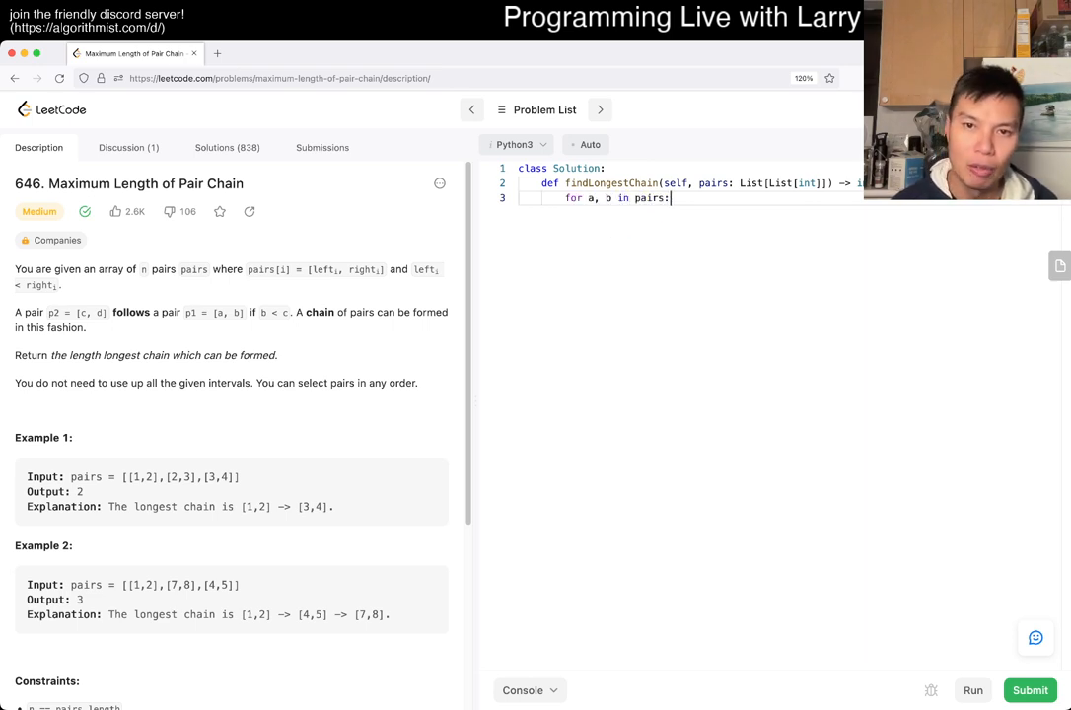
key("Enter")
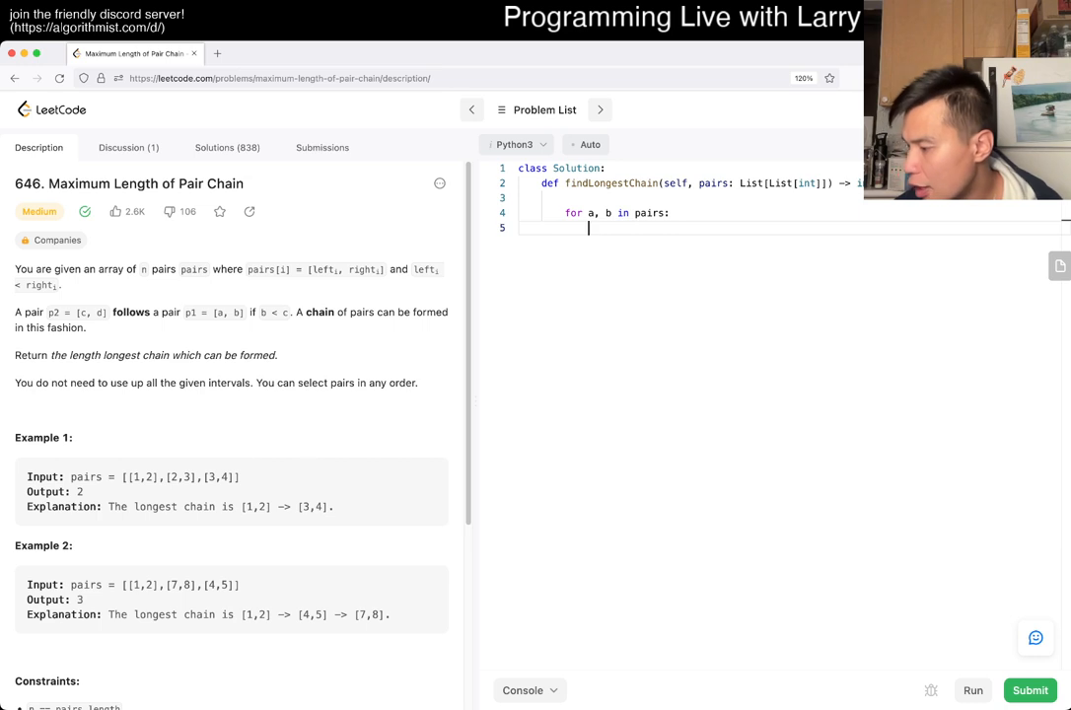
type("events.")
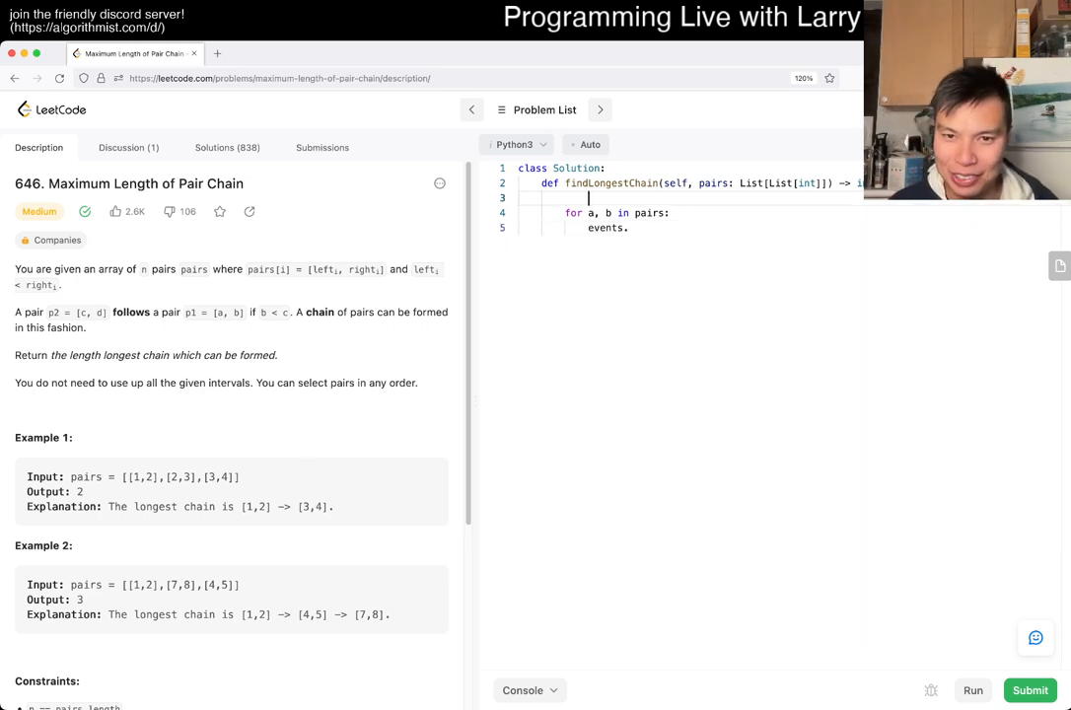
type("events = []")
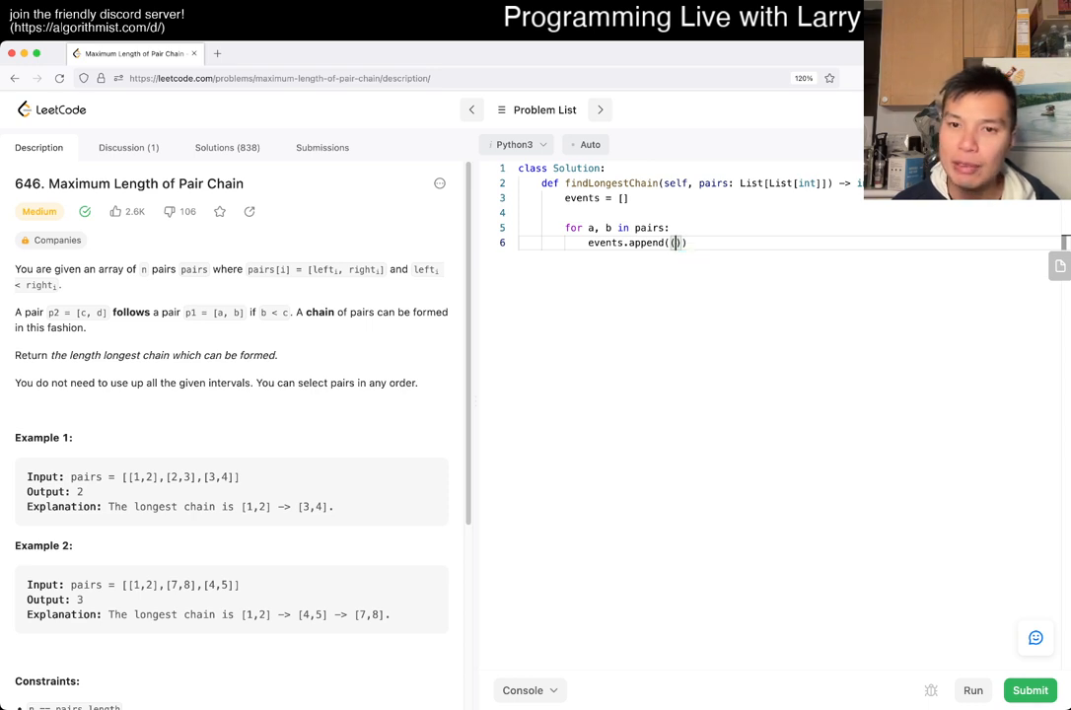
type("a,")
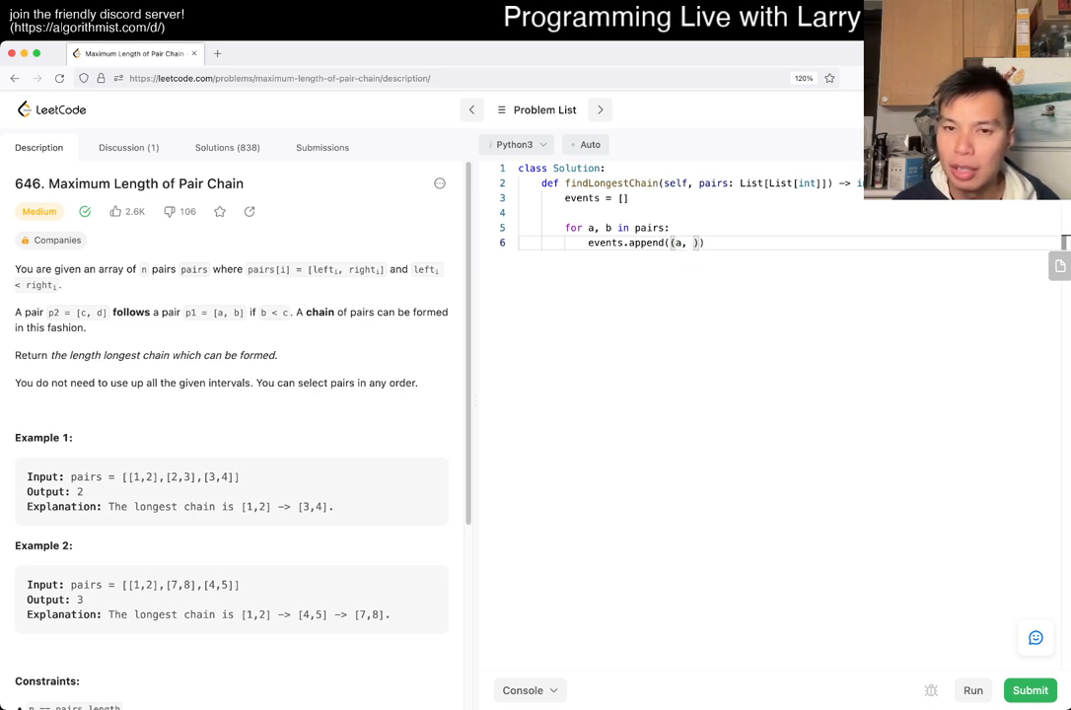
type("enumerate")
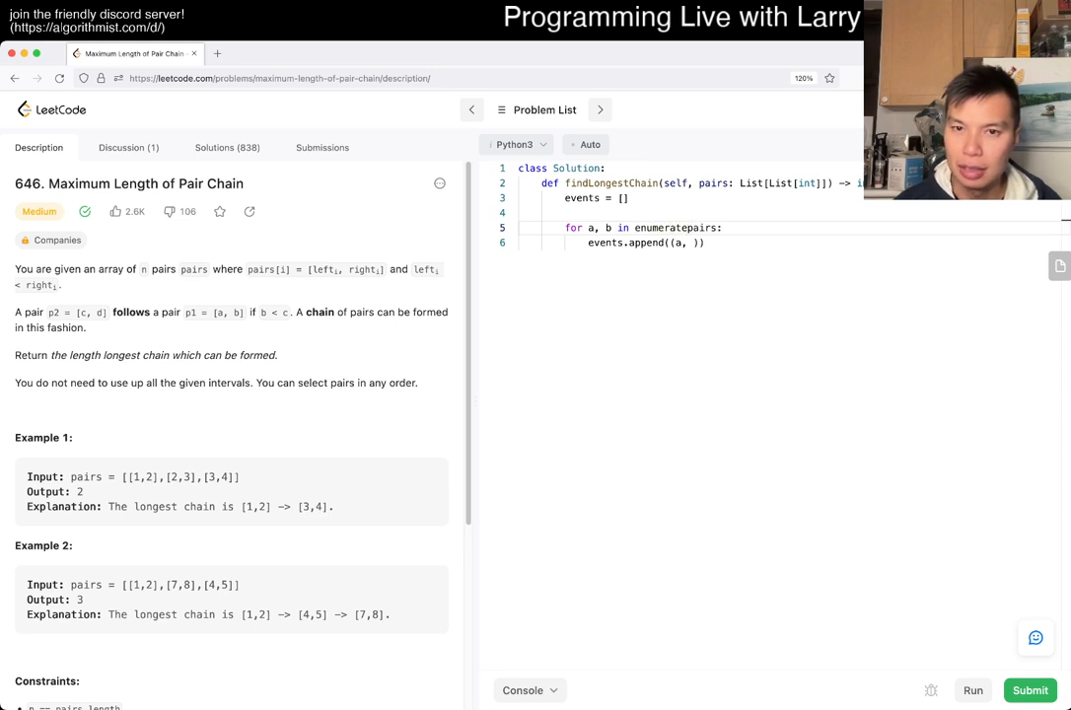
type("()")
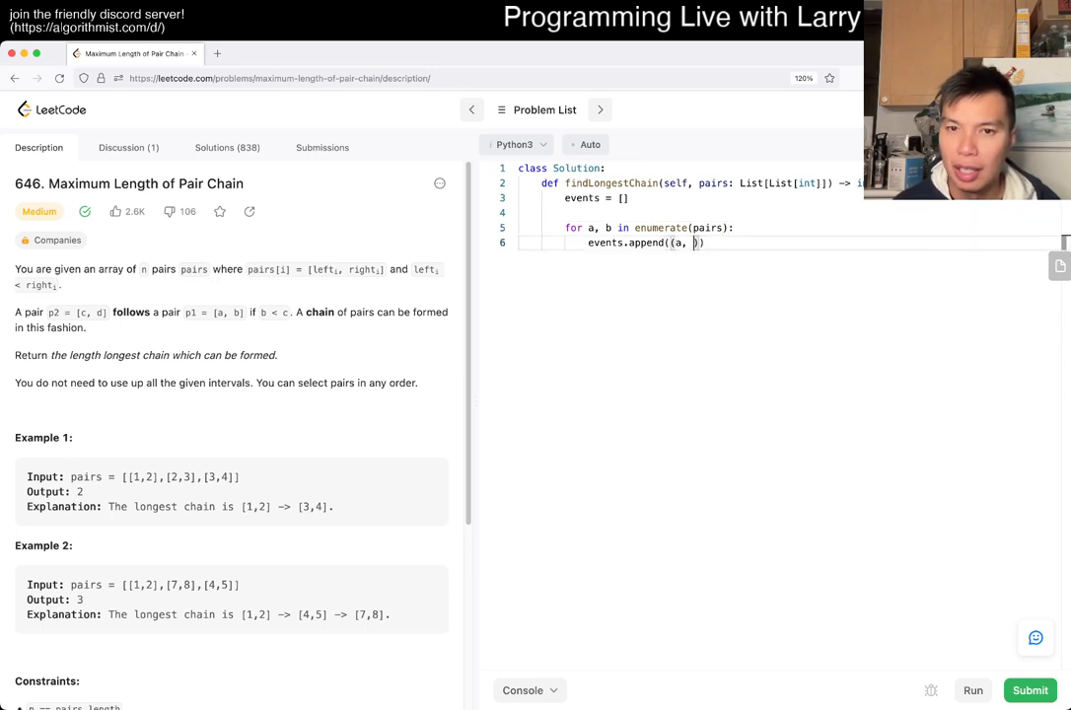
type("uindex")
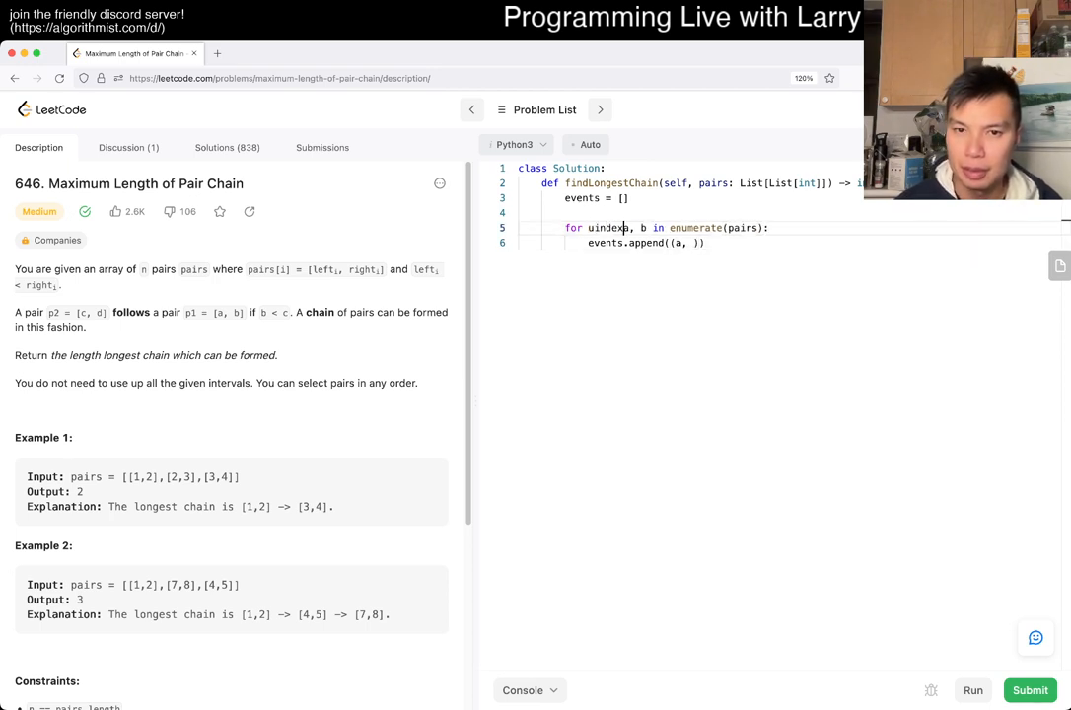
type("index, (")
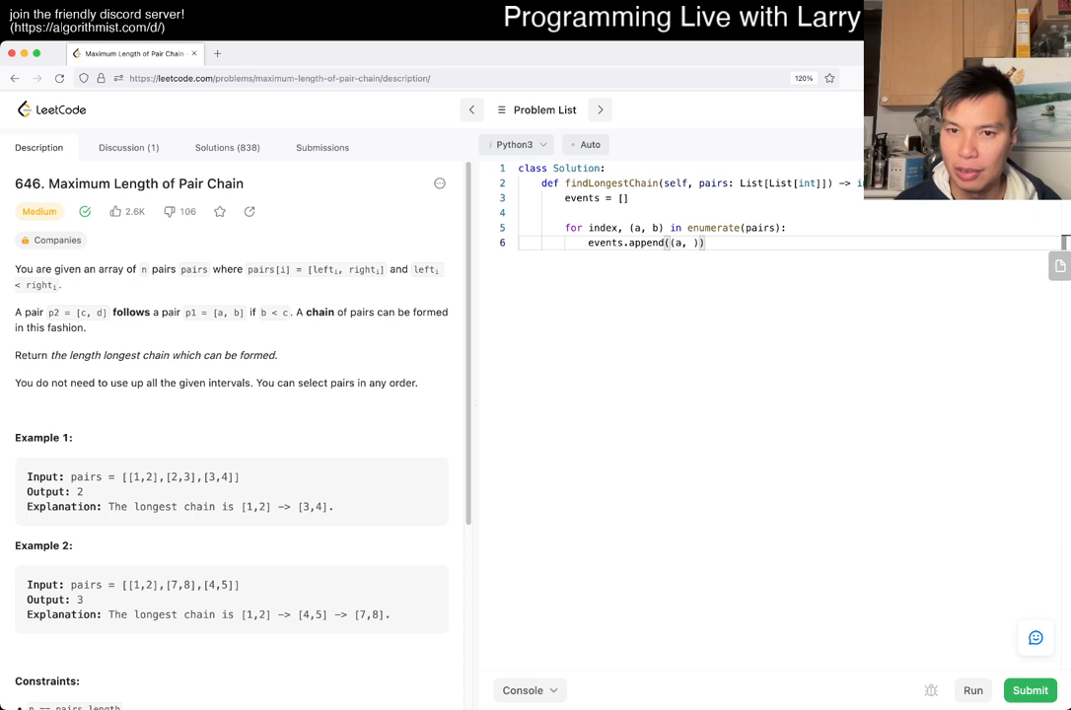
Append the start event (a, 1, index) and remove the drafted (b, -1, index) line
key("Backspace")
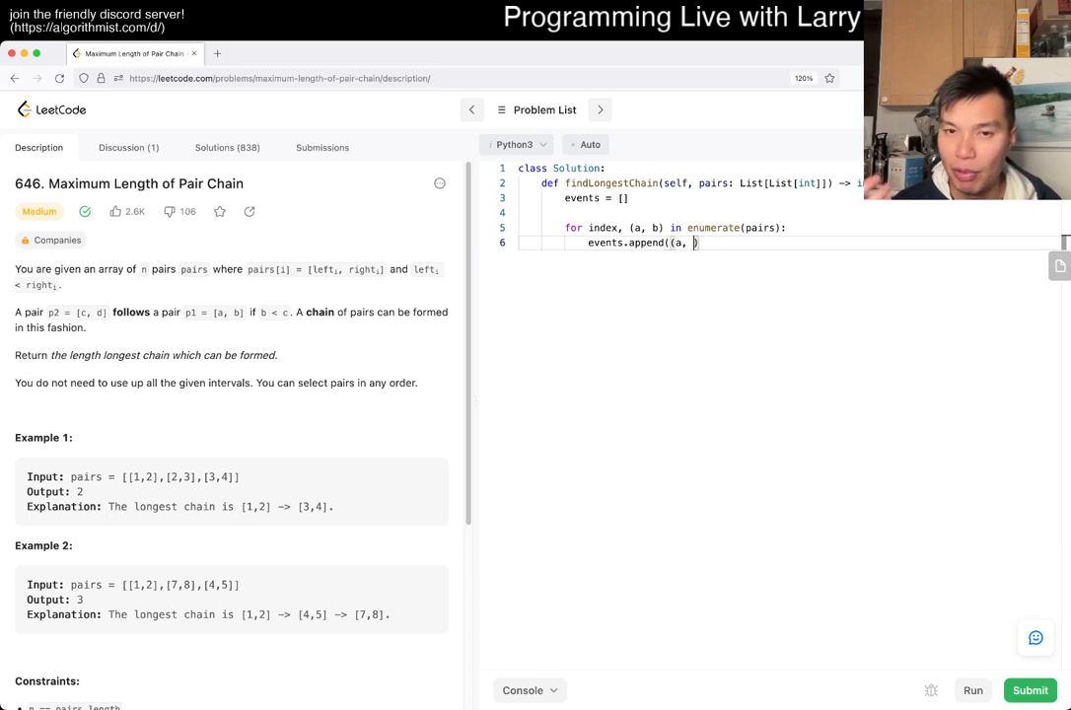
type("1")
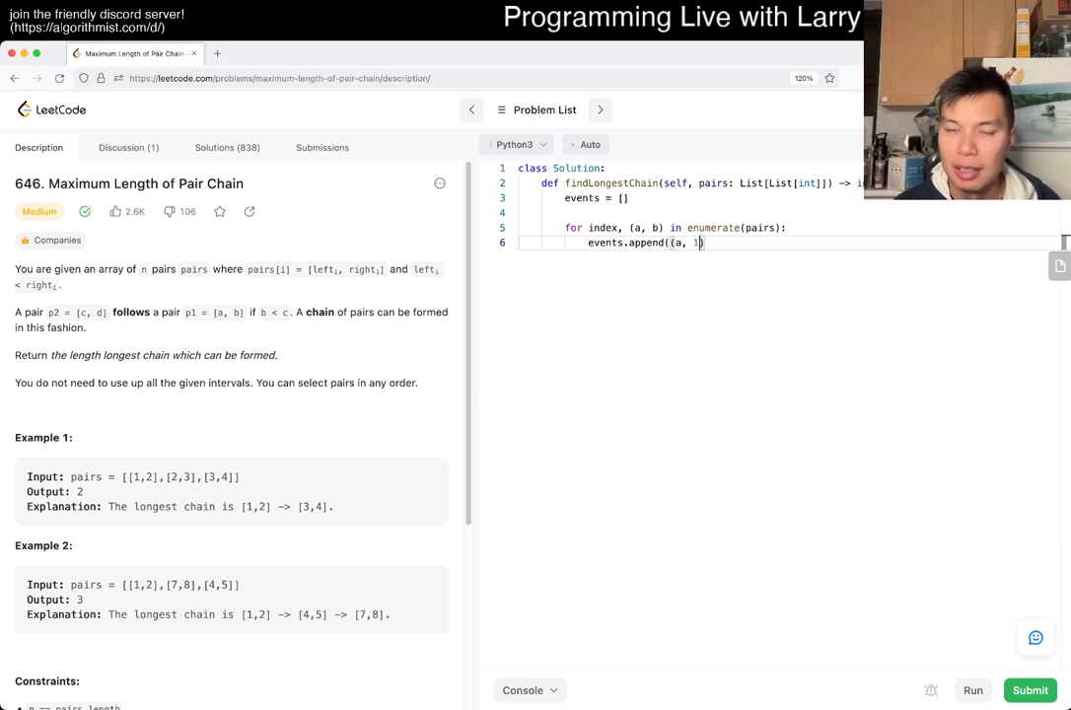
key("Backspace")
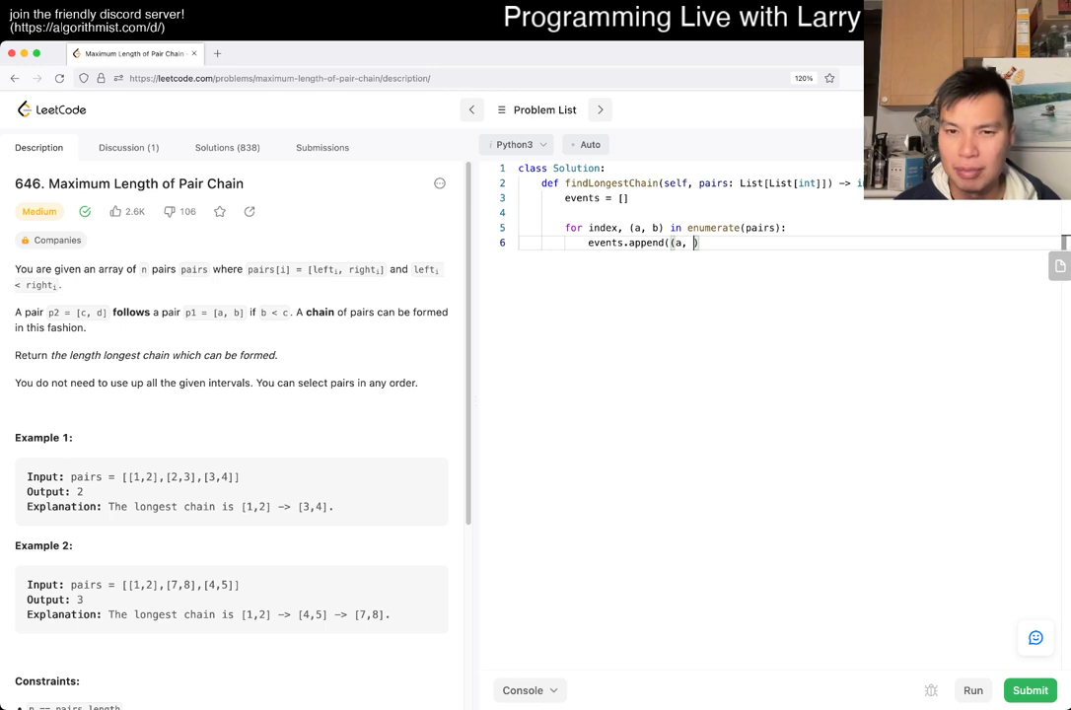
type("1, index)))")
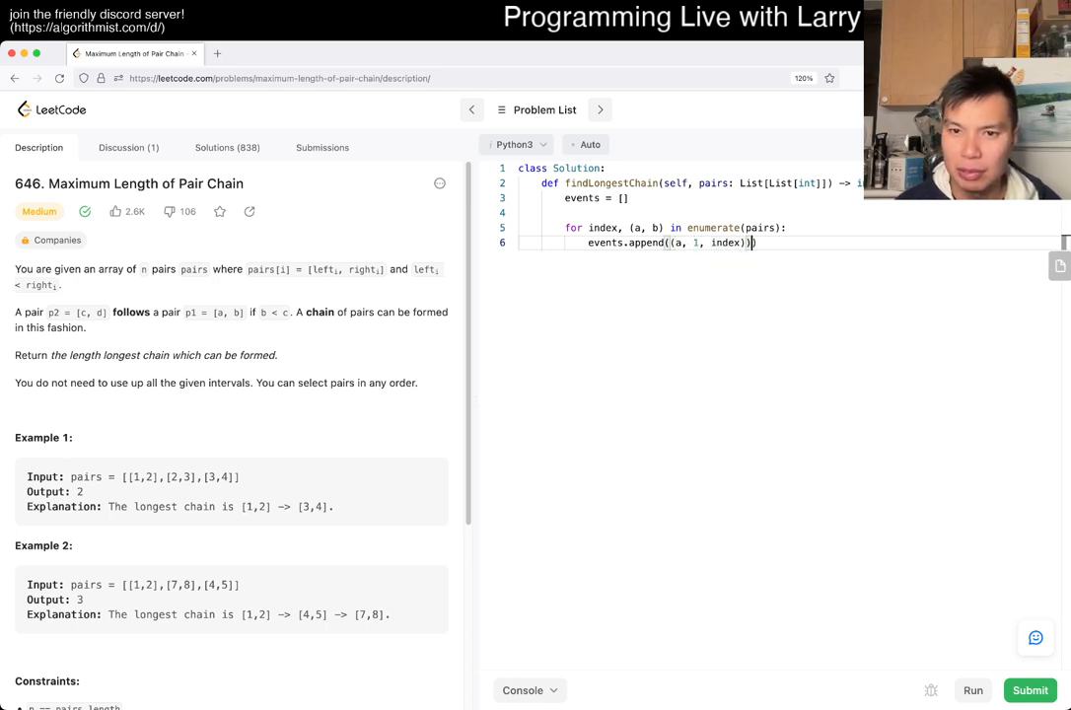
type("events.append(())")
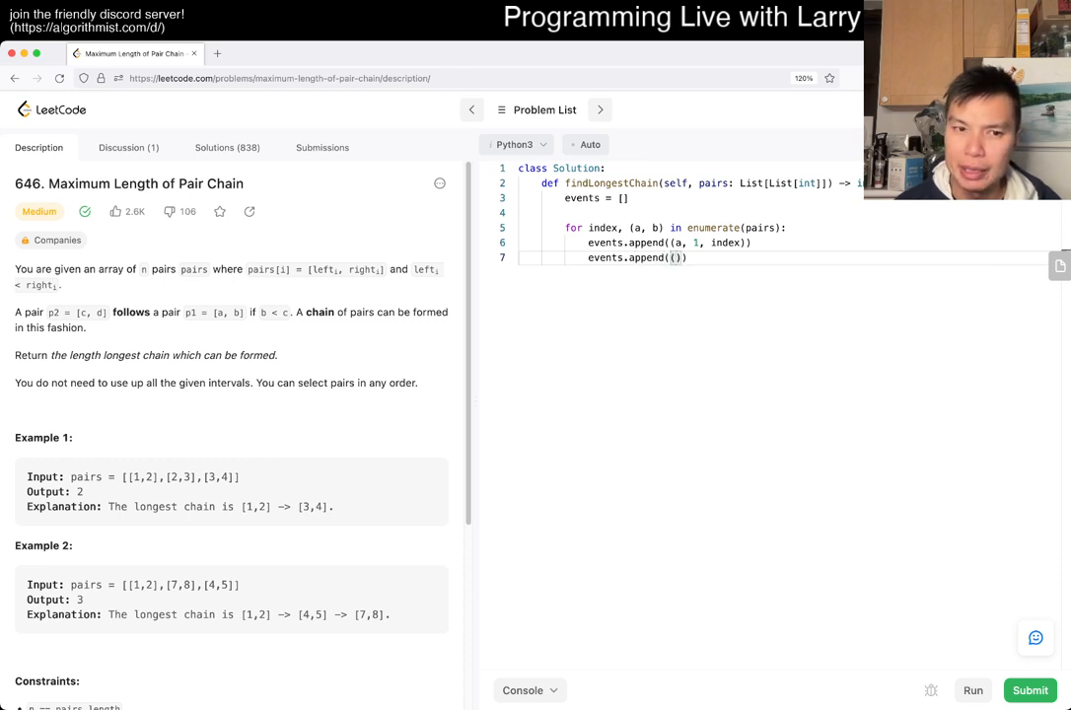
type("b")
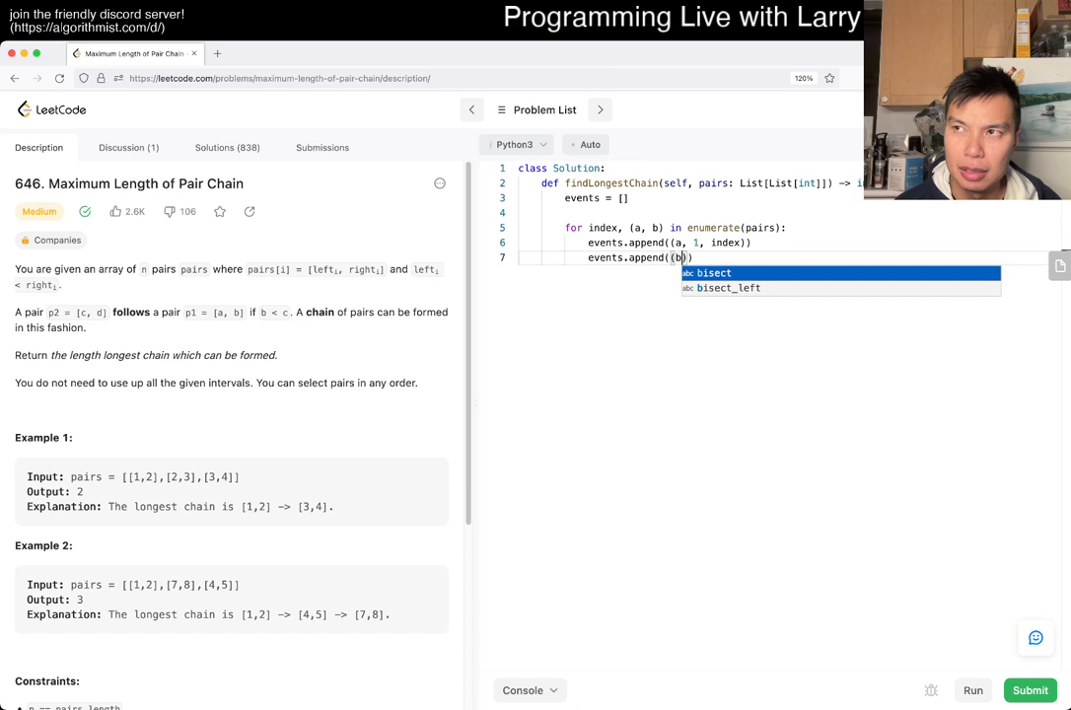
type(", -1, index")
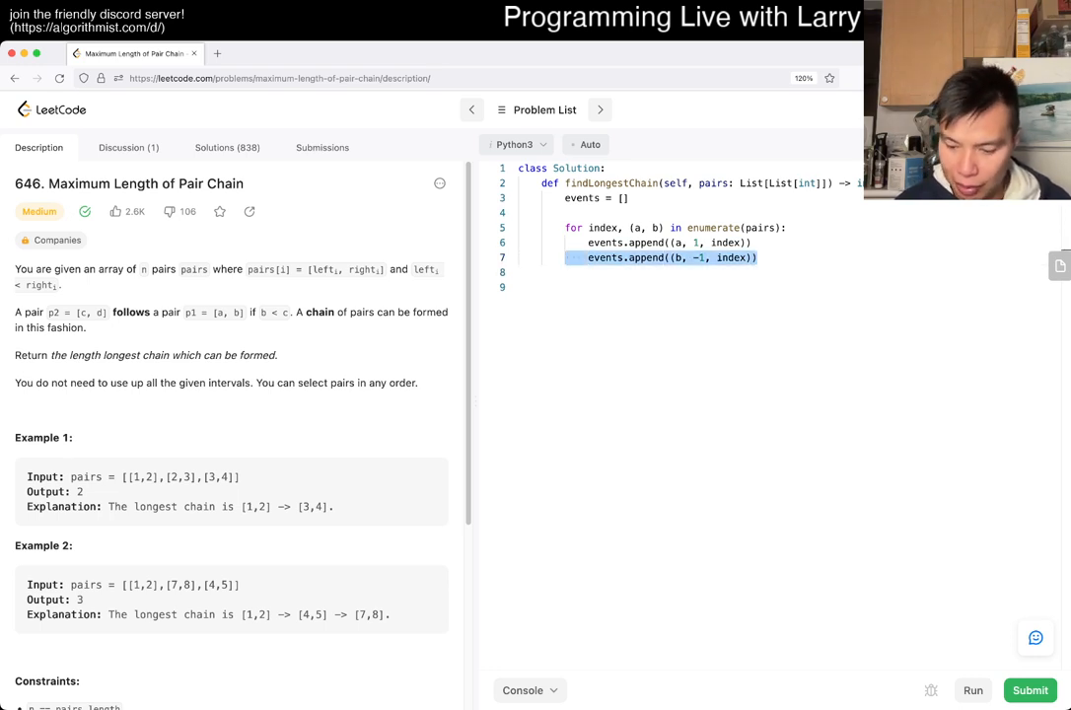
key("Backspace")
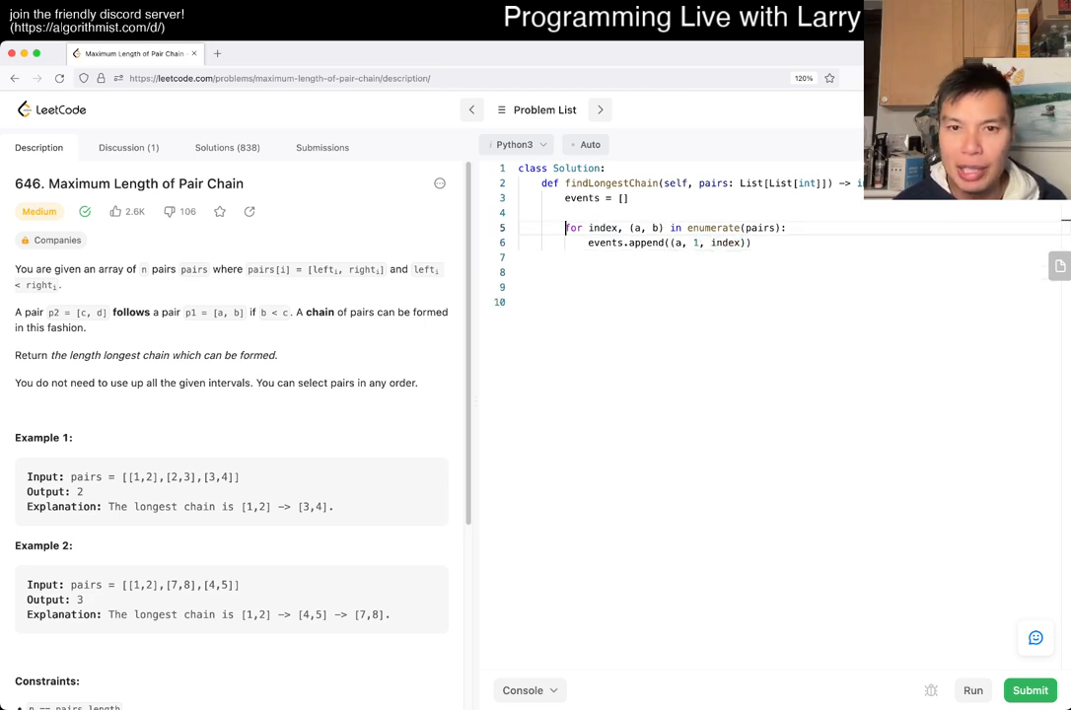
Set best = 0, loop 'for x, t, index in events:' checking t == 1, dropping events.sort()
type("best = 0")
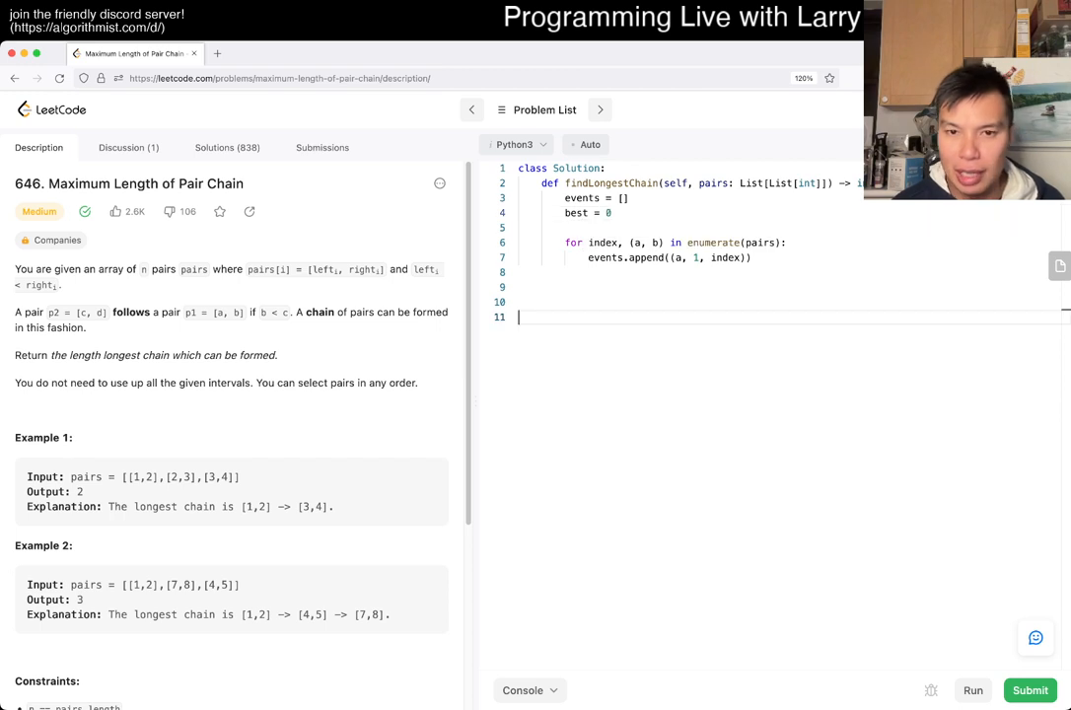
key("Backspace")
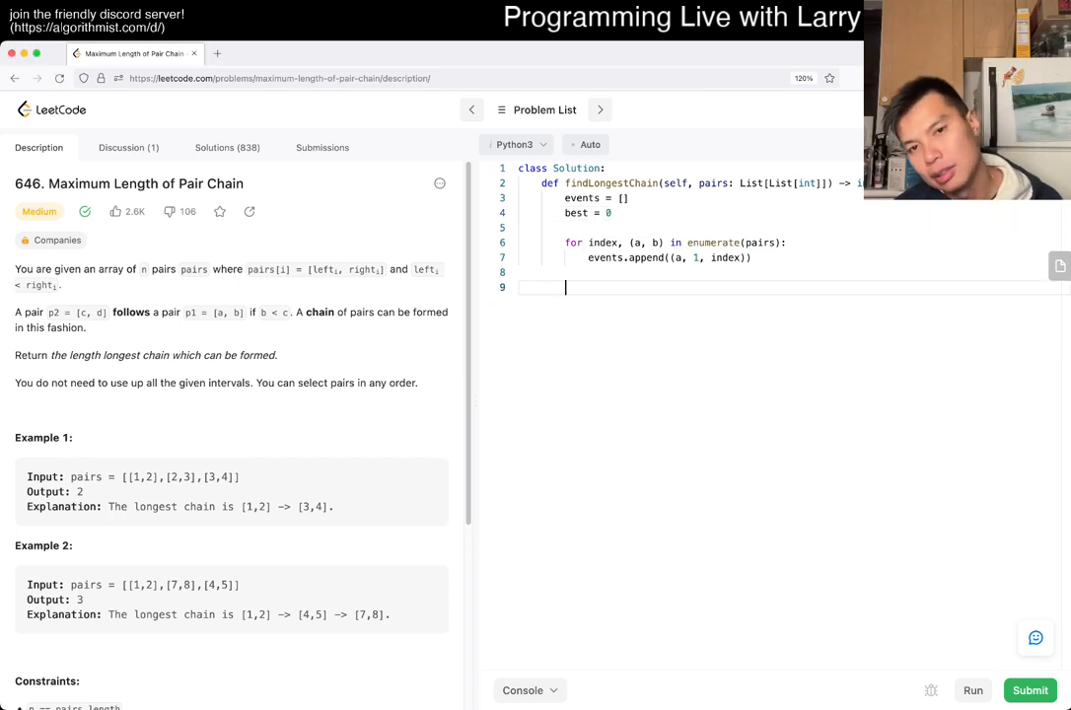
type("events.sort(")
type("for")
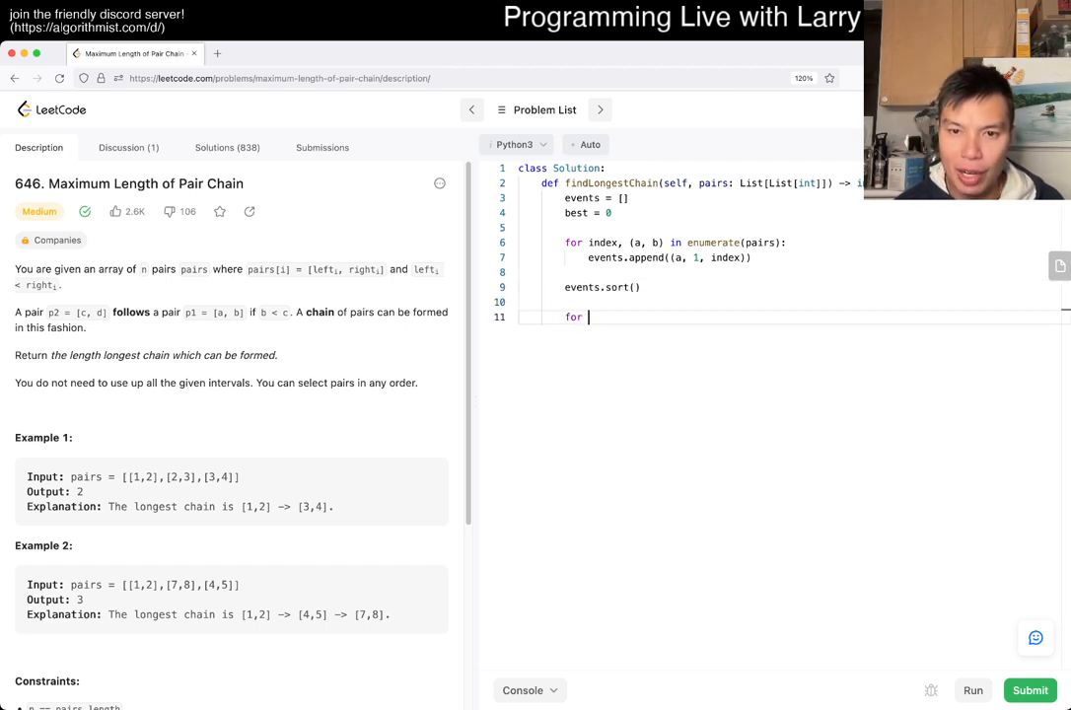
type("x, t,")
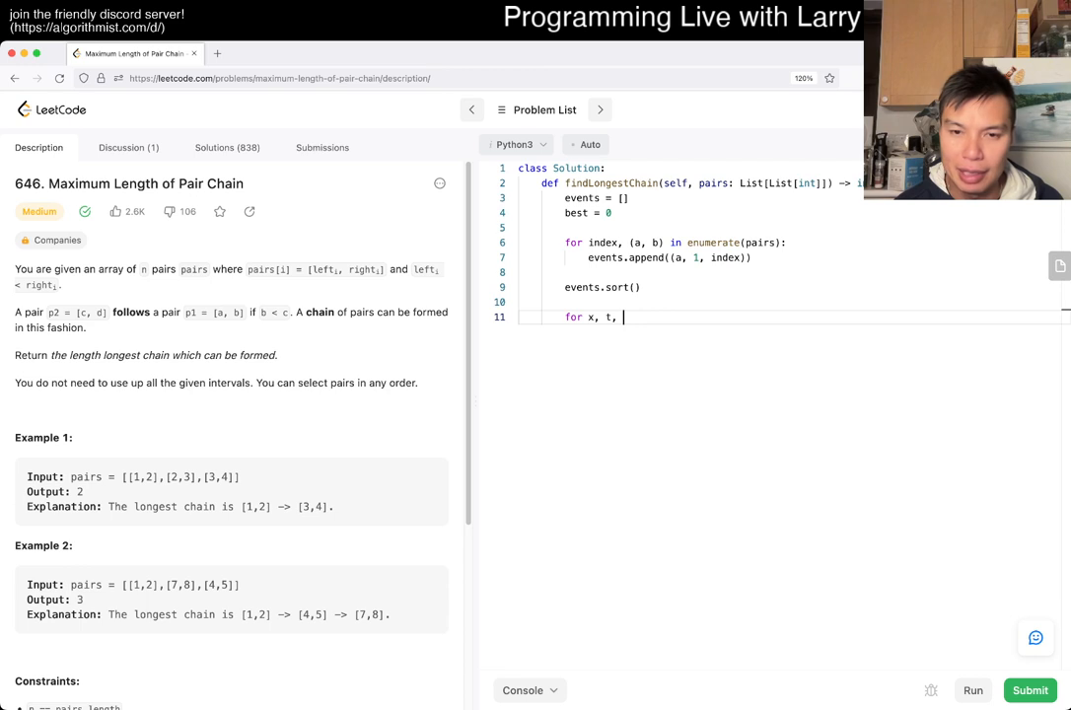
type("index in events:")
type("if t == 1:")
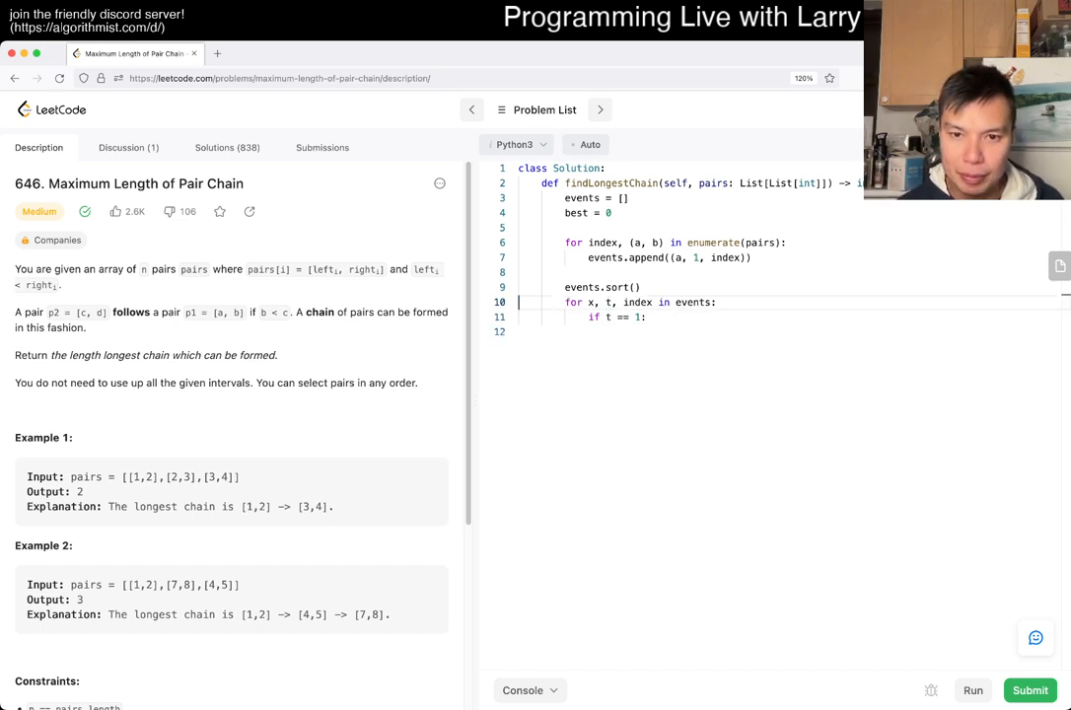
key("enter")
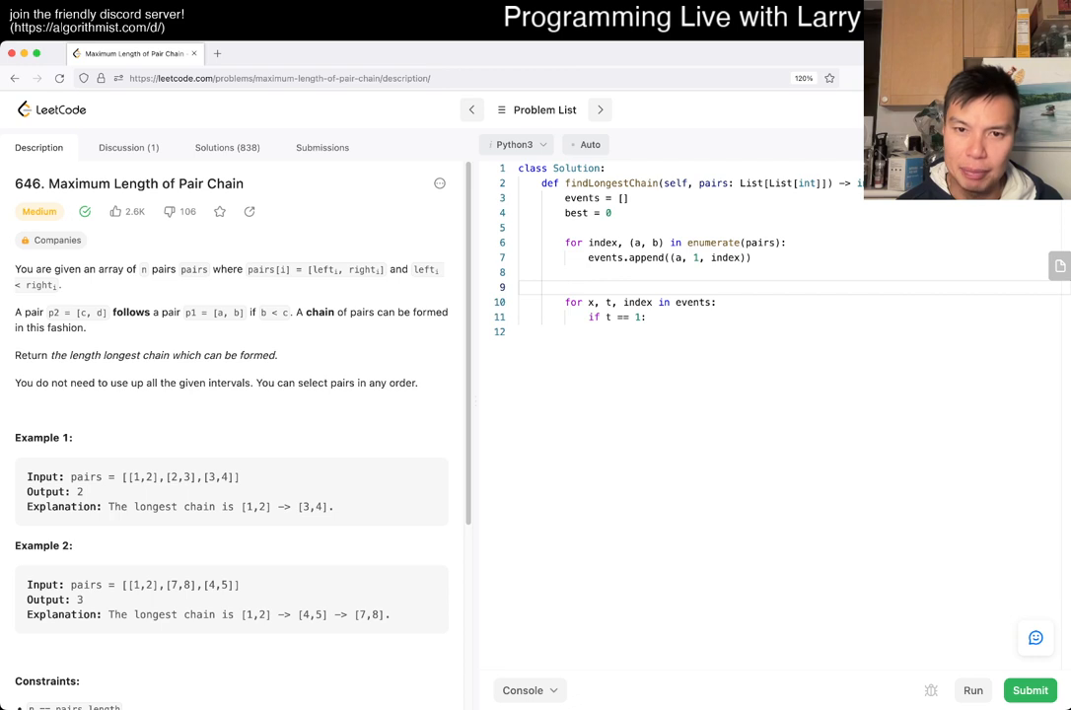
Heapify events and pop x, t, index in a while loop, removing the old for header
type("heapq.")
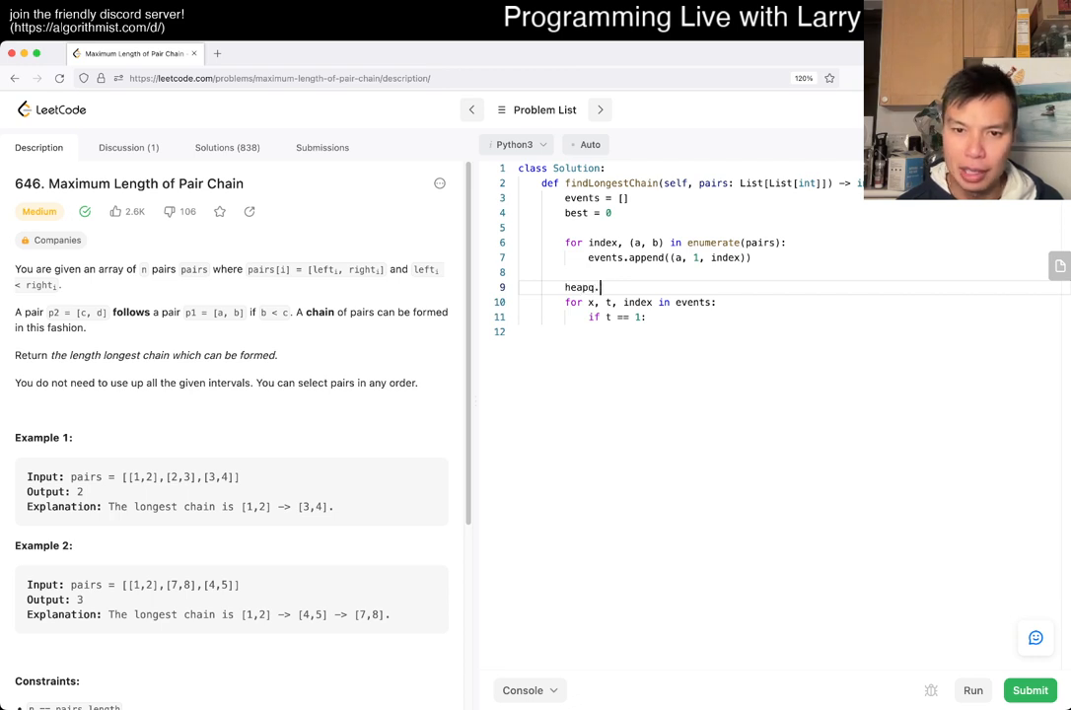
type("heap")
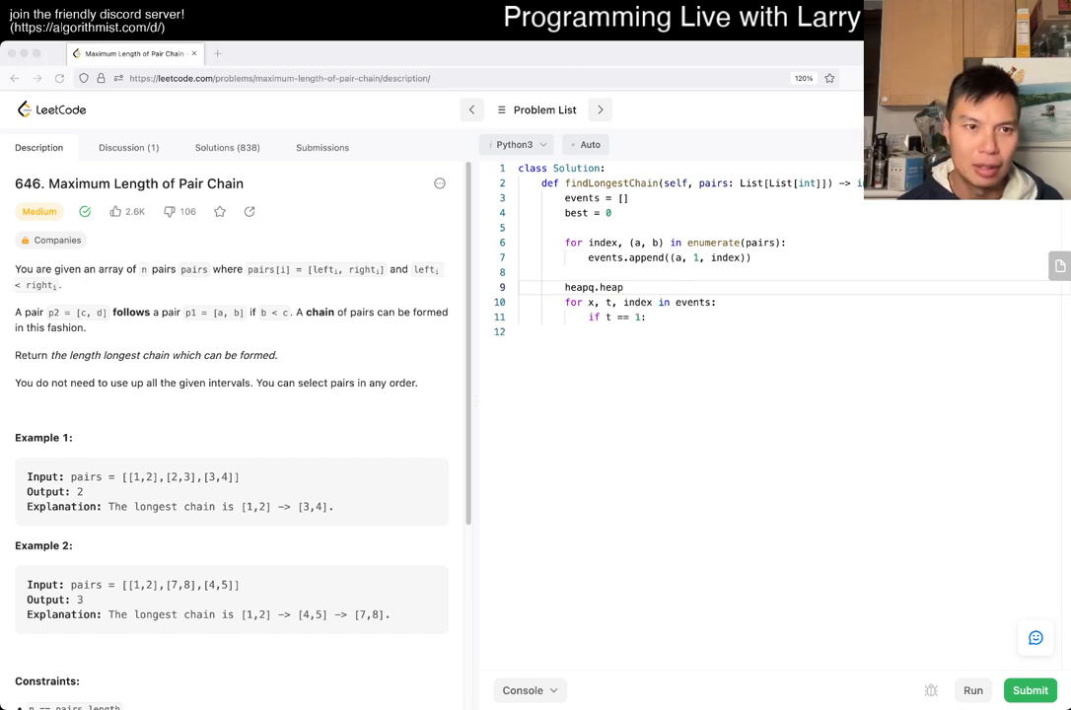
left_click(624, 287)
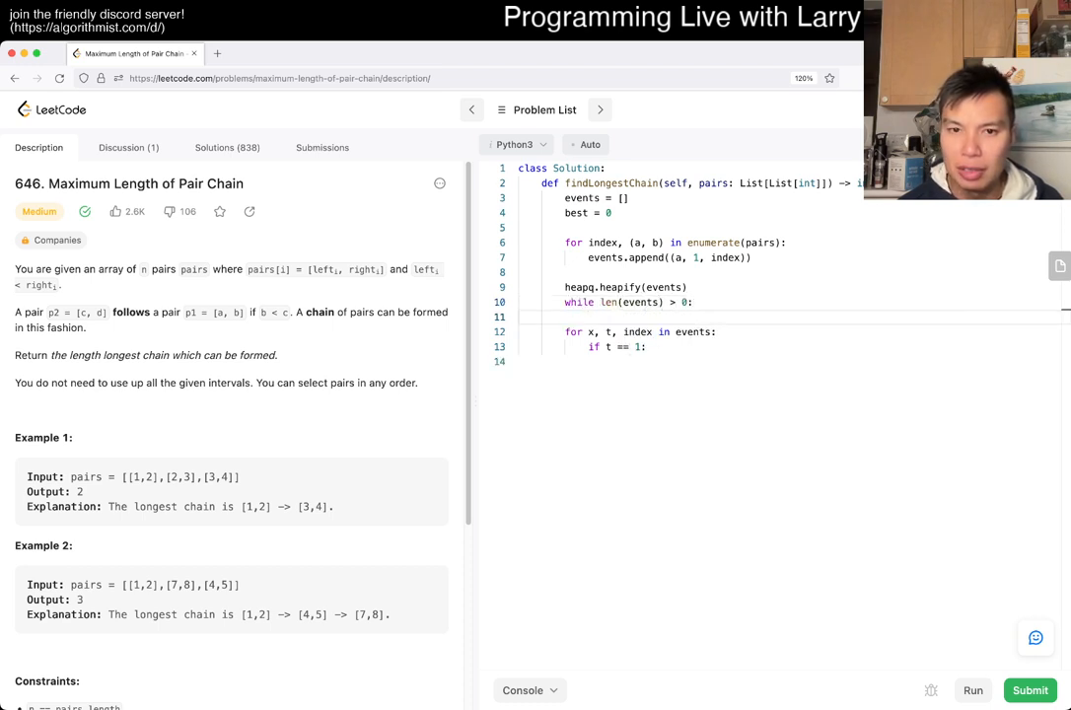
type("x, t, index = heapq.heappoevents")
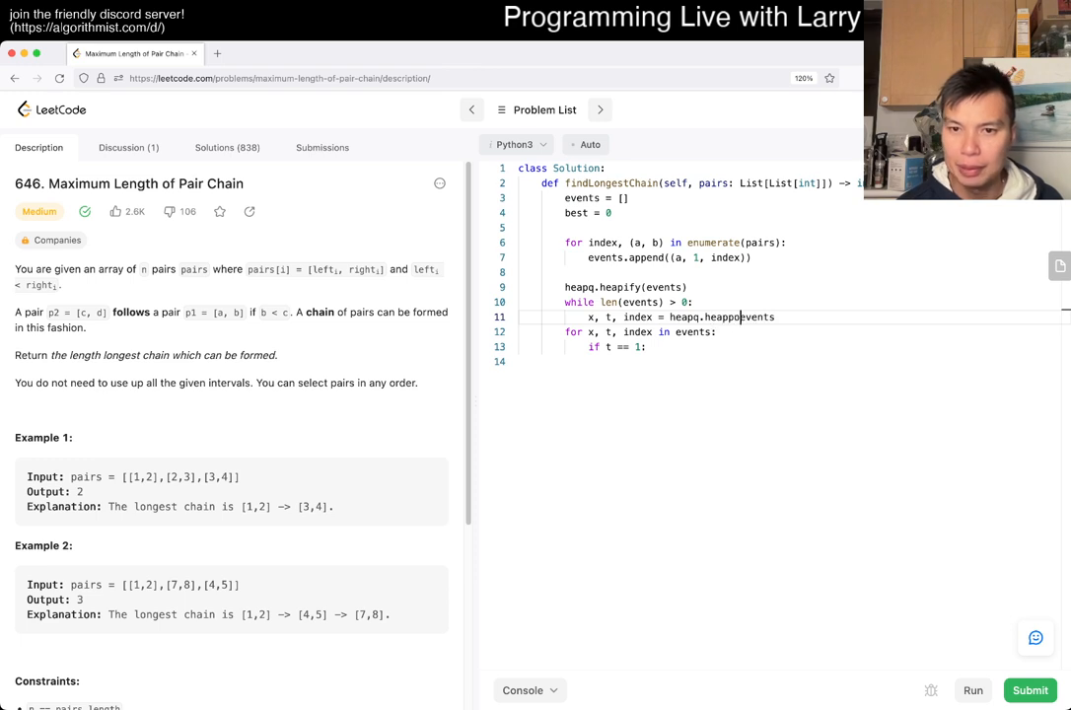
type("p")
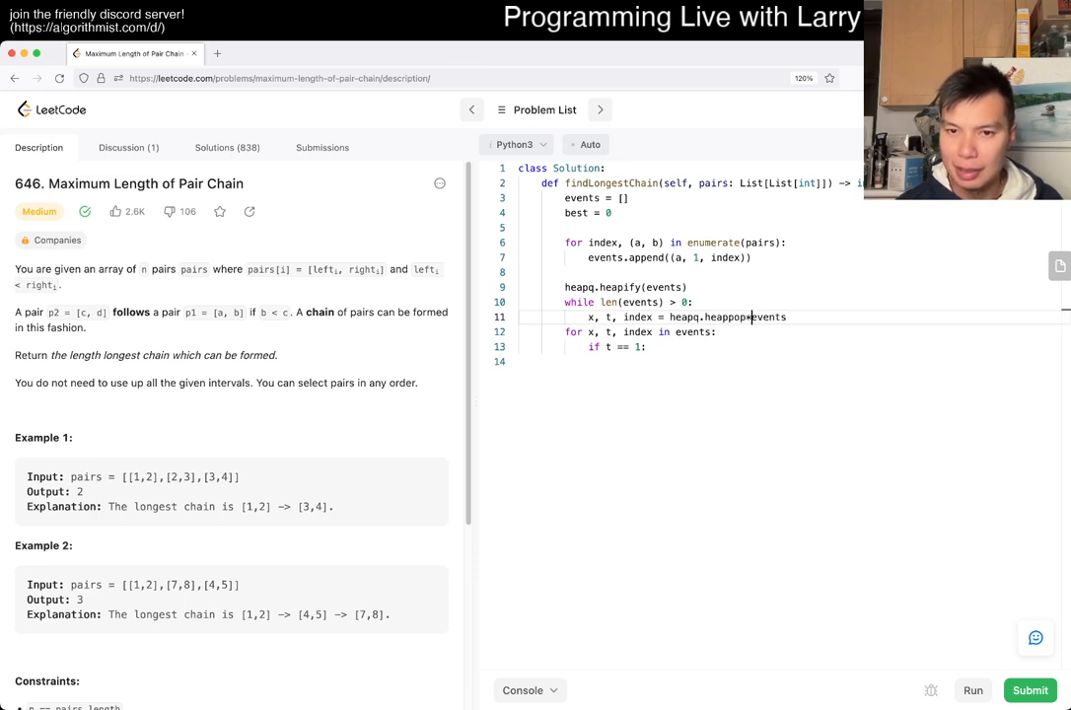
type("(")
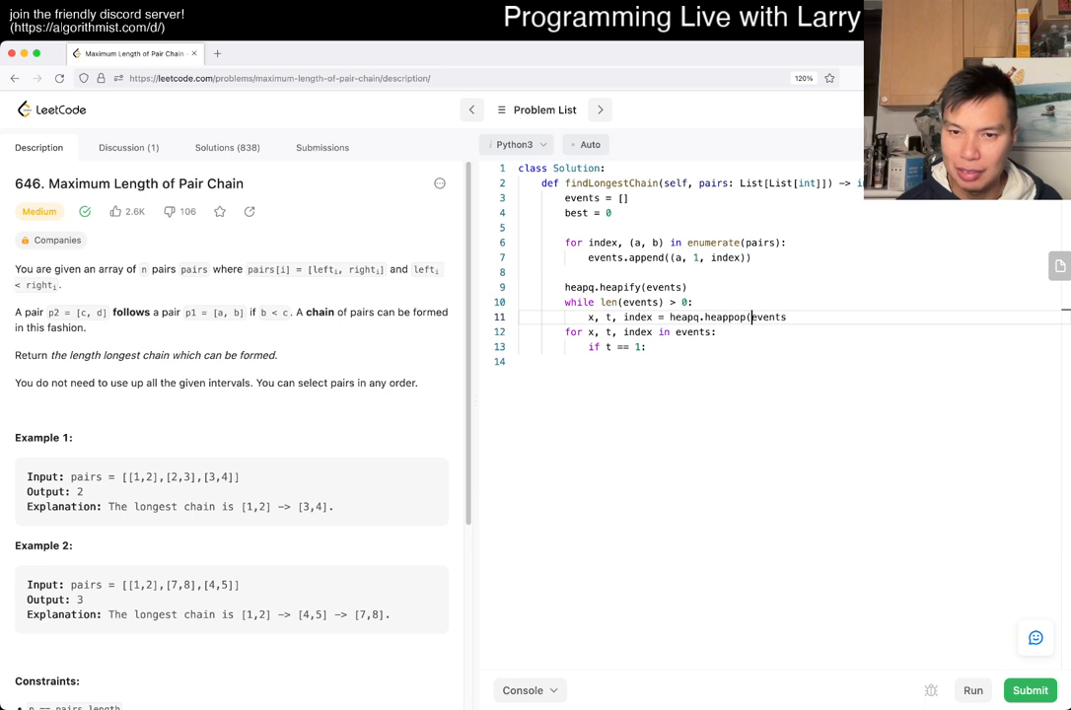
left_click_drag(563, 332, 646, 346)
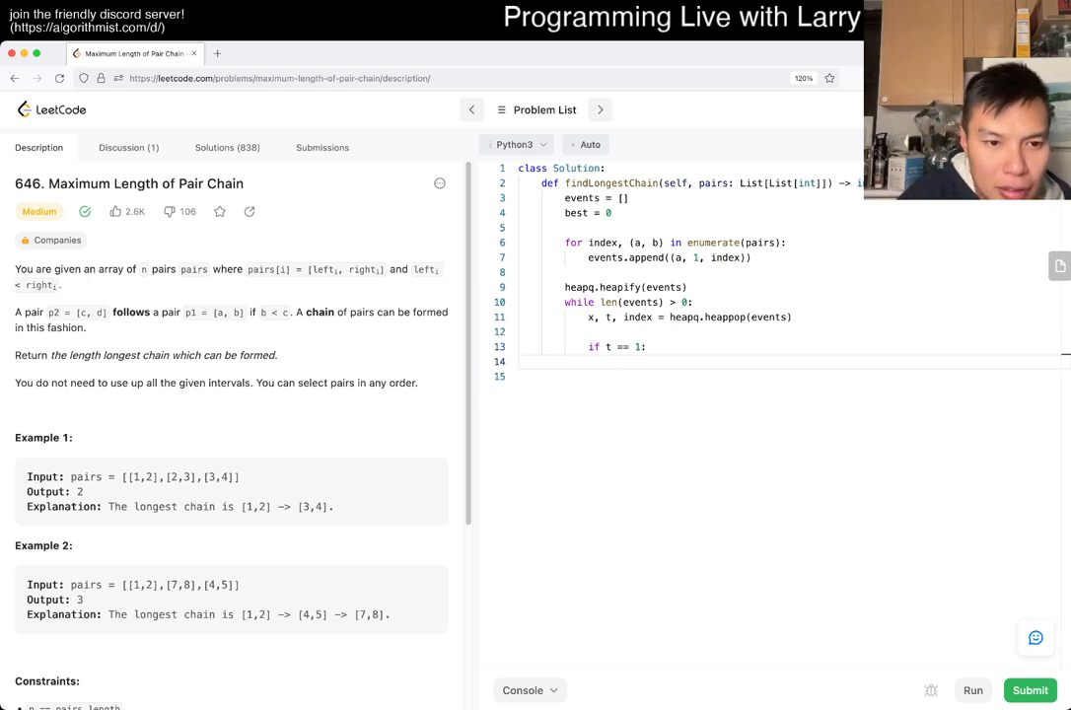
scroll("down", 3)
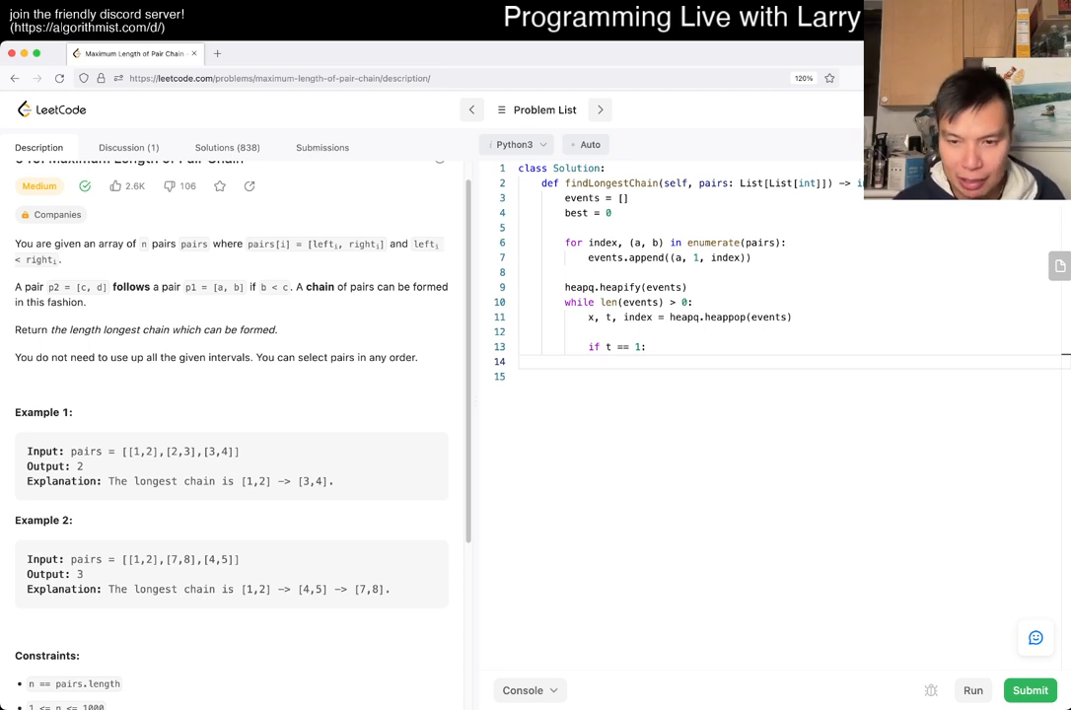
Push (b, 1, best + 1) onto the events heap and begin an else branch
type("-")
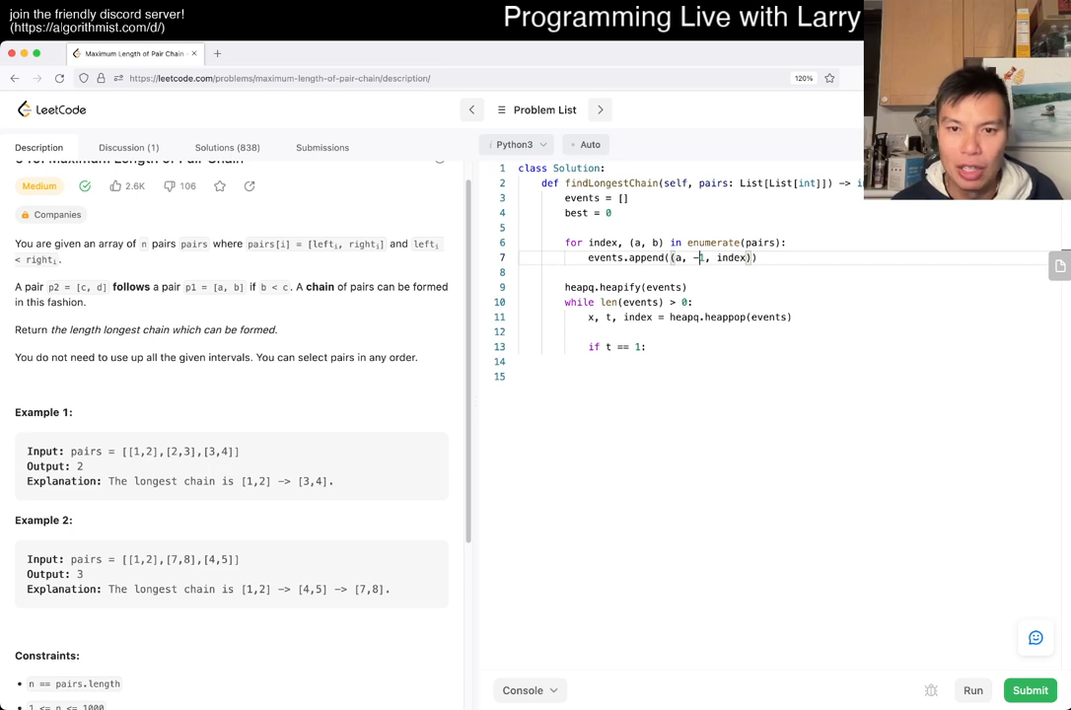
type("-")
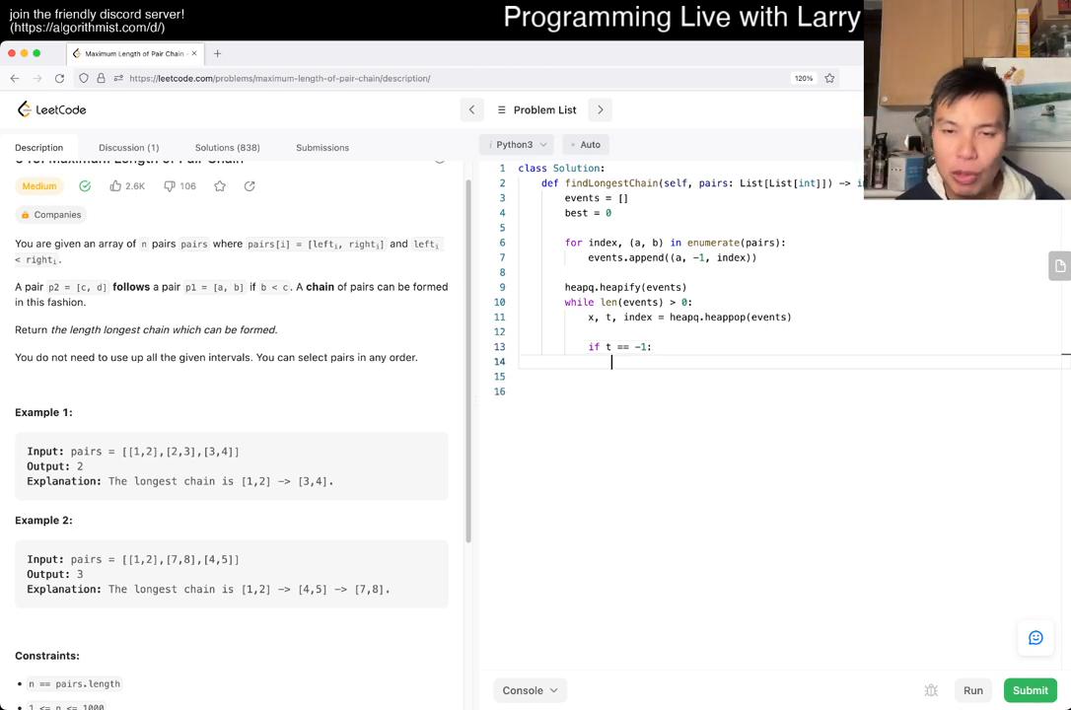
type("events.")
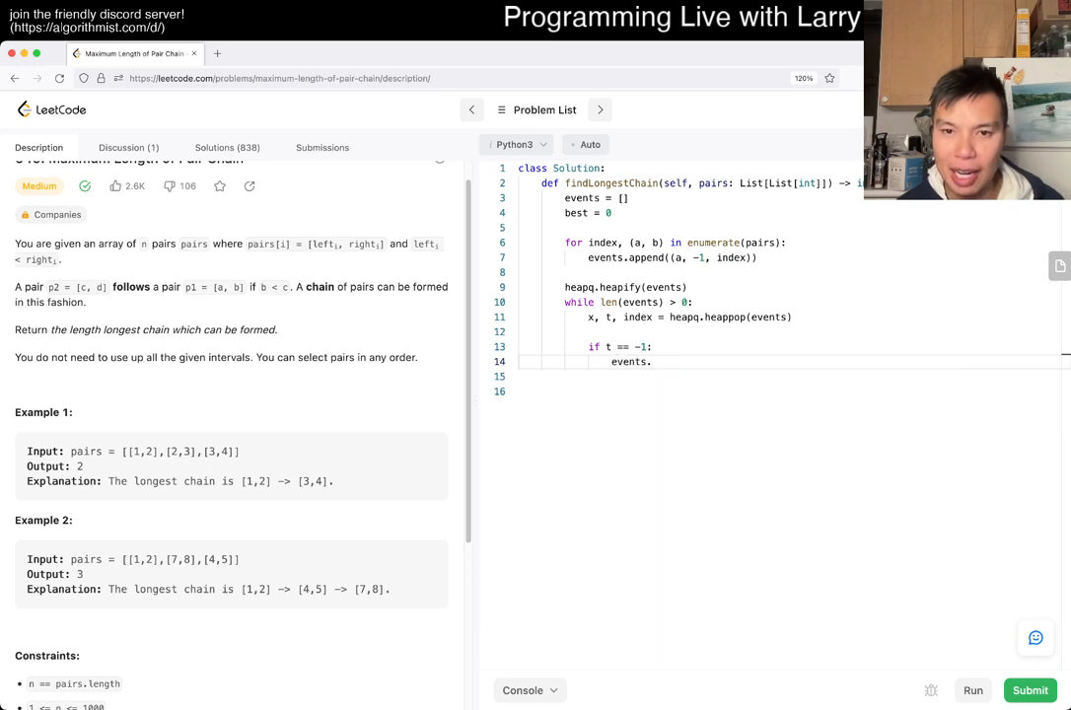
type("heapq")
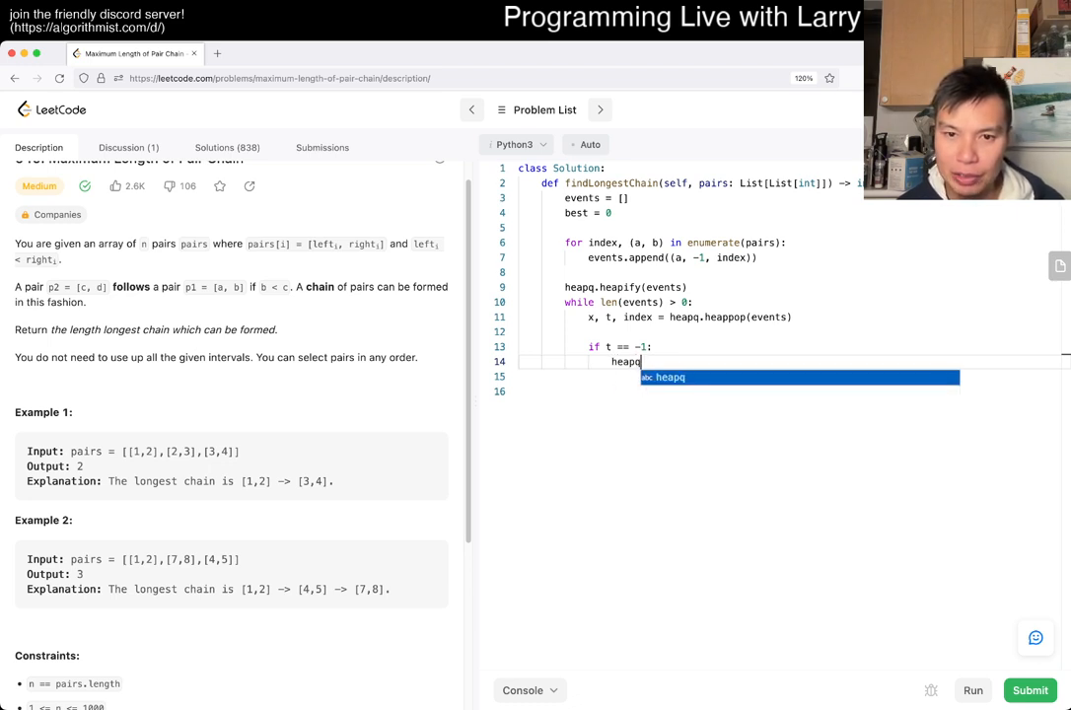
type(".heappush(events, (")
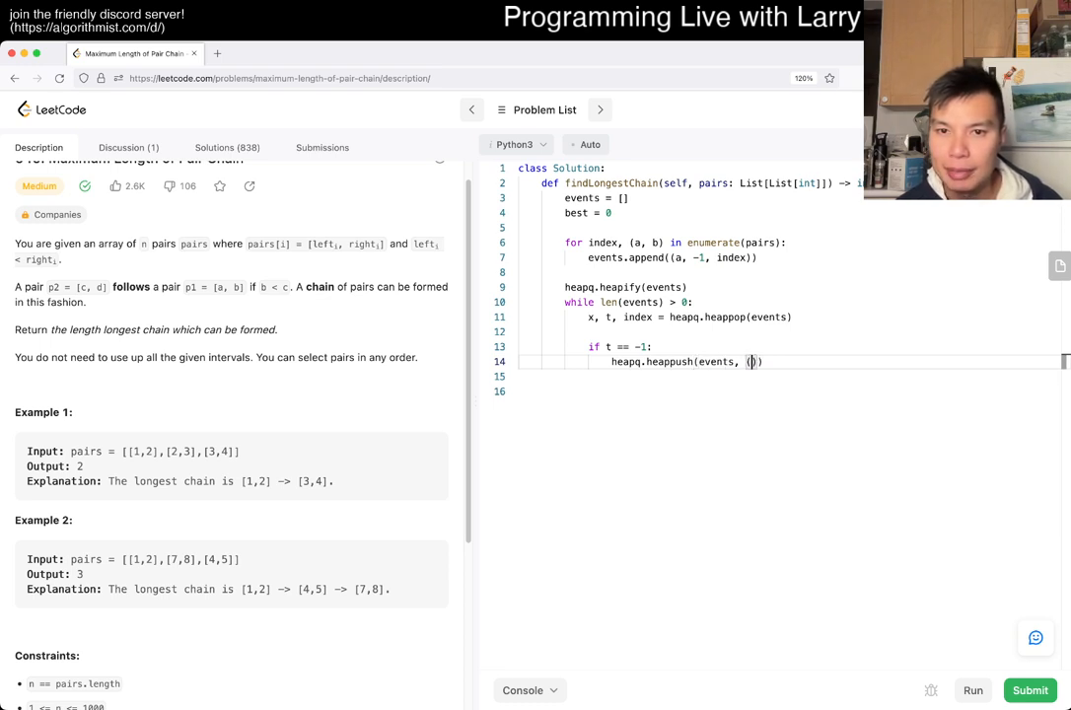
type("pairs[index]")
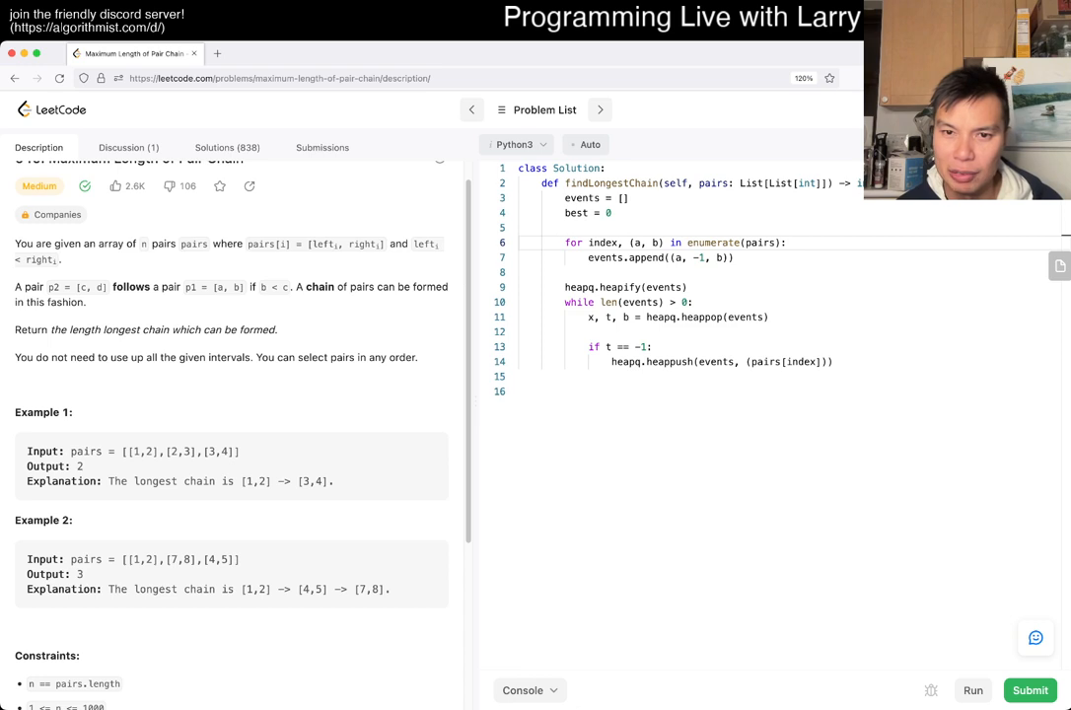
double_click(605, 243)
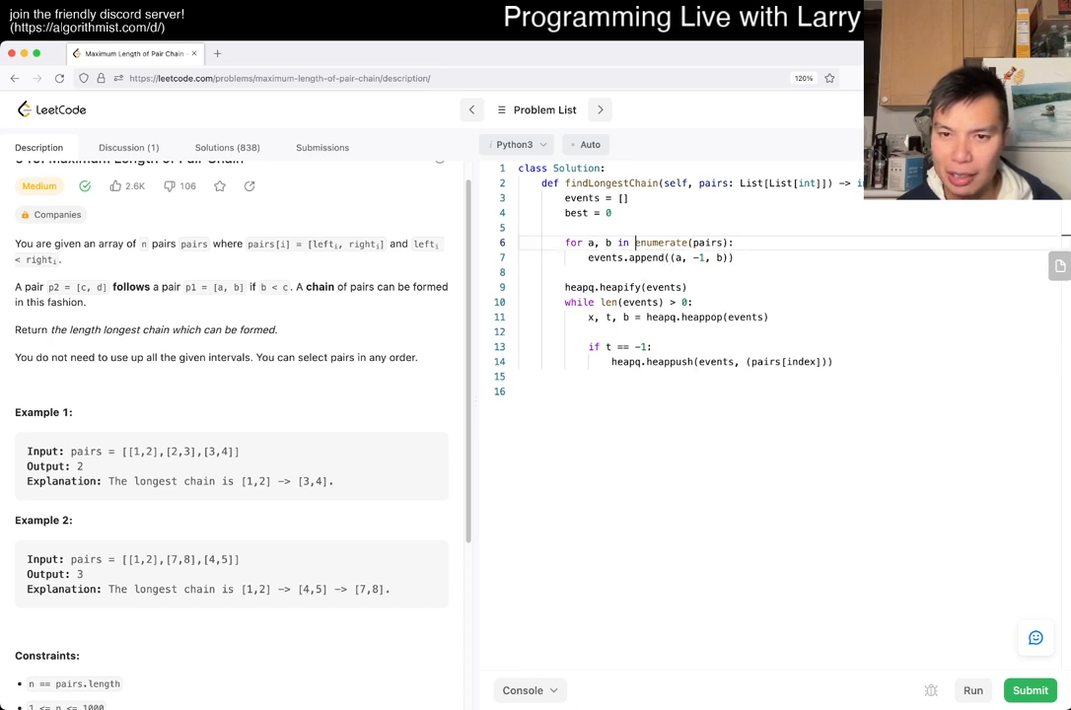
type("pairs:")
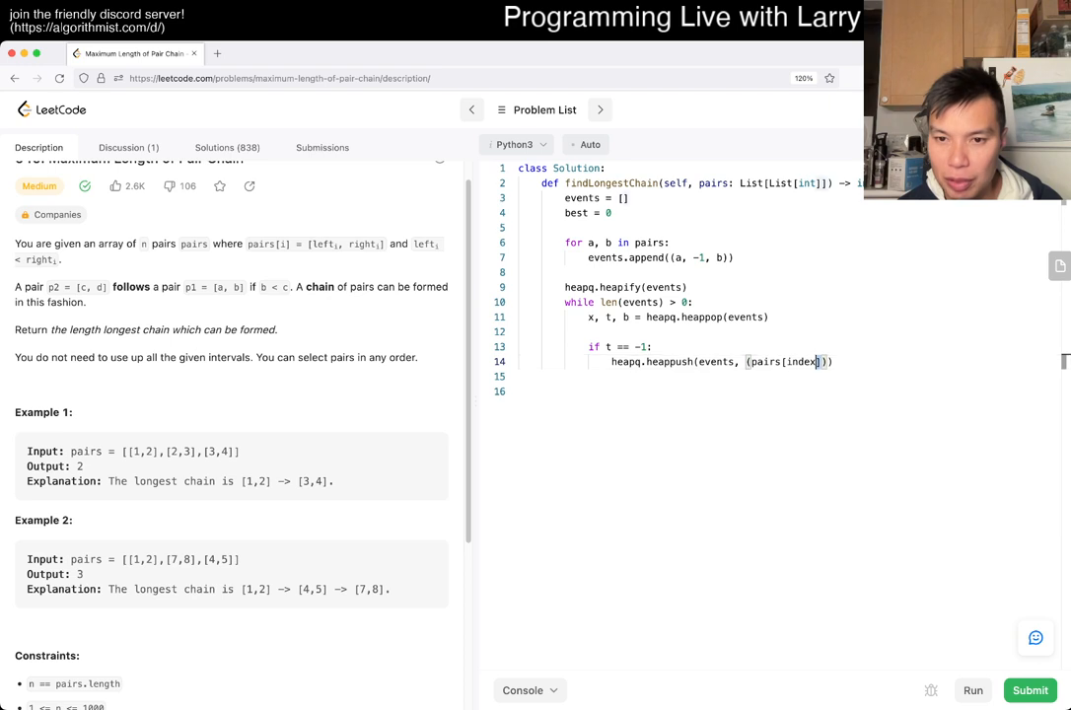
type("b, 1")
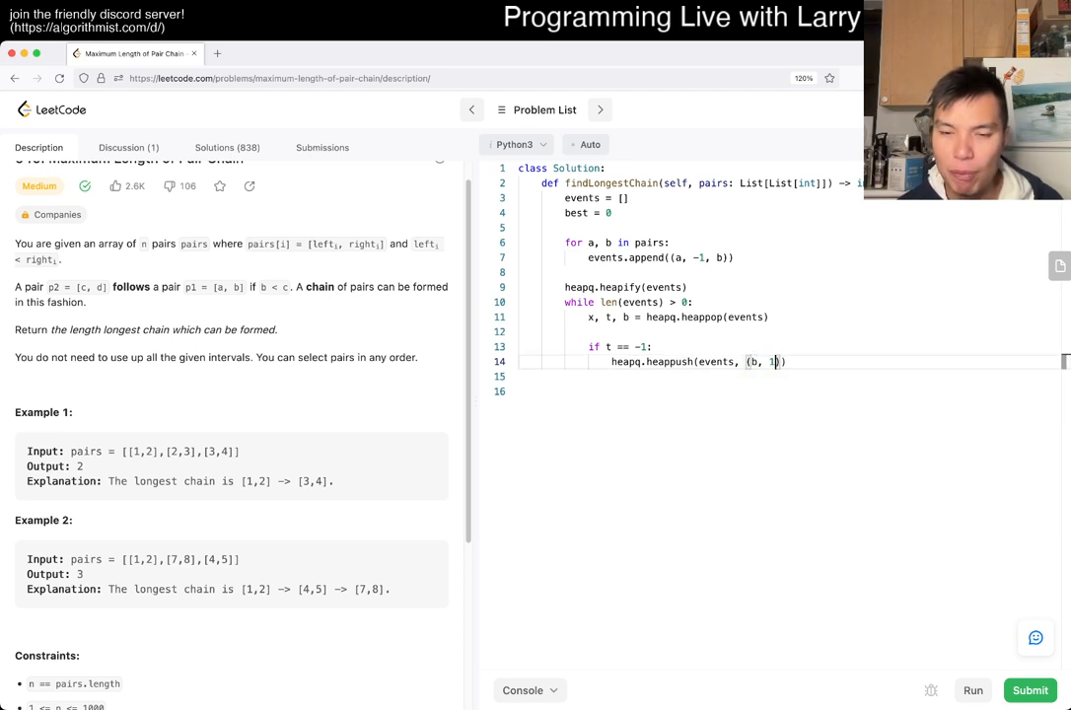
type(",")
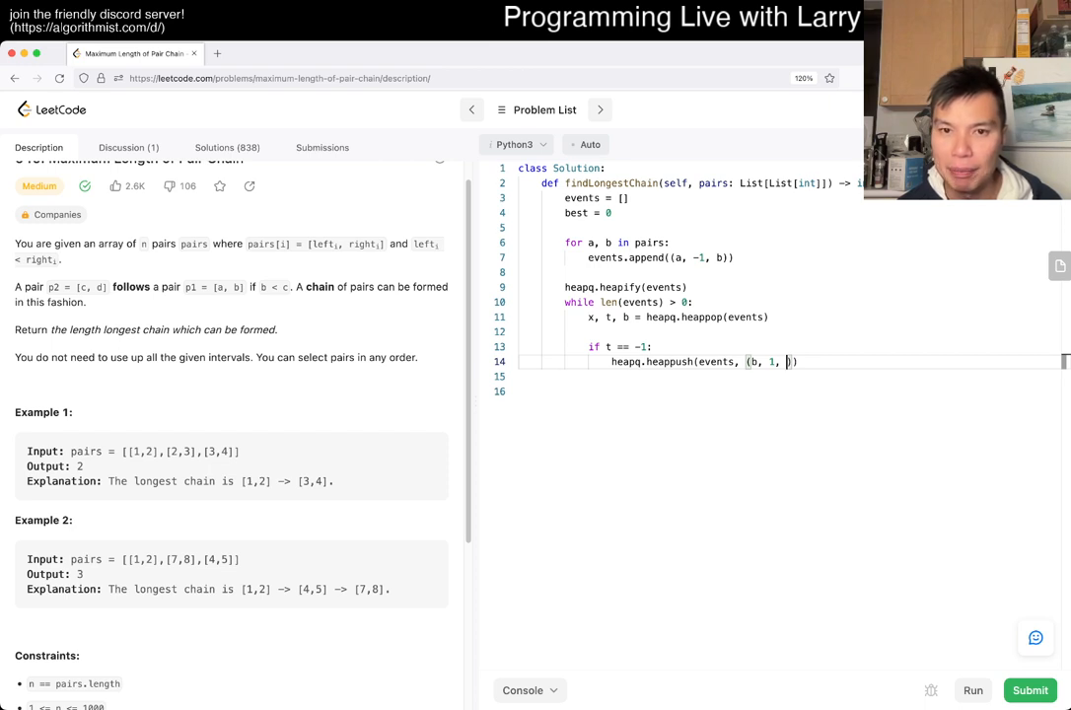
type("est + 1")
left_click(789, 376)
type("else:")
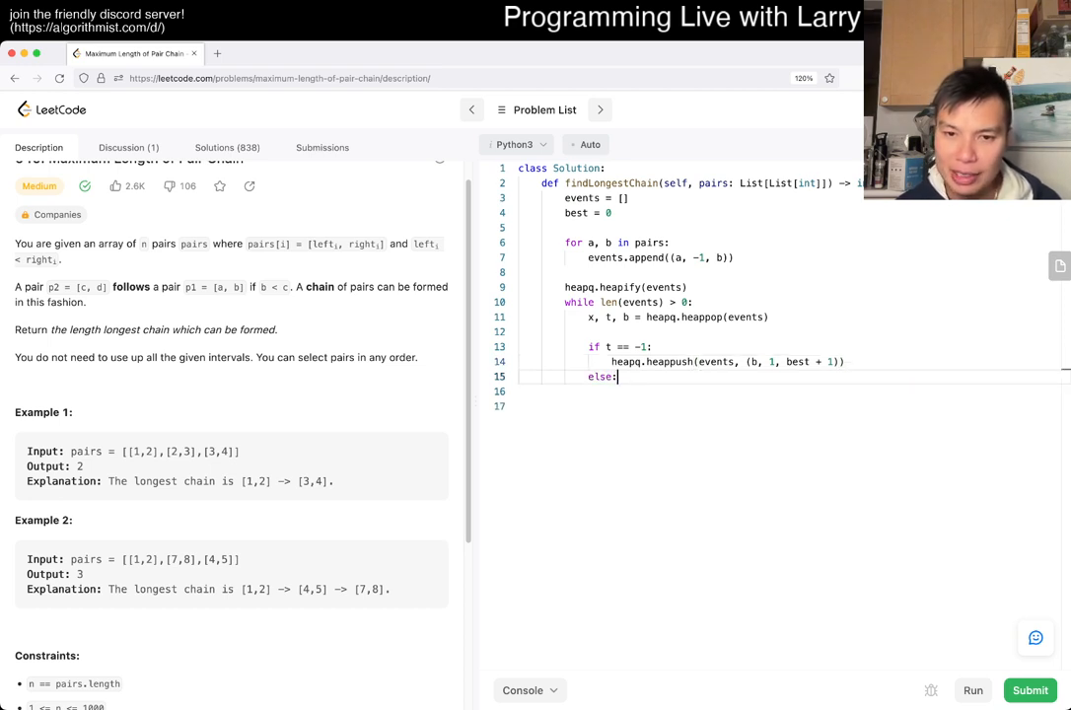
Under else set best = max(best, b), return best, and run the sample tests to Accepted
key("enter")
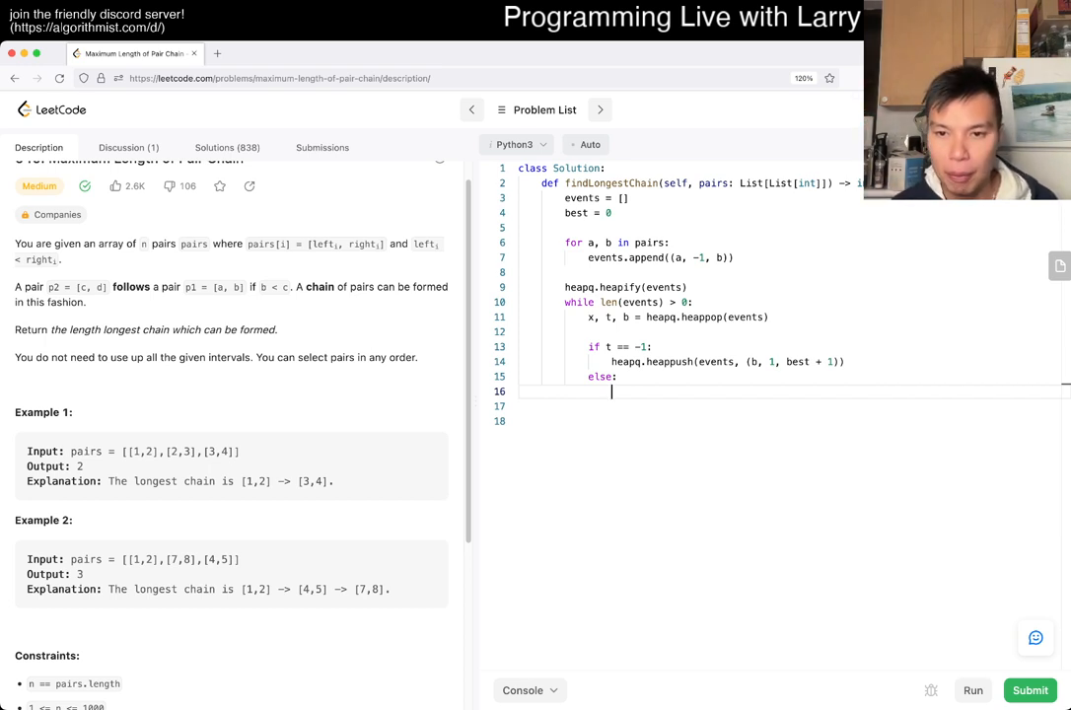
type("best = max(best, b")
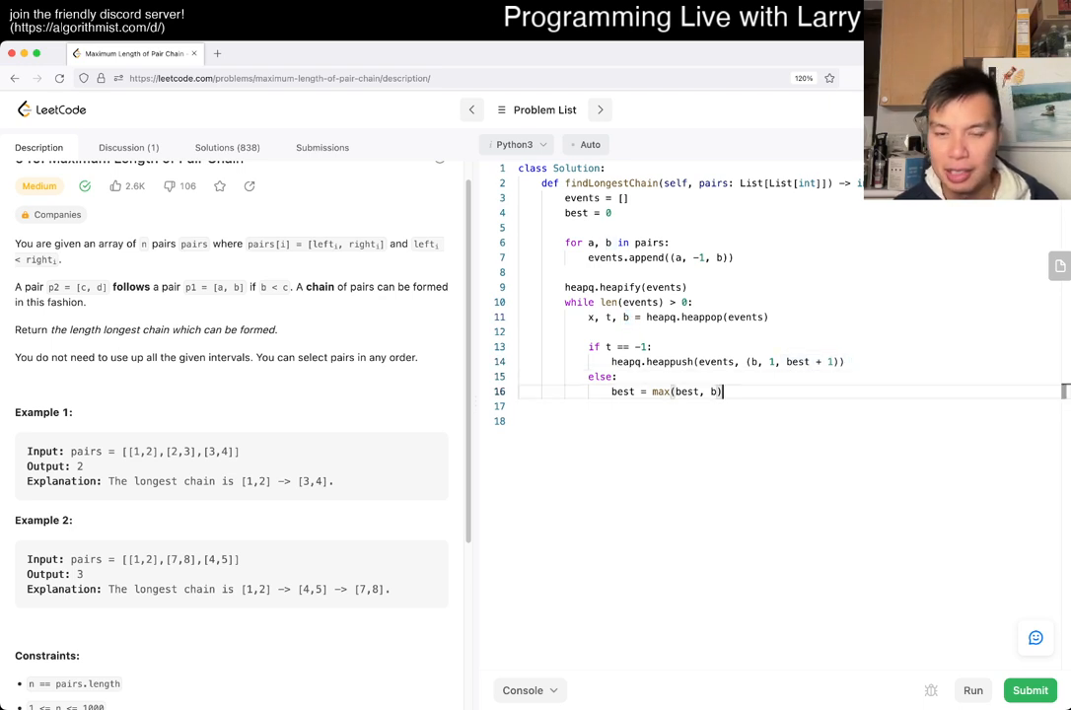
type("return best")
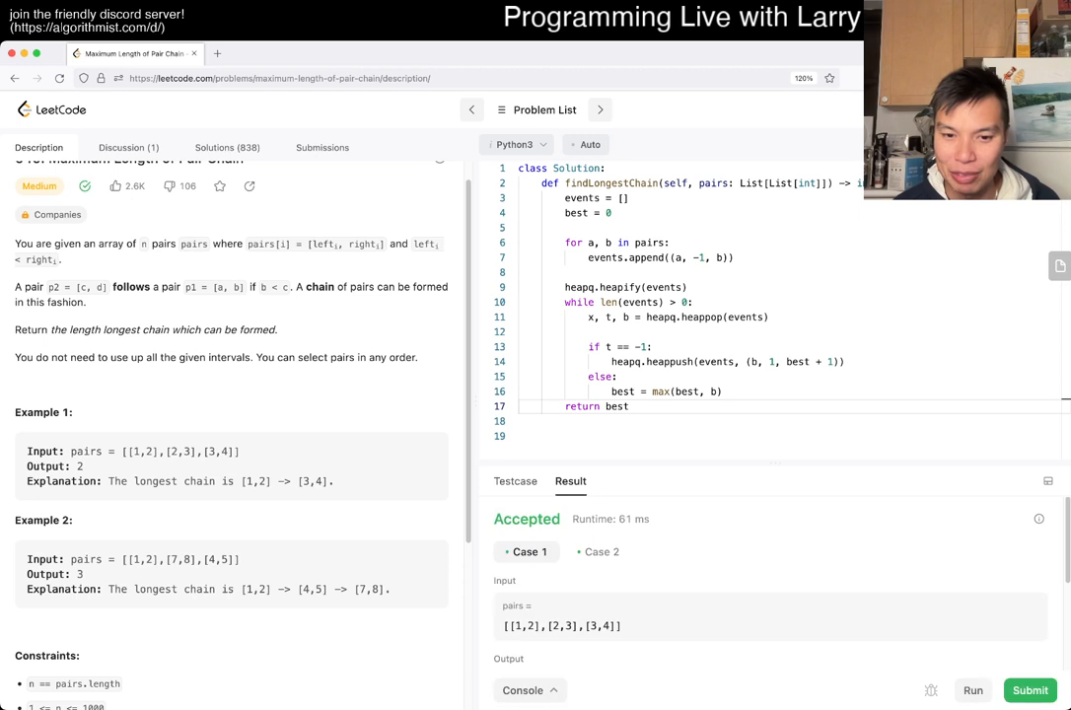
Submit the heap solution, review its Accepted details (695 ms), and return to Description
left_click(1030, 690)
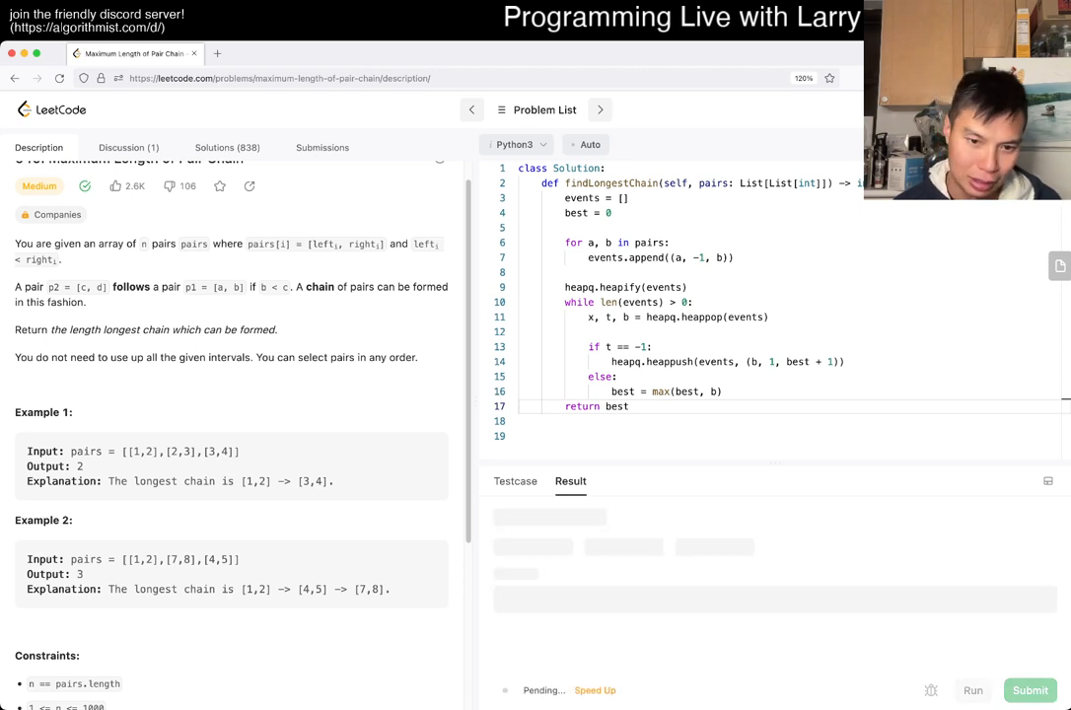
left_click(1030, 690)
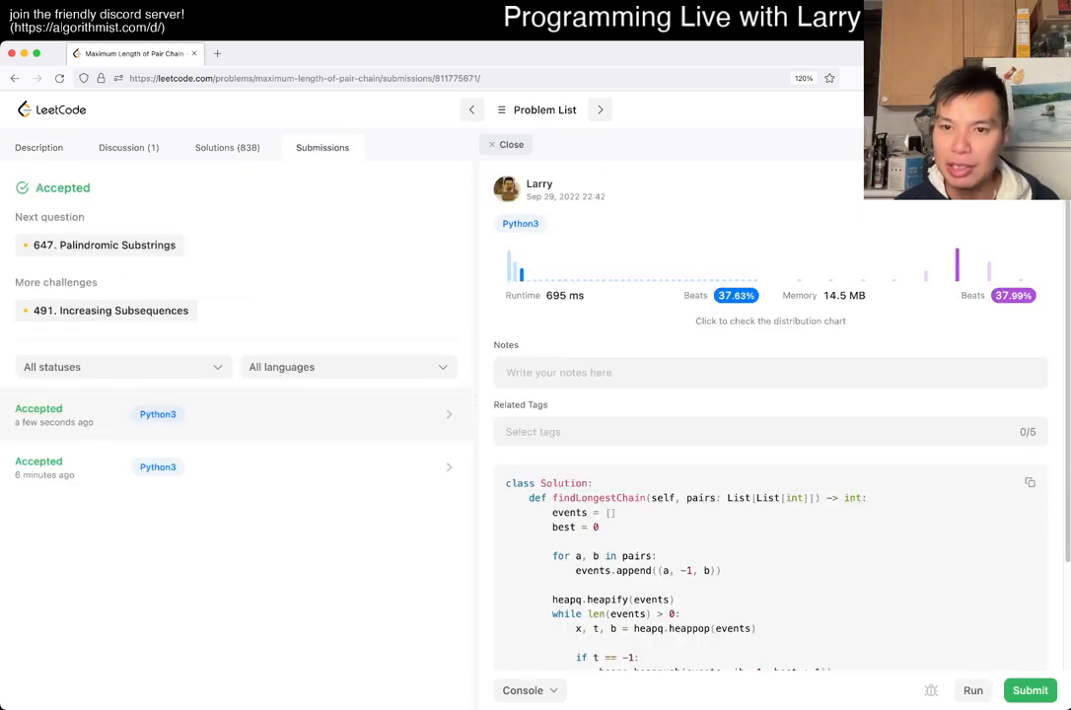
scroll("down", 3)
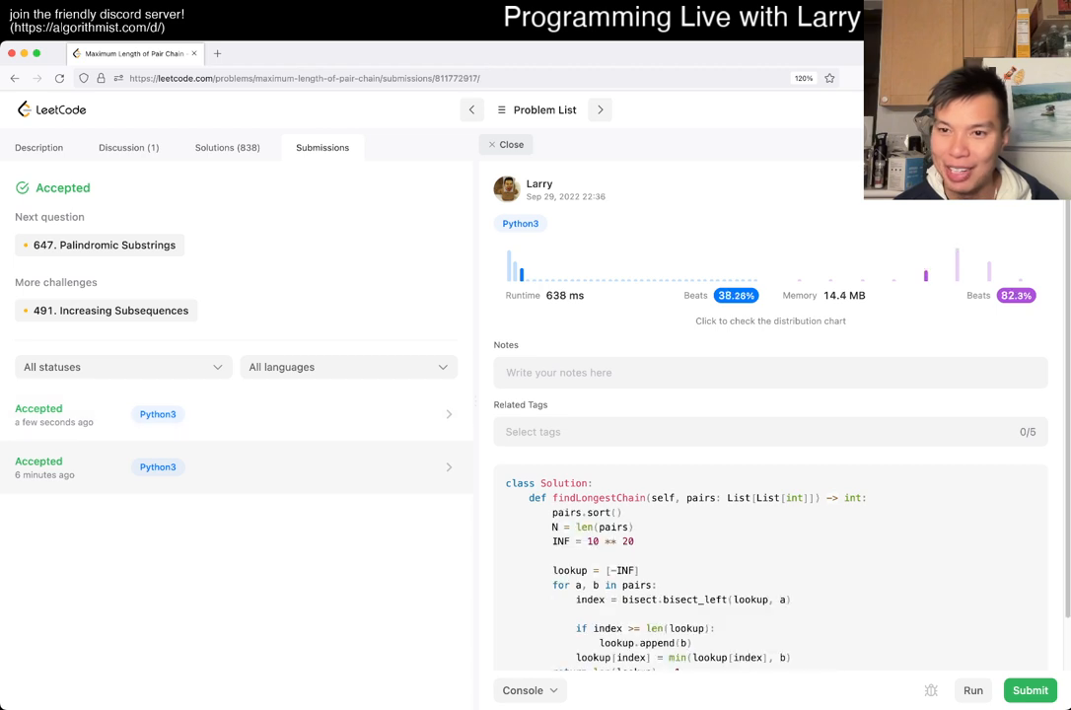
left_click(38, 147)
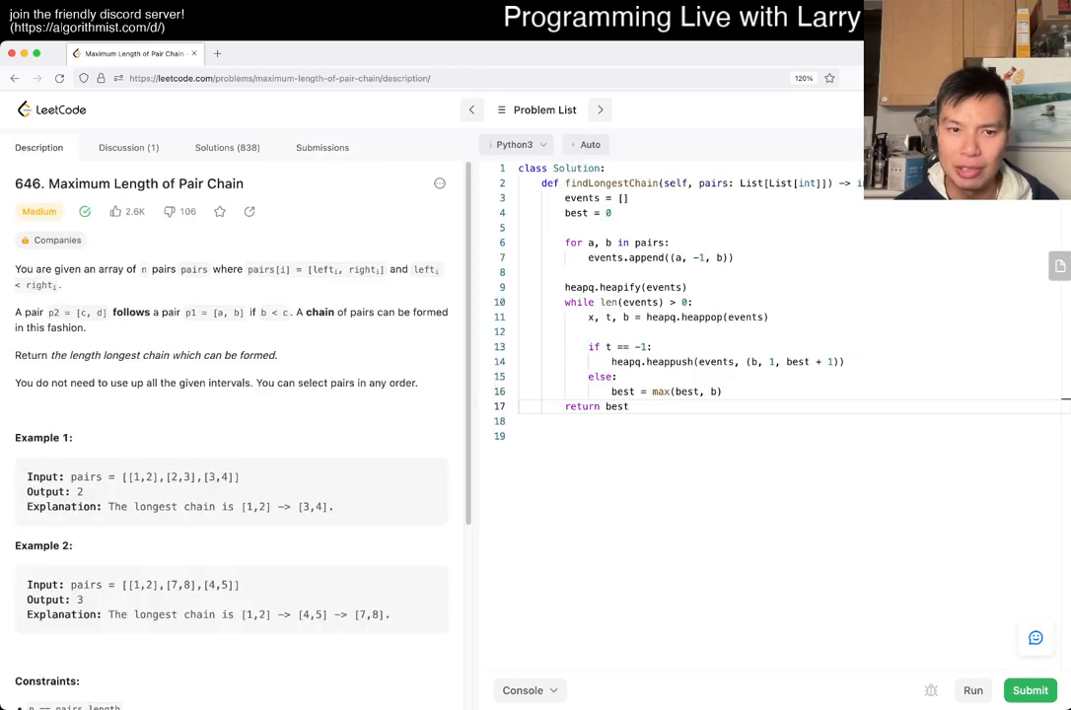
Review the latest submission, then comment '# O(N log N) time' and '# O(N) space' above return best
left_click(1030, 689)
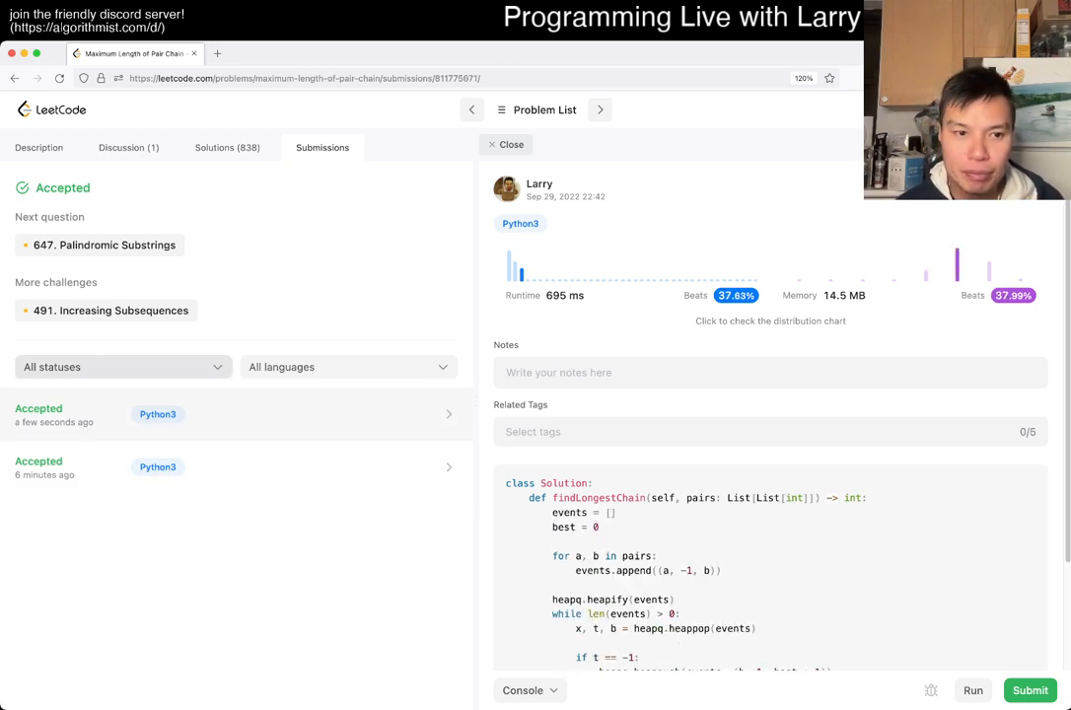
scroll("down", 3)
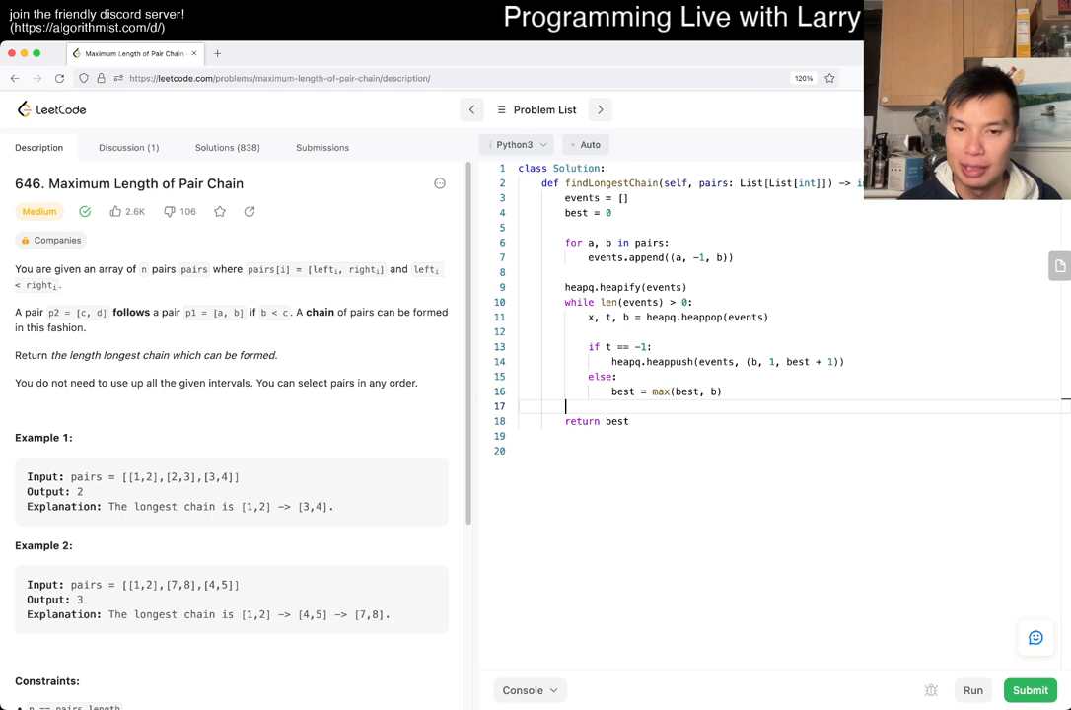
type("# O(N log N) time")
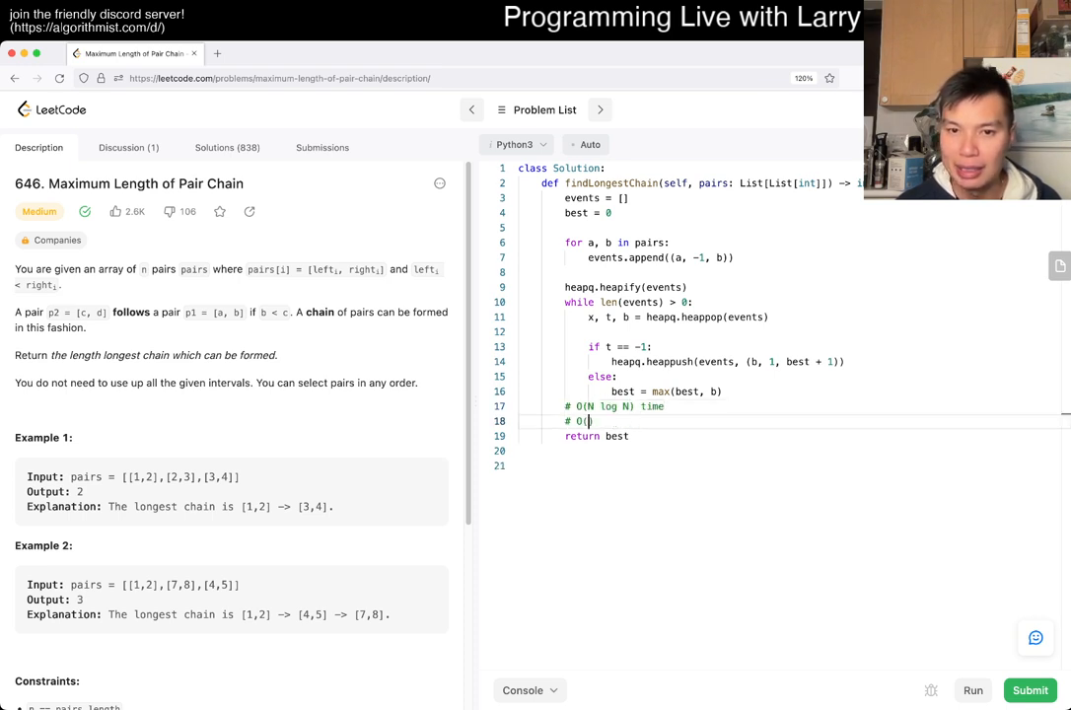
type("N) space")
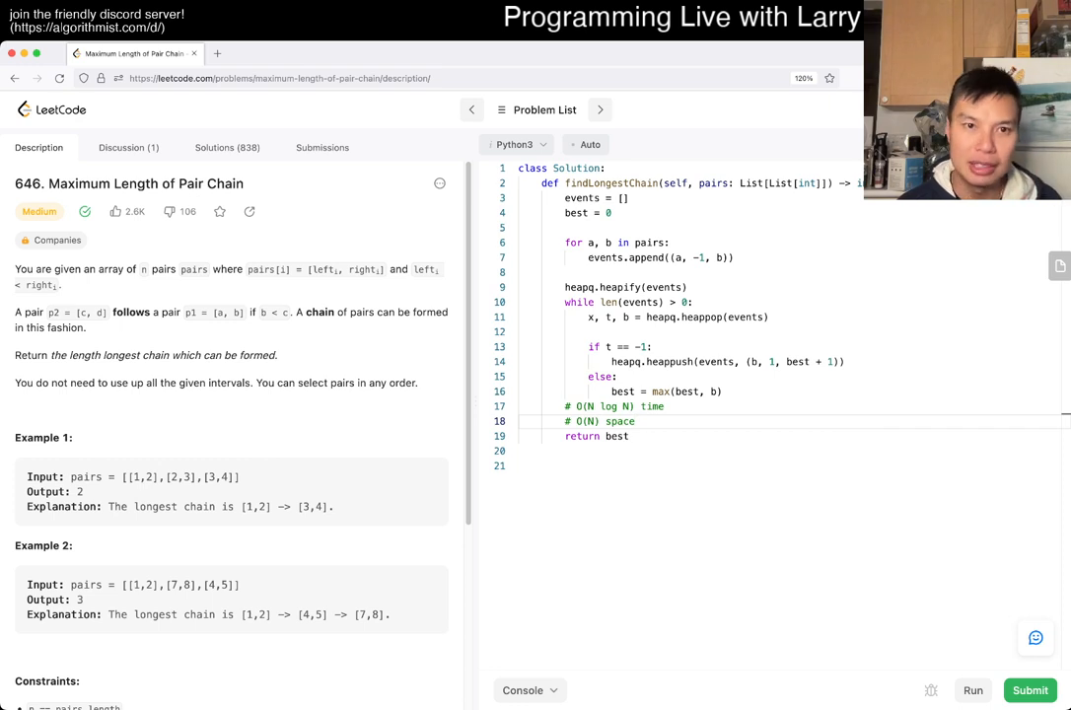
left_click(1029, 691)
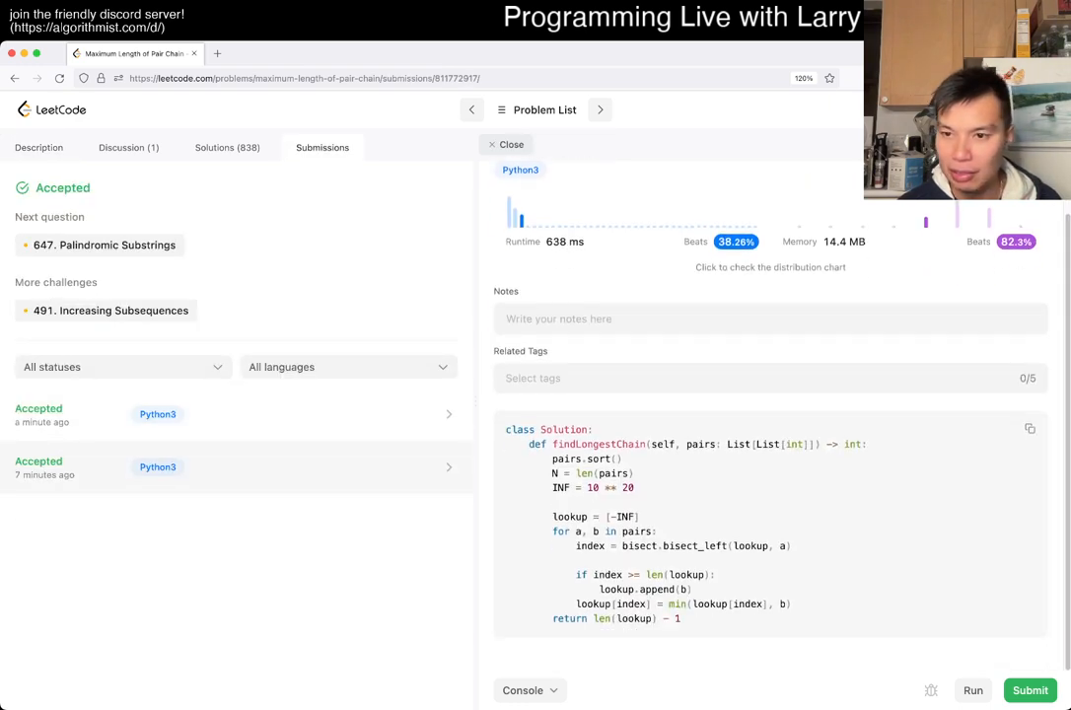
Copy the earlier bisect submission's code back into the editor
left_click(1030, 428)
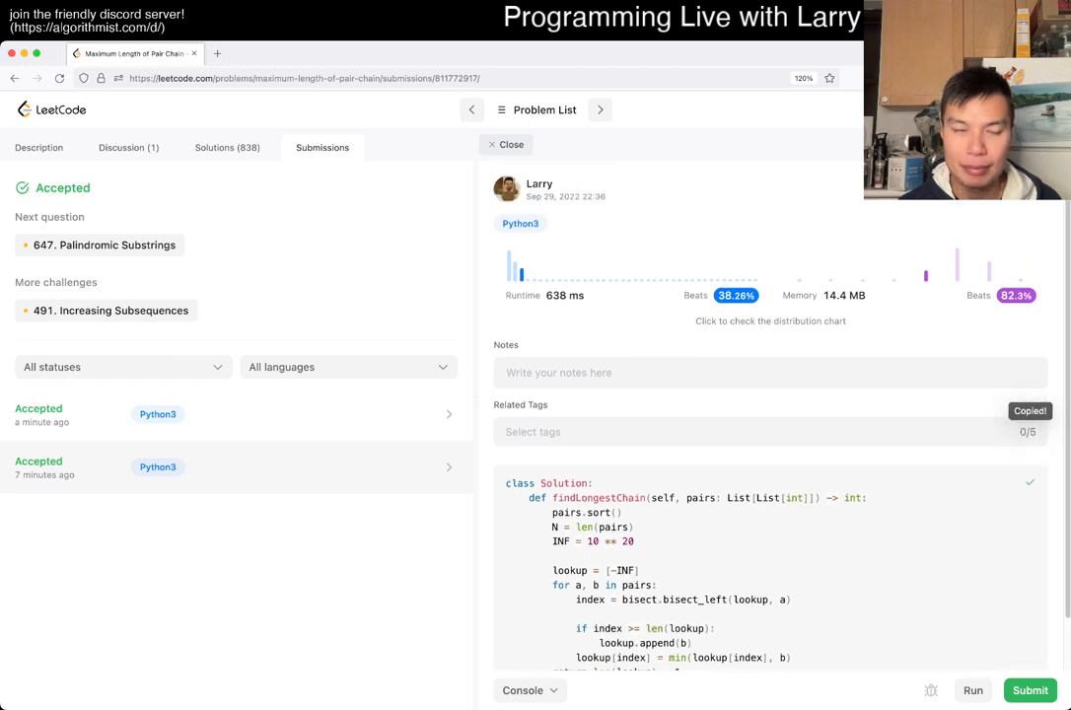
left_click(39, 147)
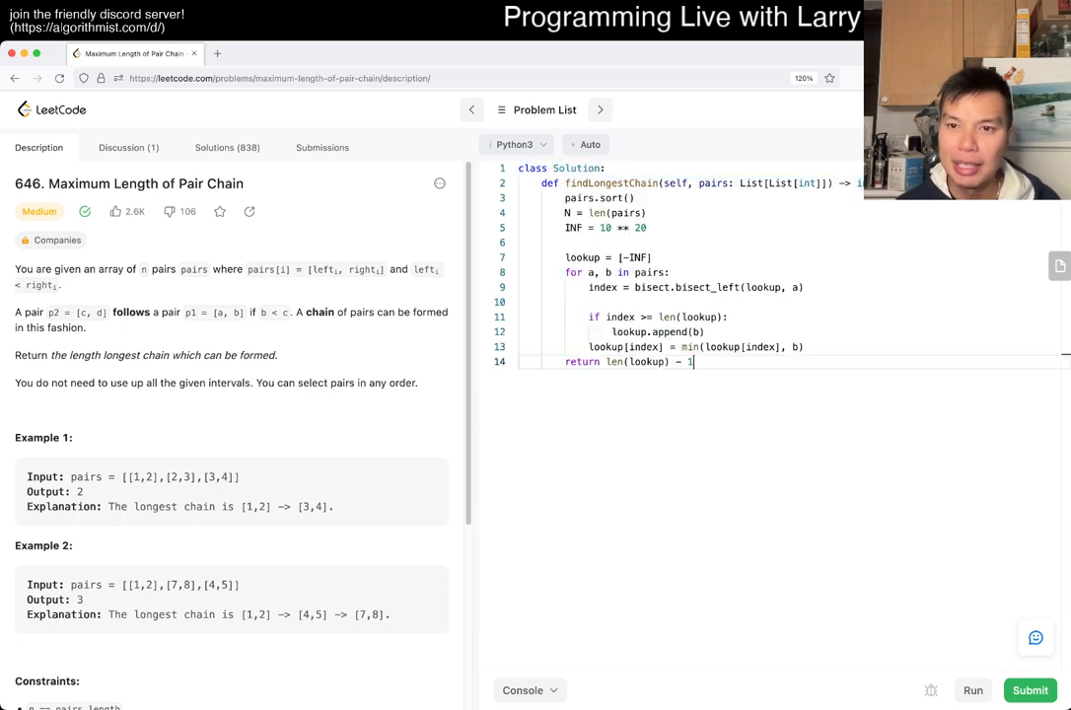
Add '# O(N log N) time' and '# O(N) space' comments above pairs.sort() in the bisect code
key("enter")
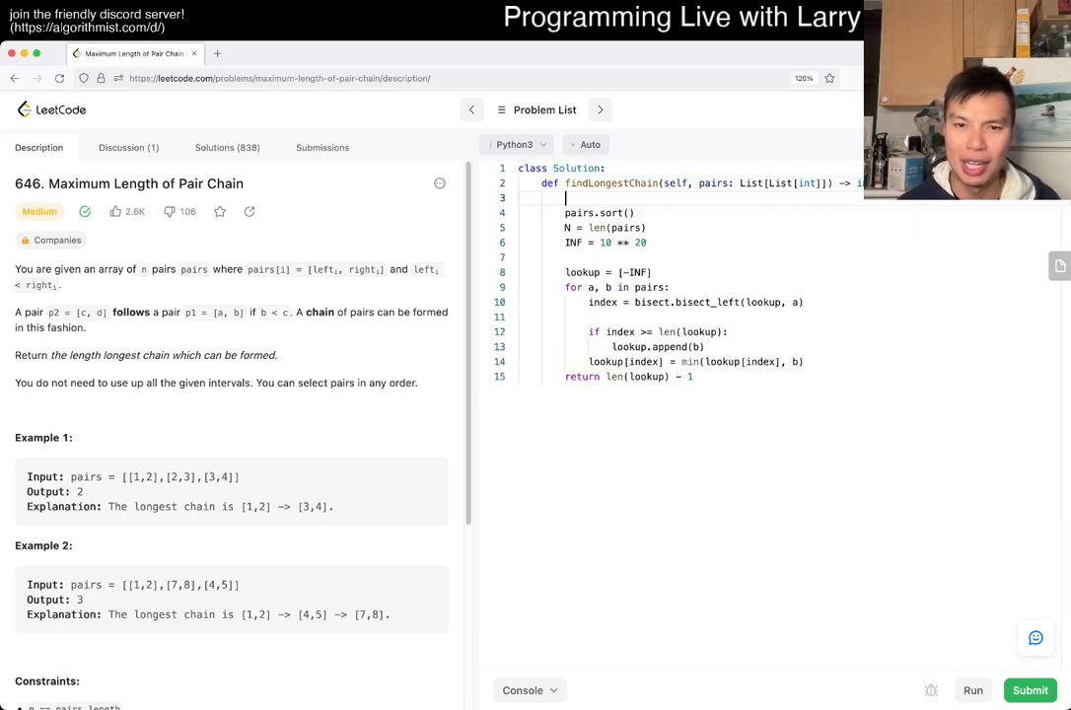
double_click(600, 213)
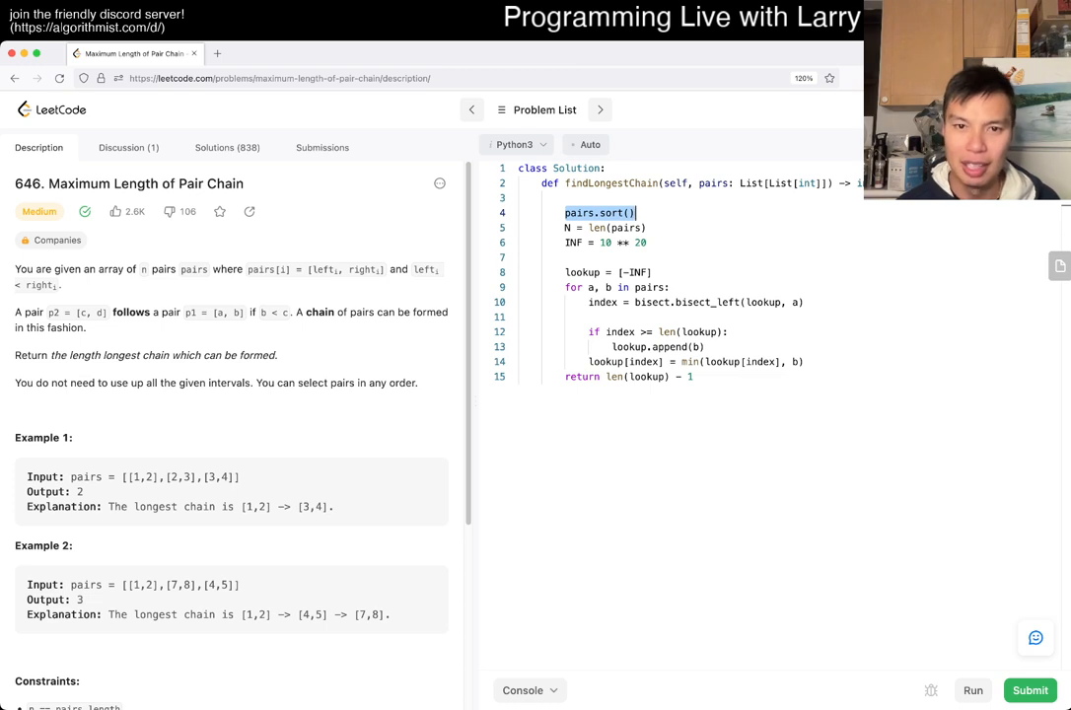
type("# O(N L")
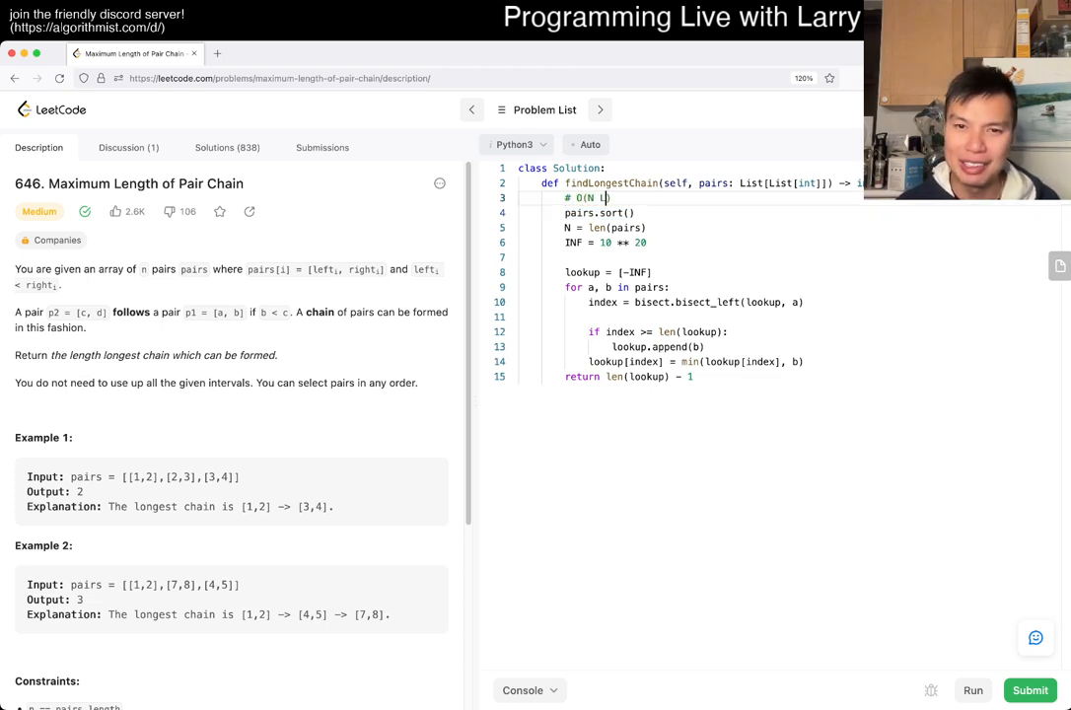
type("og N)")
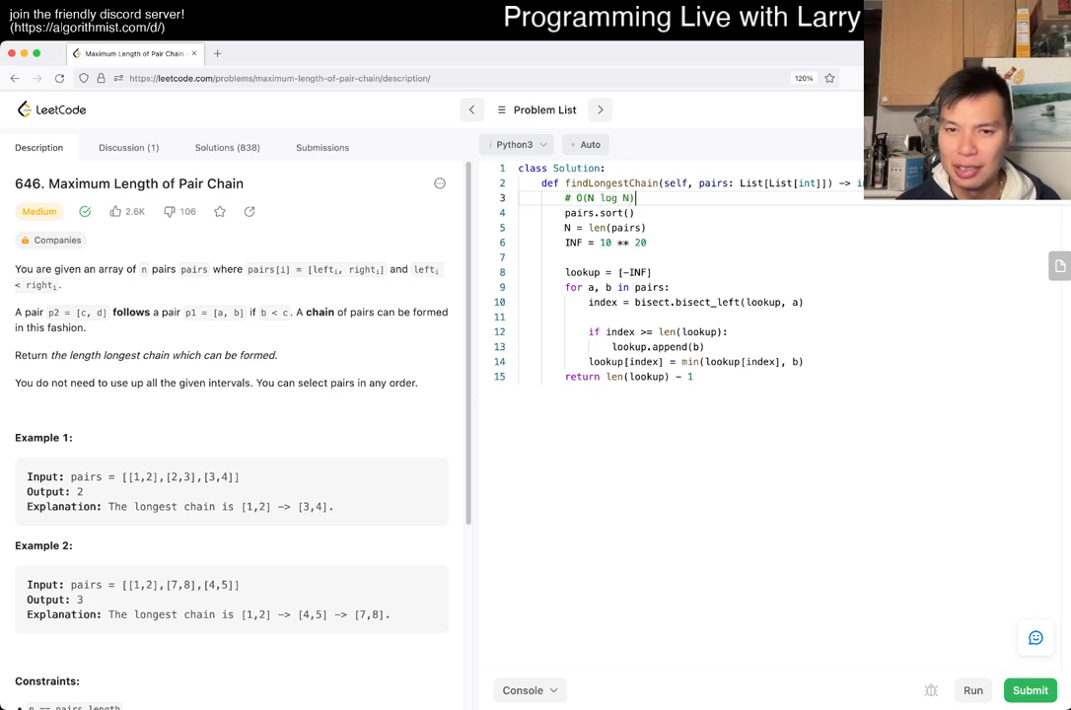
type("time")
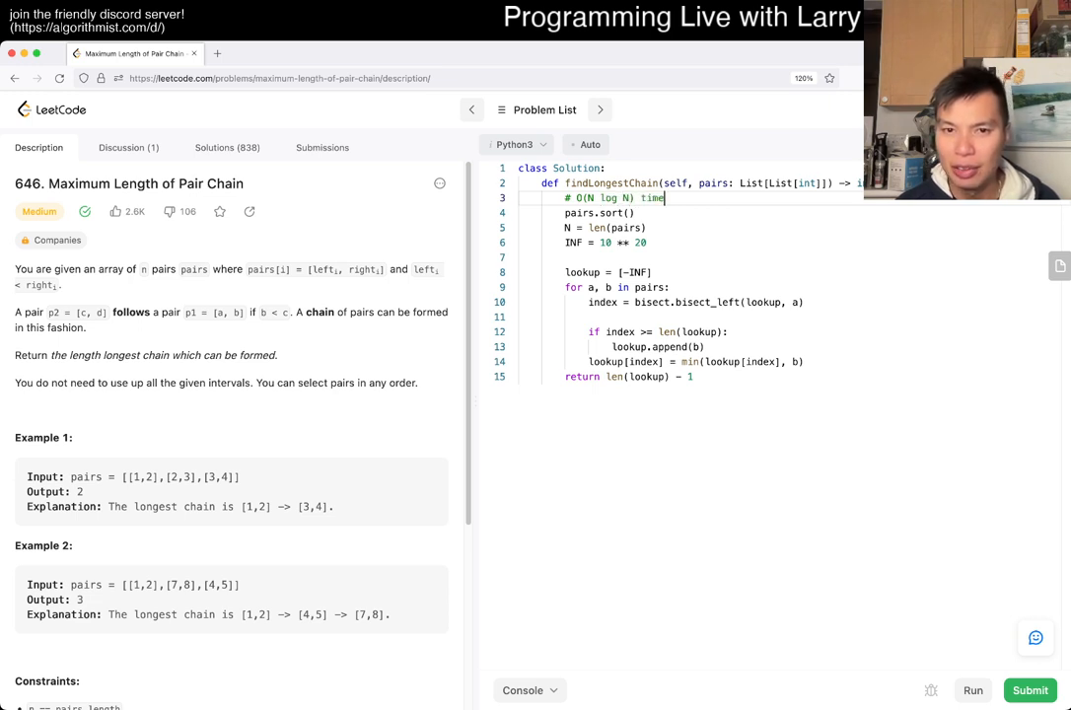
type("# O(N) space")
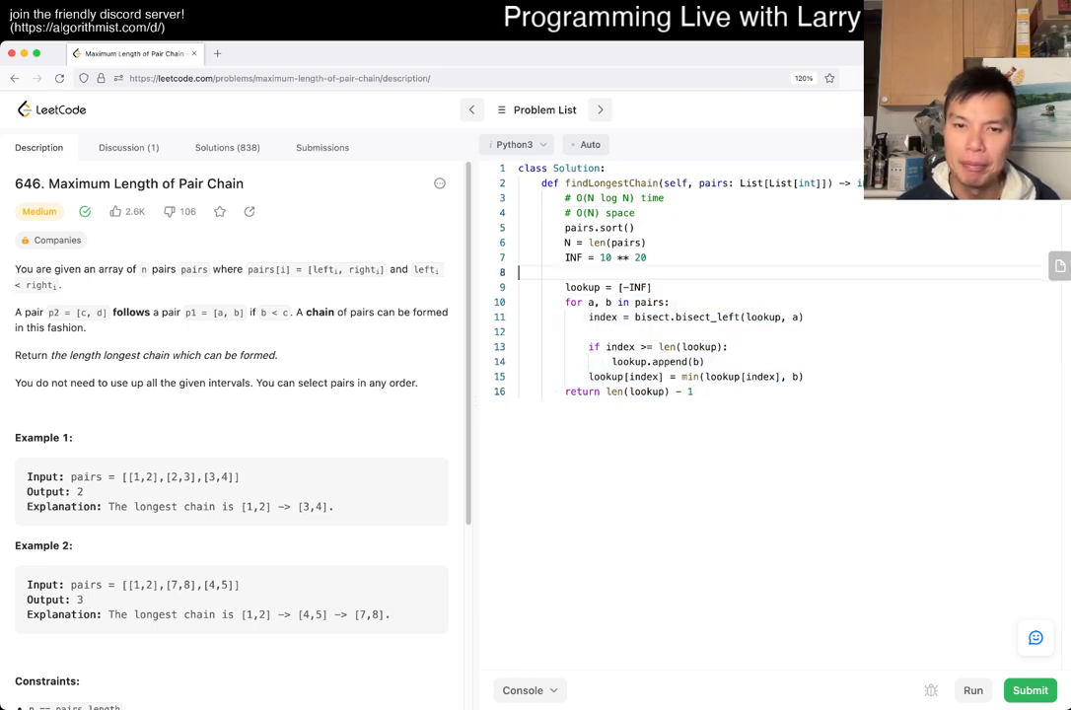
left_click_drag(551, 287, 694, 392)
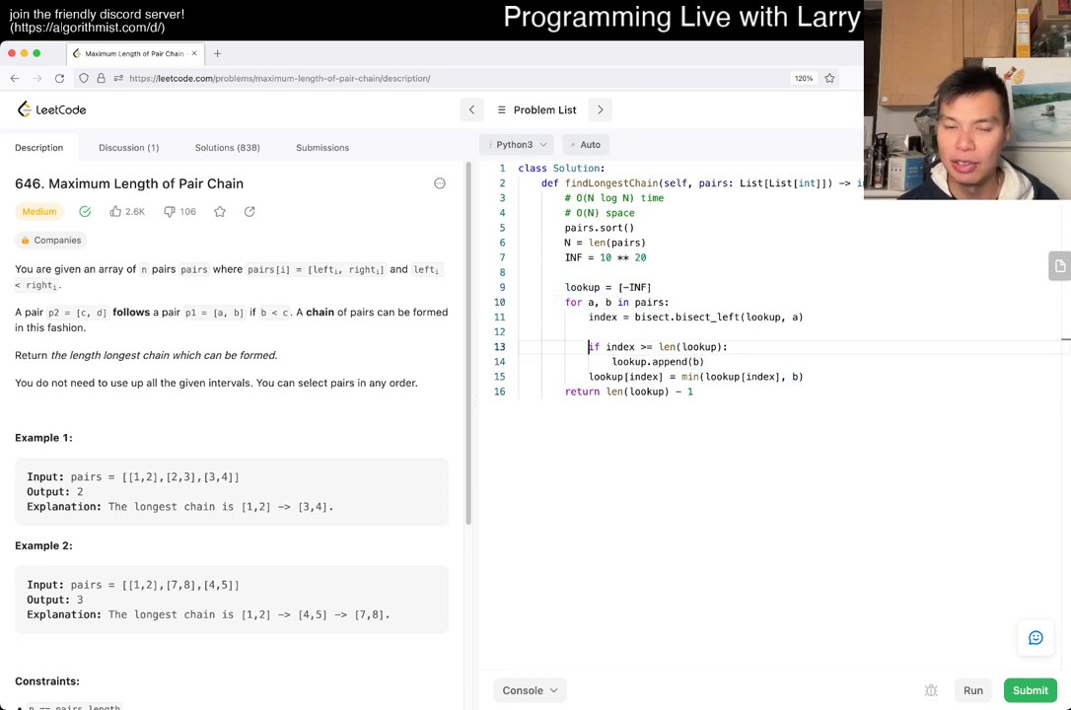
left_click_drag(549, 287, 693, 391)
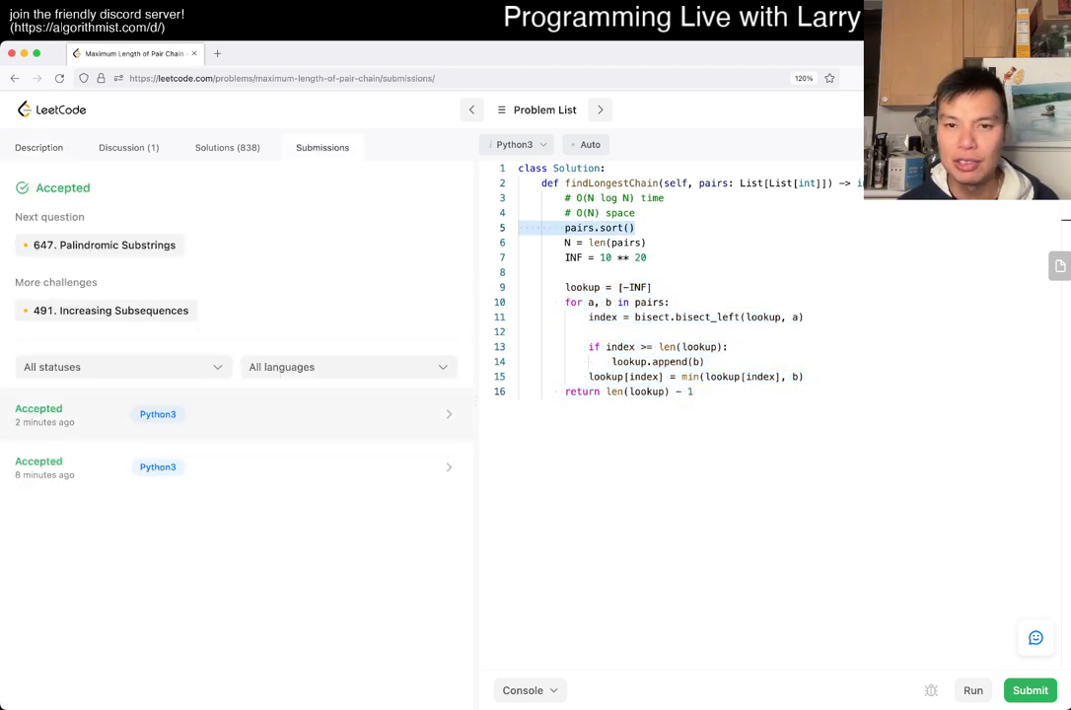
left_click(38, 147)
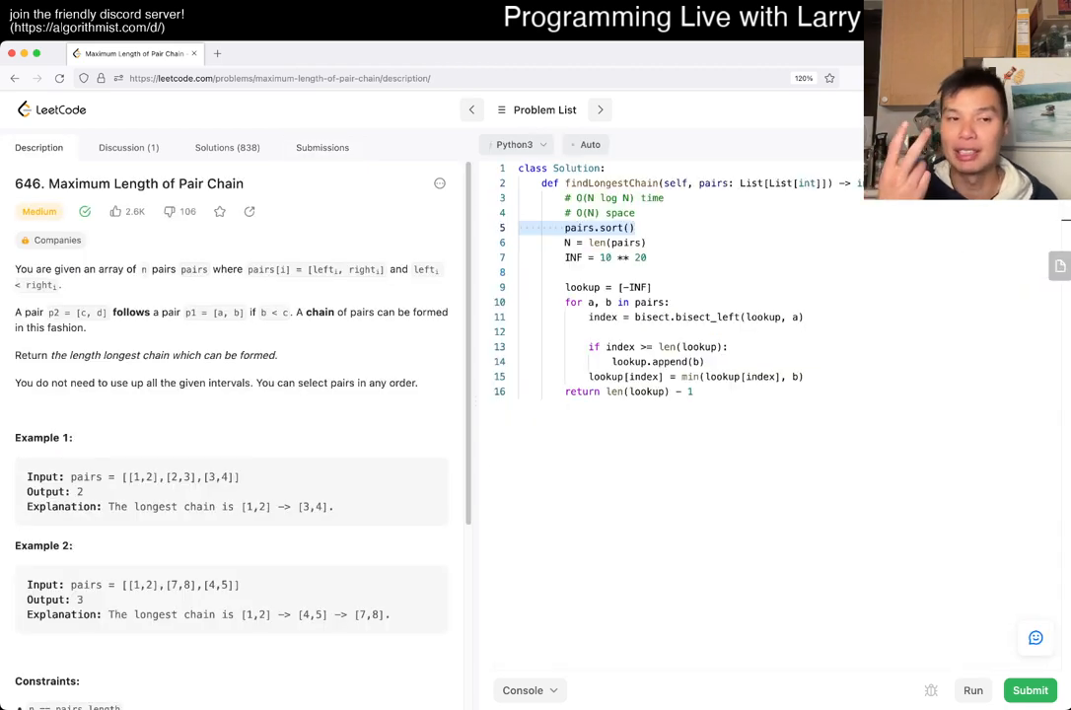